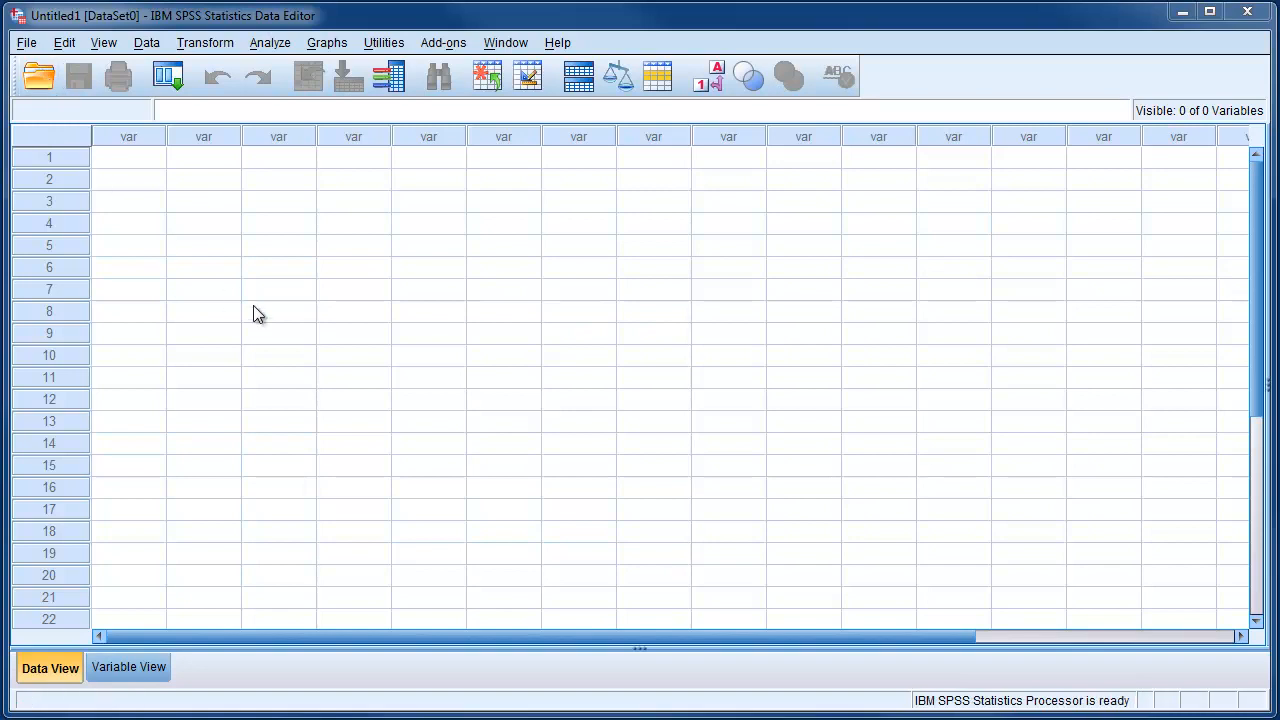
mouse_move(38, 77)
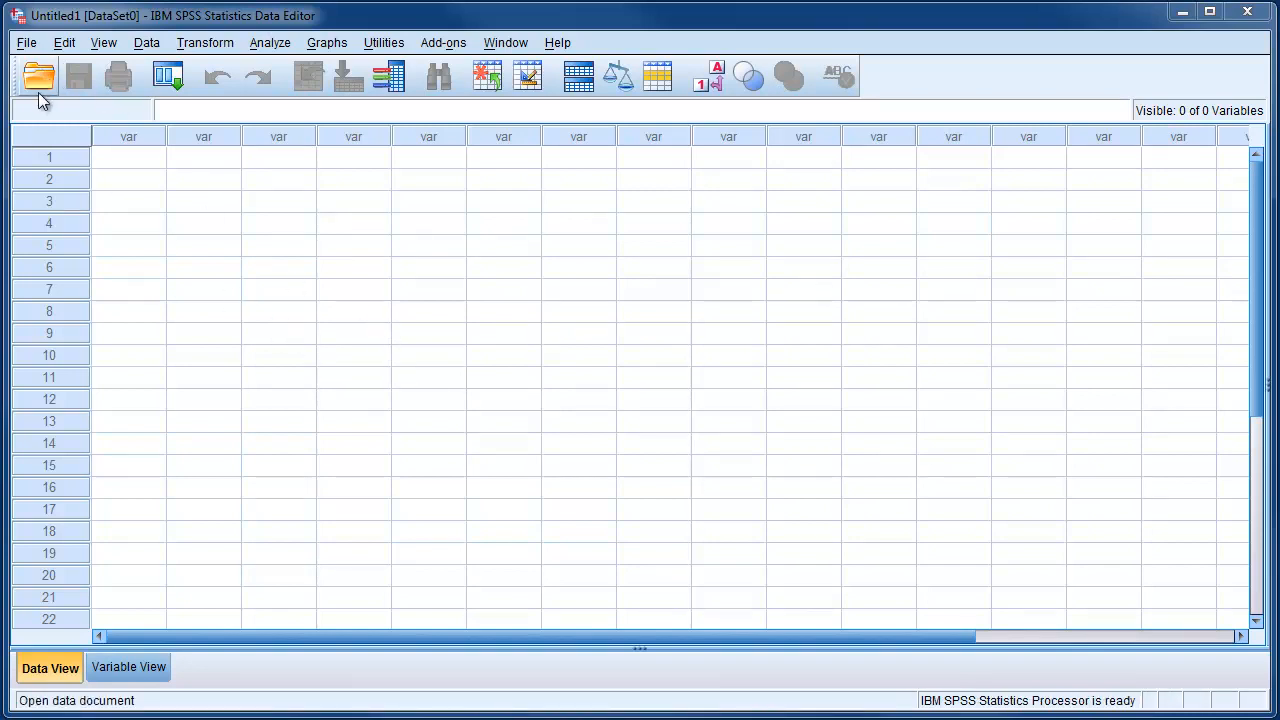
mouse_move(38, 78)
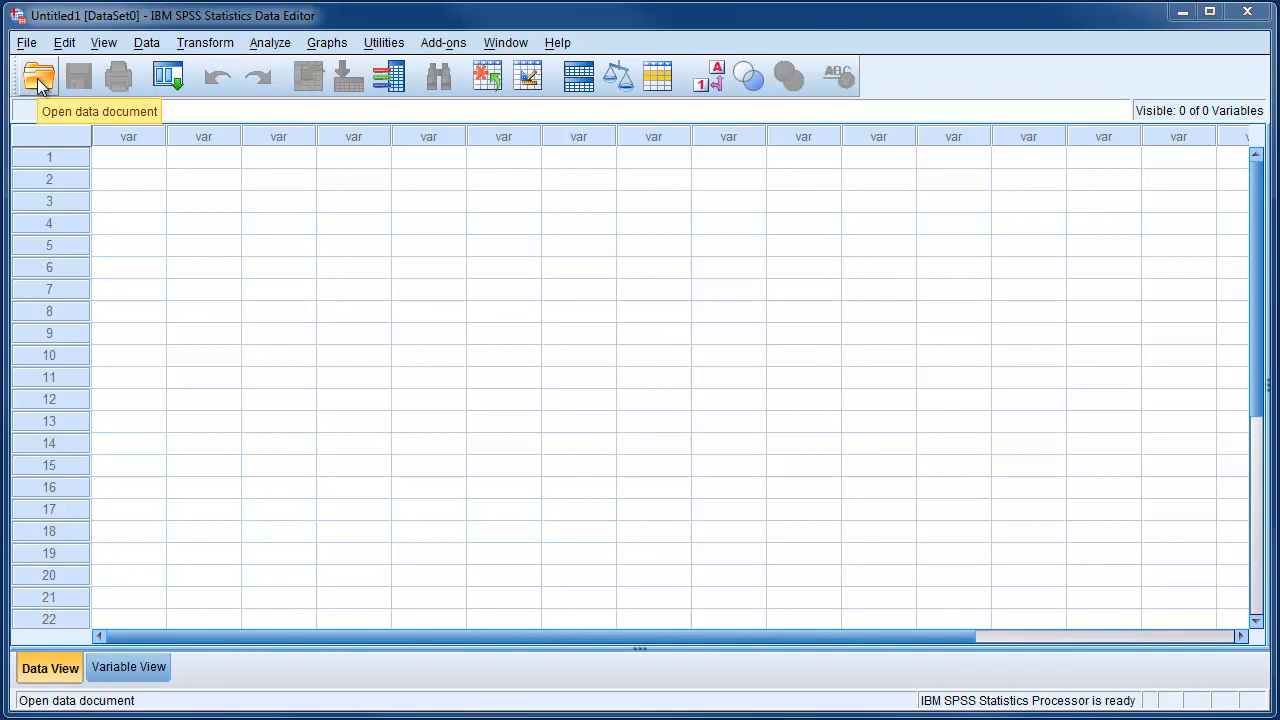
Bring up the Open Data dialog from the toolbar's Open Data Document button
left_click(38, 77)
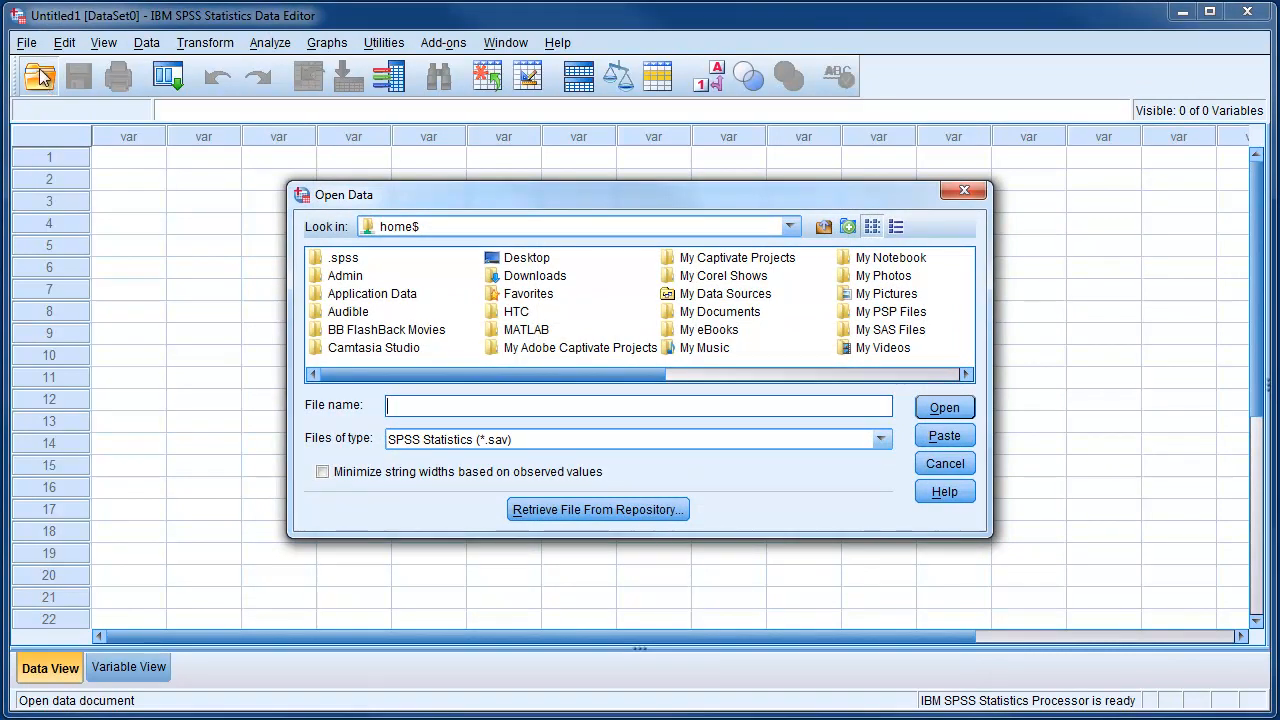
Select Sherwin Williams Company.xls from USB DISK (F:) with file type filtered to Excel
left_click(789, 226)
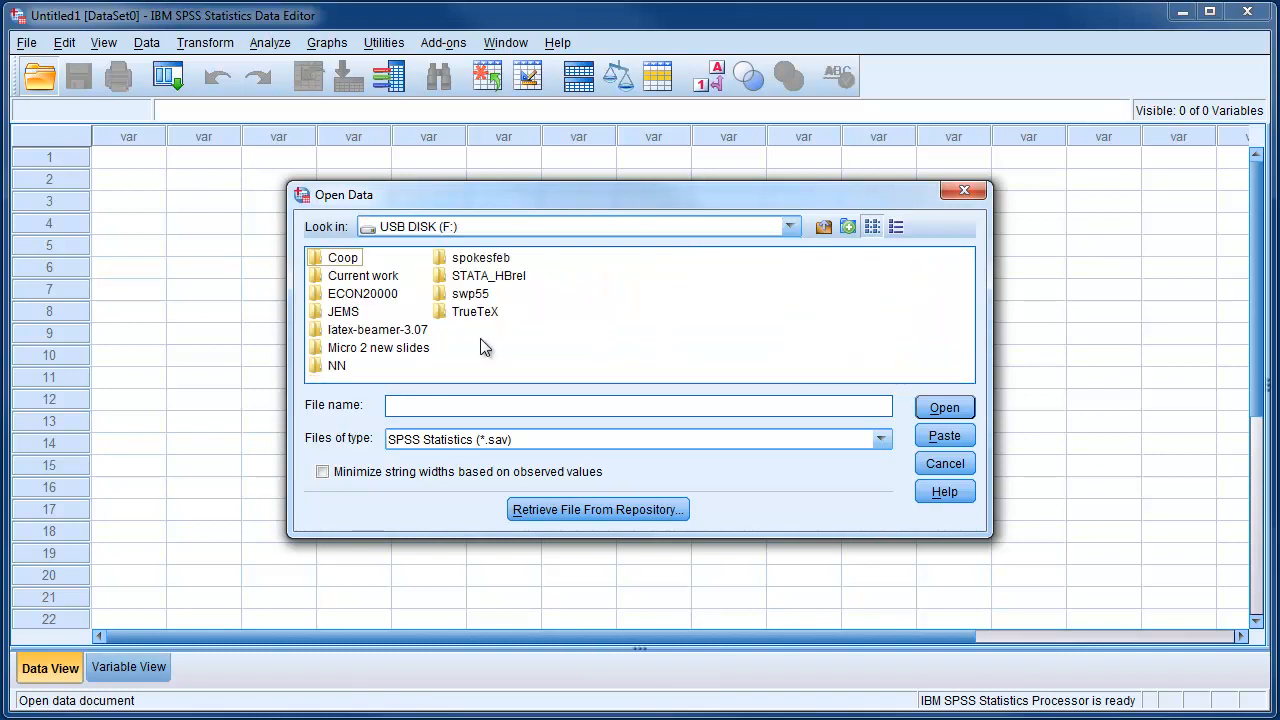
mouse_move(882, 444)
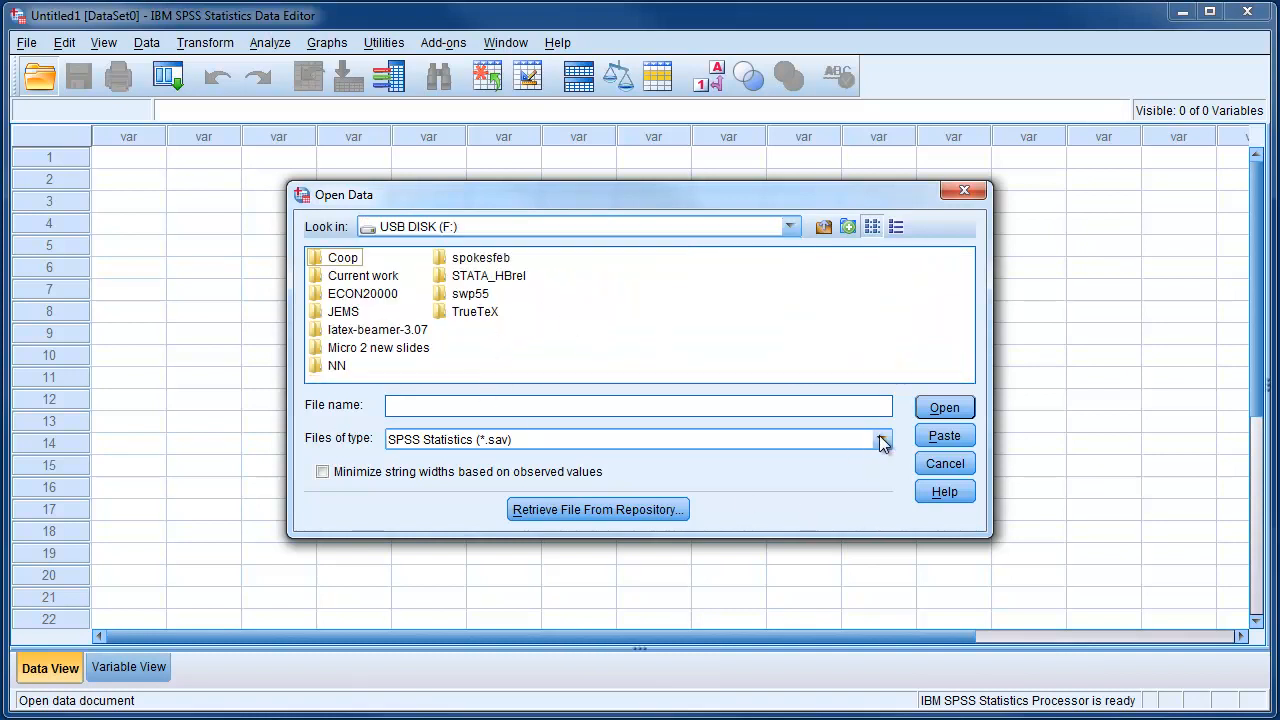
left_click(879, 439)
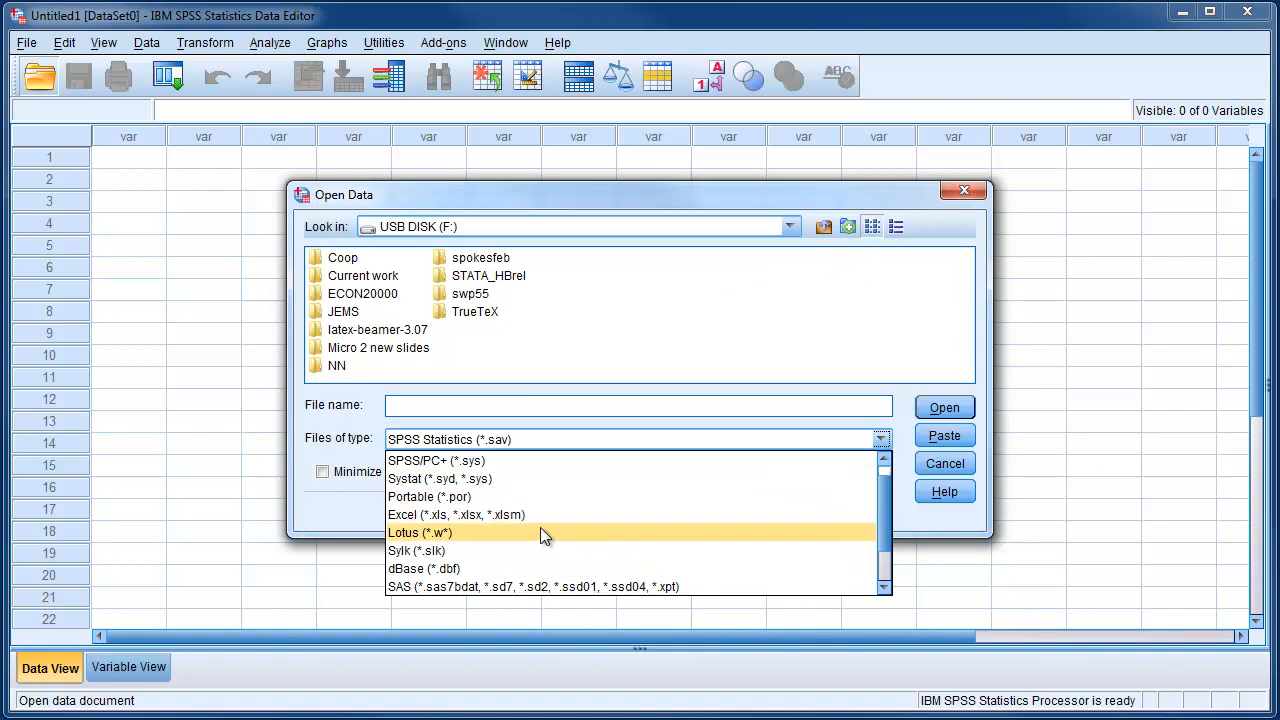
mouse_move(515, 514)
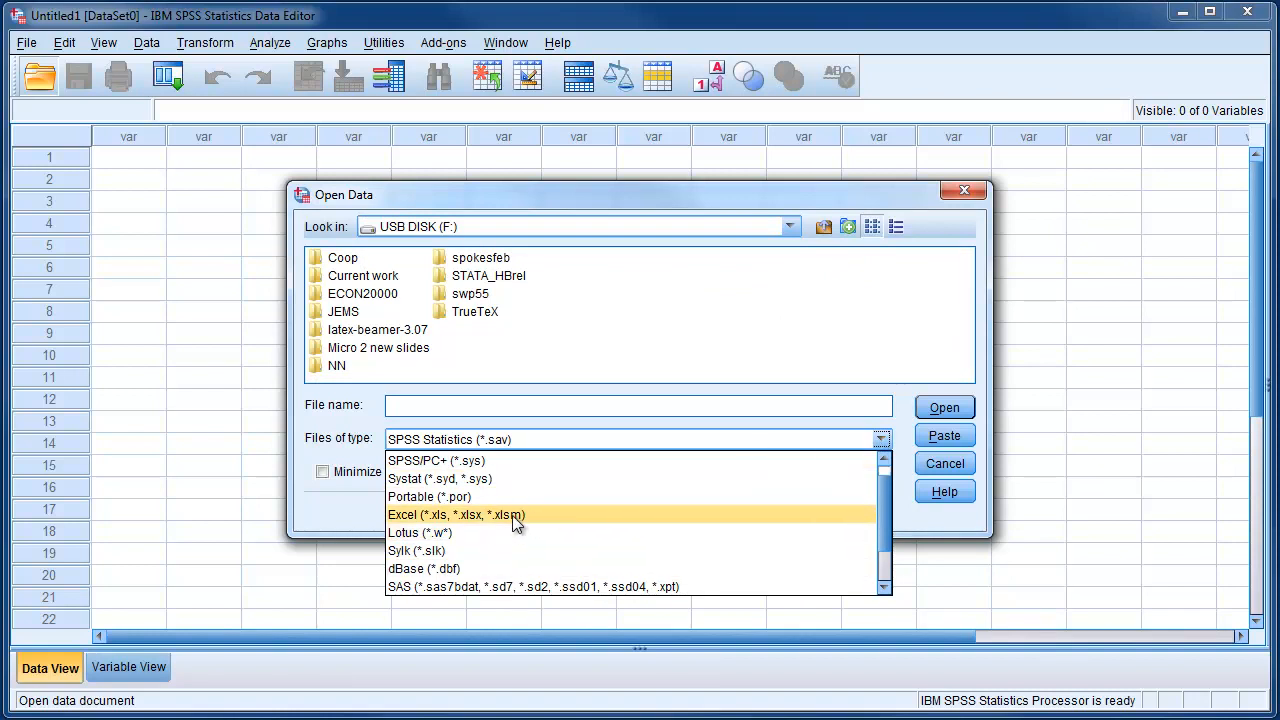
left_click(457, 514)
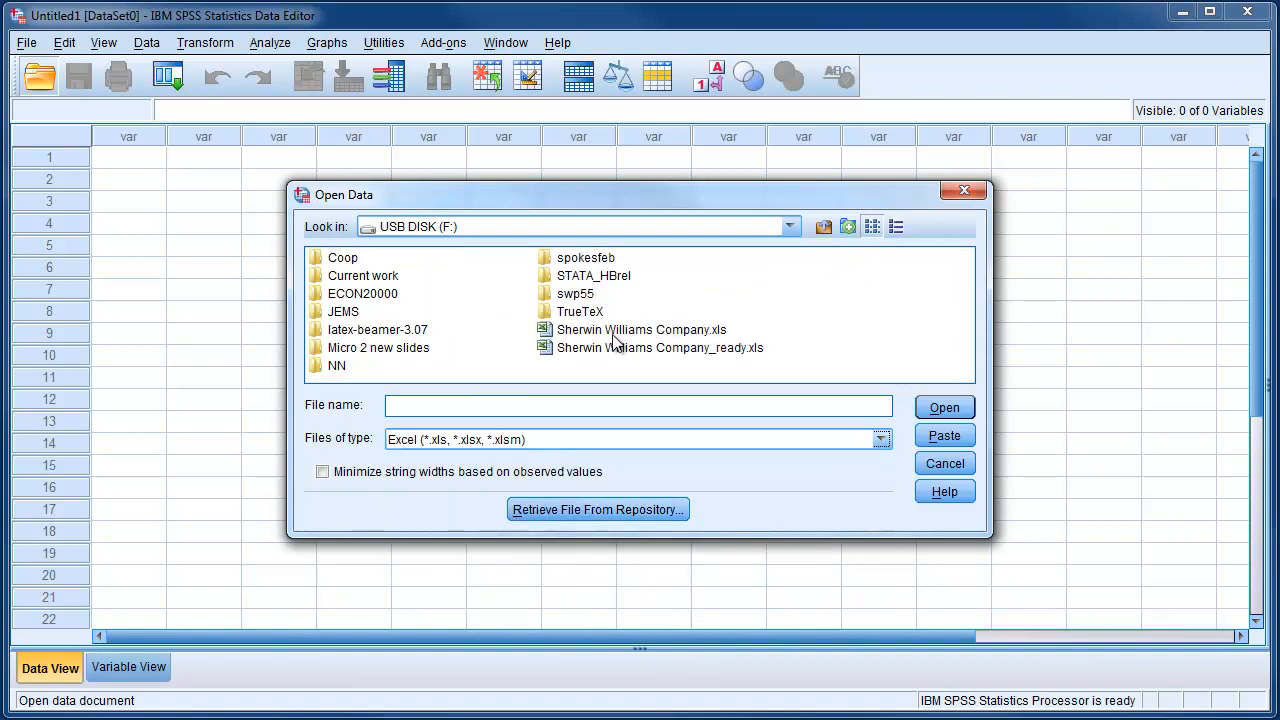
mouse_move(620, 330)
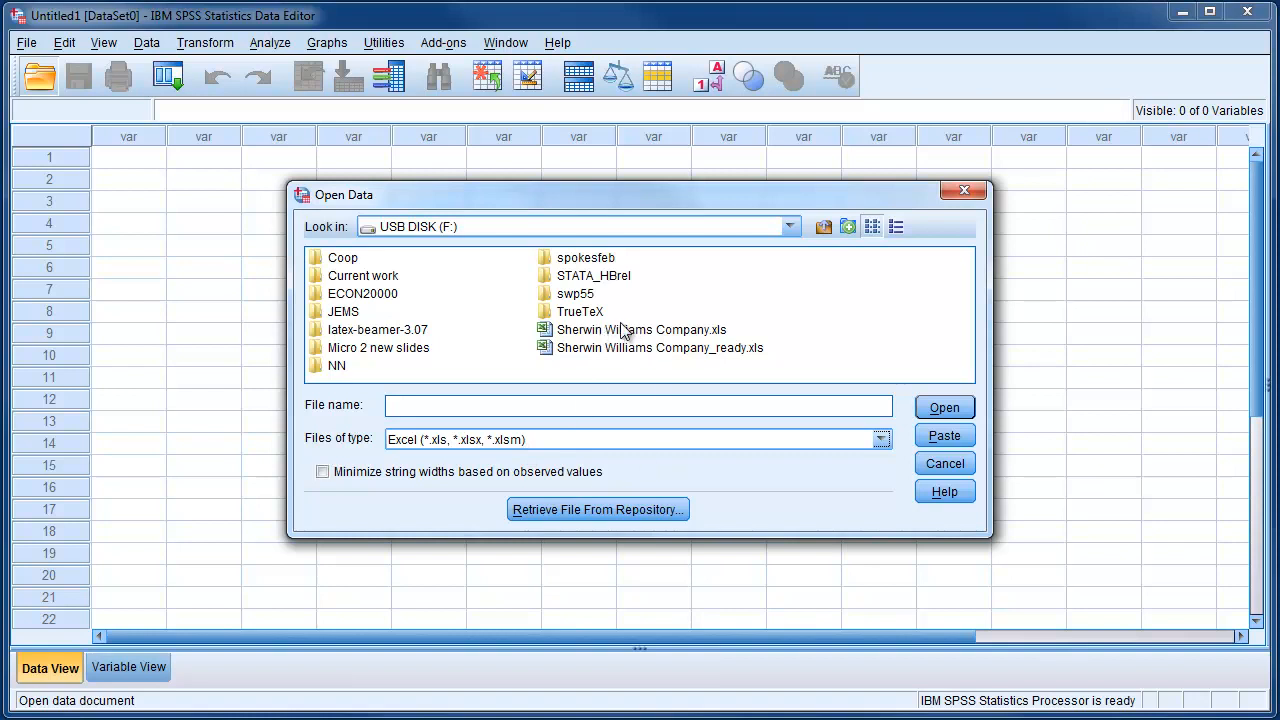
mouse_move(628, 342)
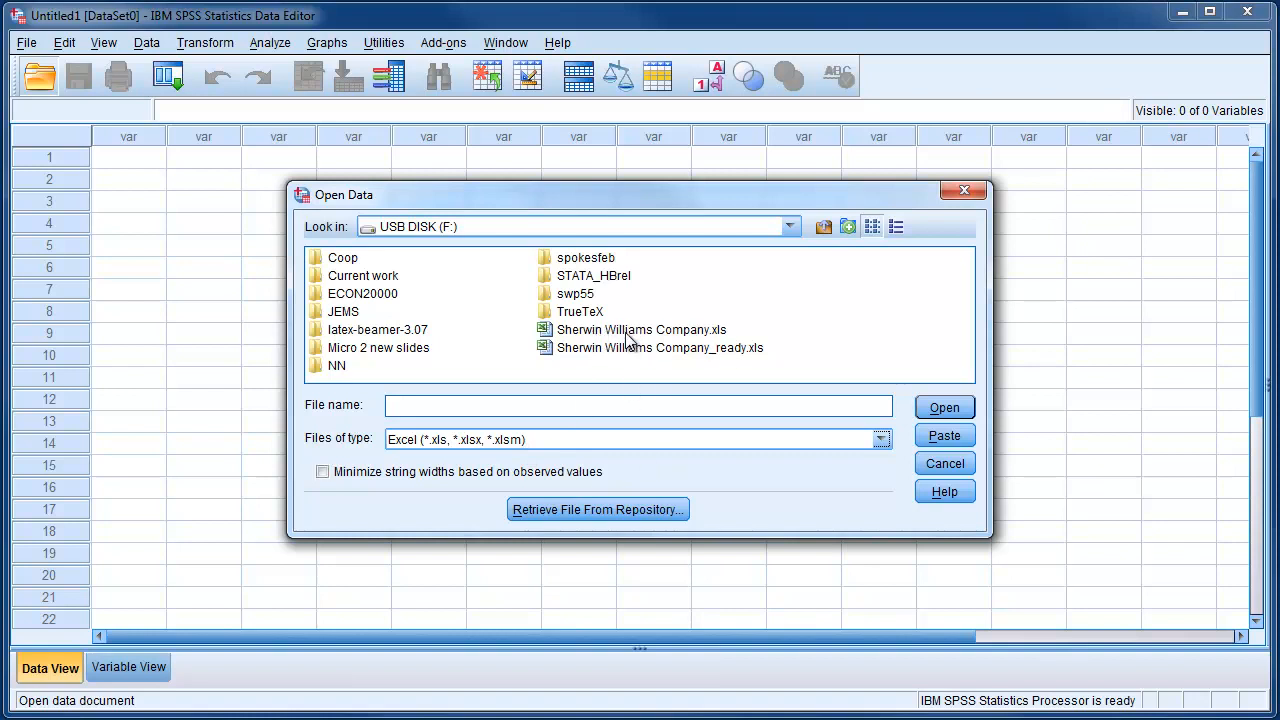
left_click(641, 329)
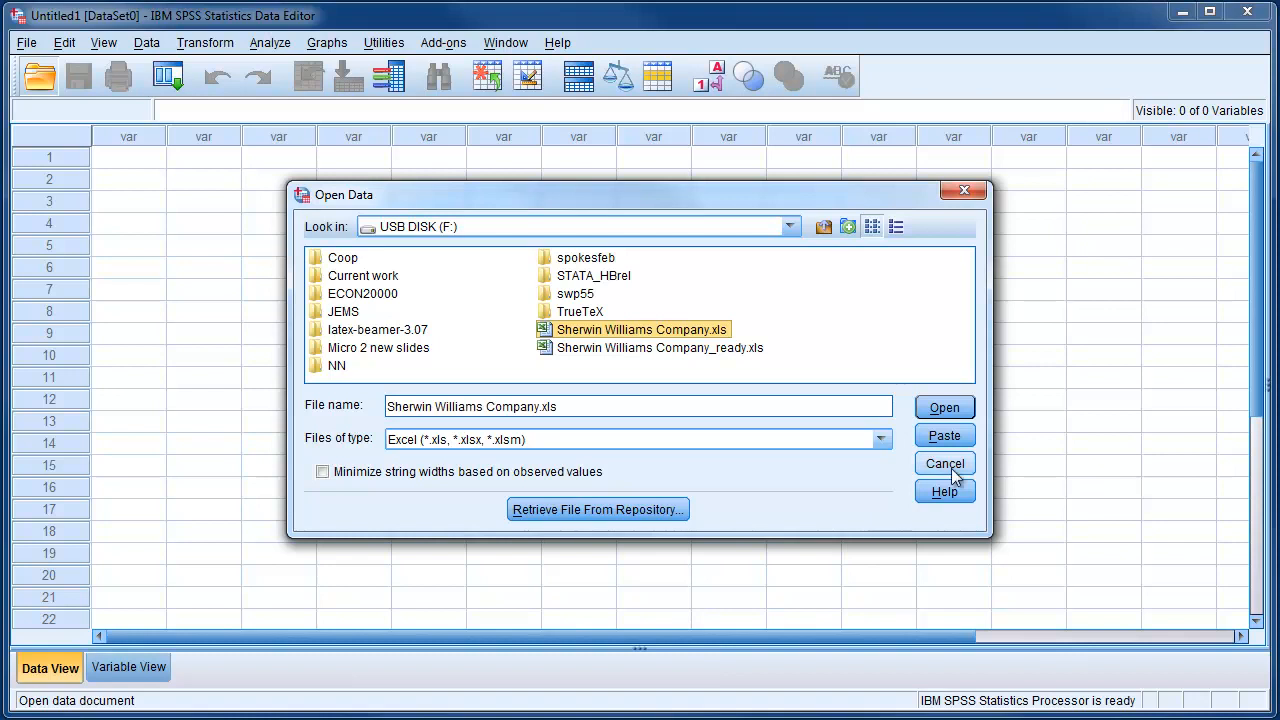
mouse_move(390, 428)
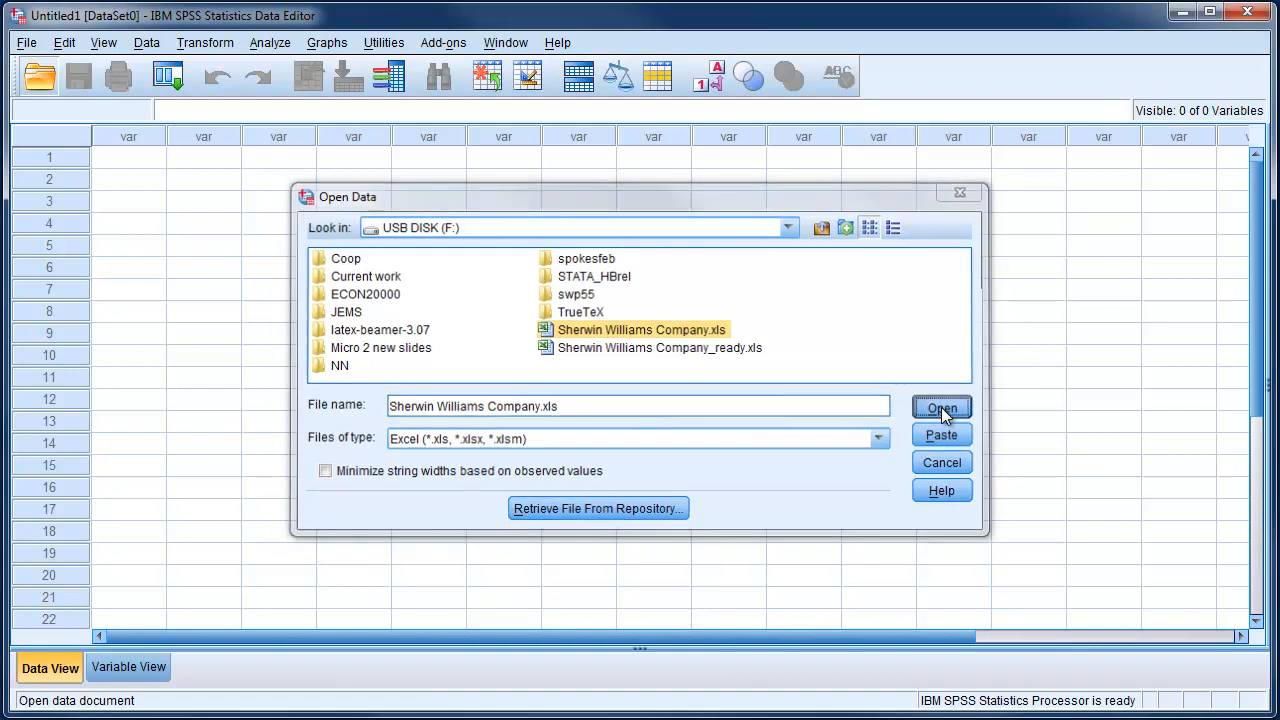
Import Sheet1 [A2:E15] of the workbook, reading variable names from the first row
left_click(940, 408)
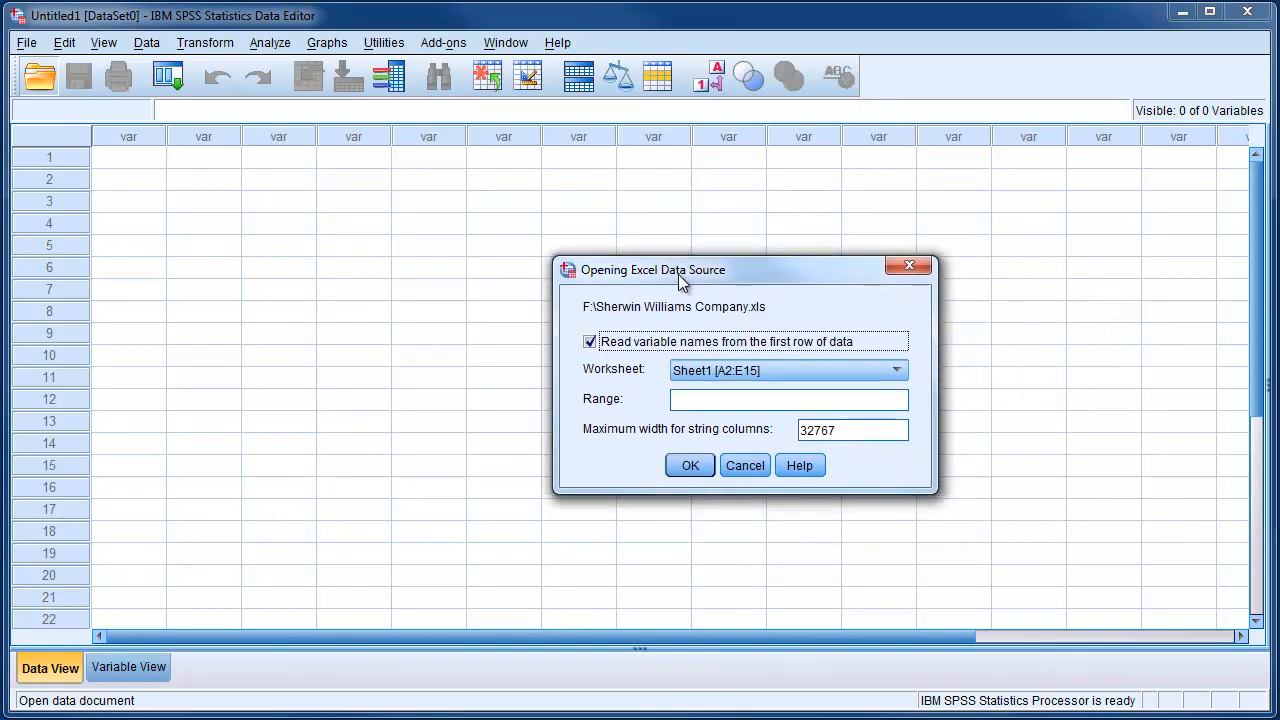
mouse_move(731, 399)
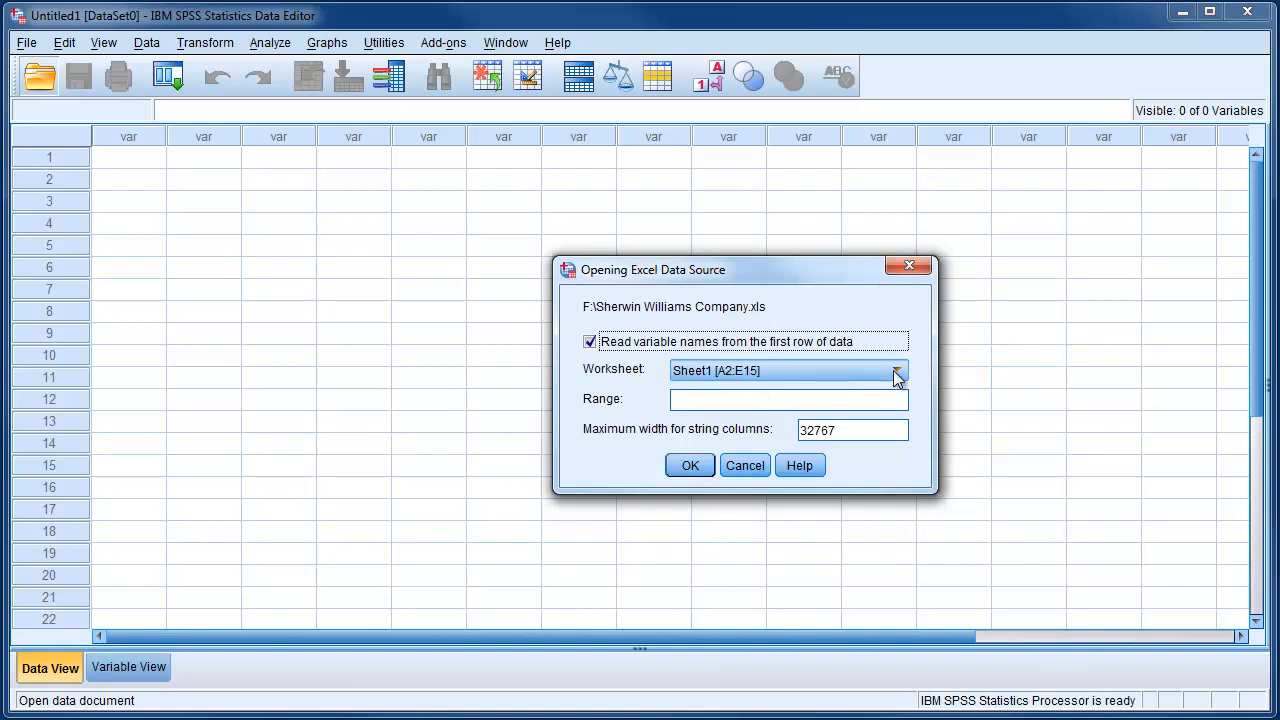
mouse_move(745, 380)
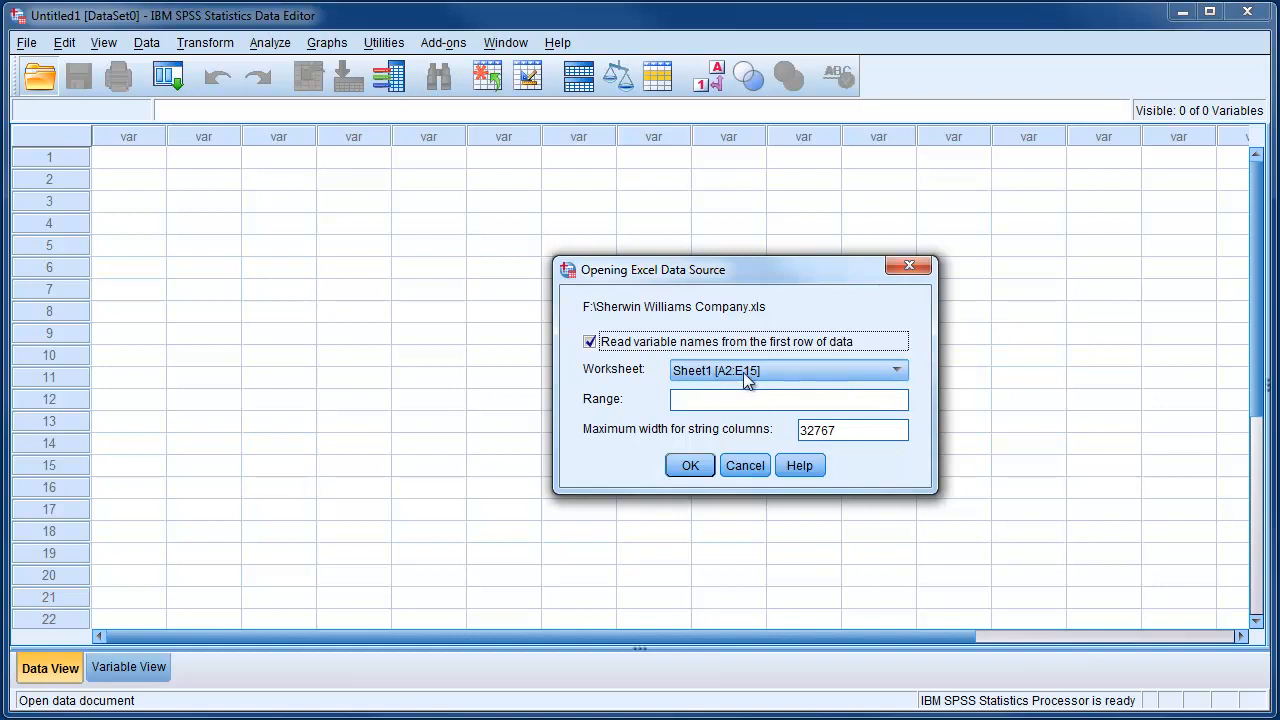
mouse_move(760, 375)
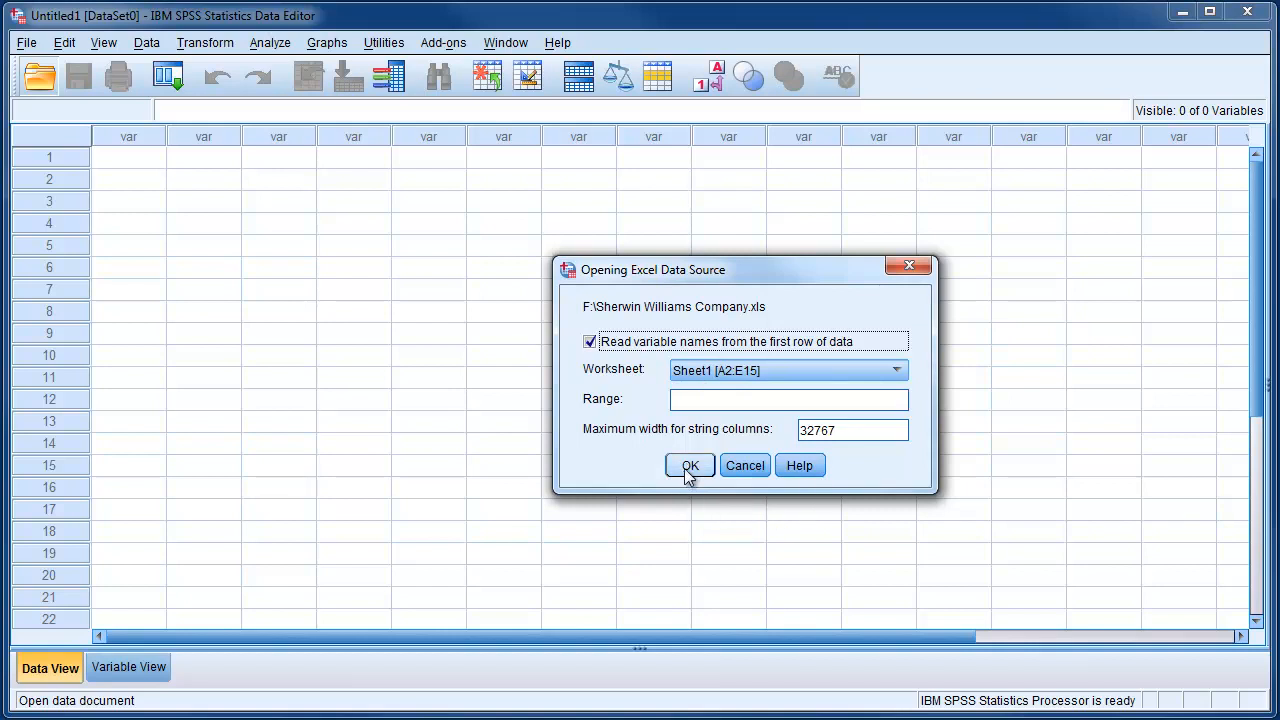
left_click(689, 465)
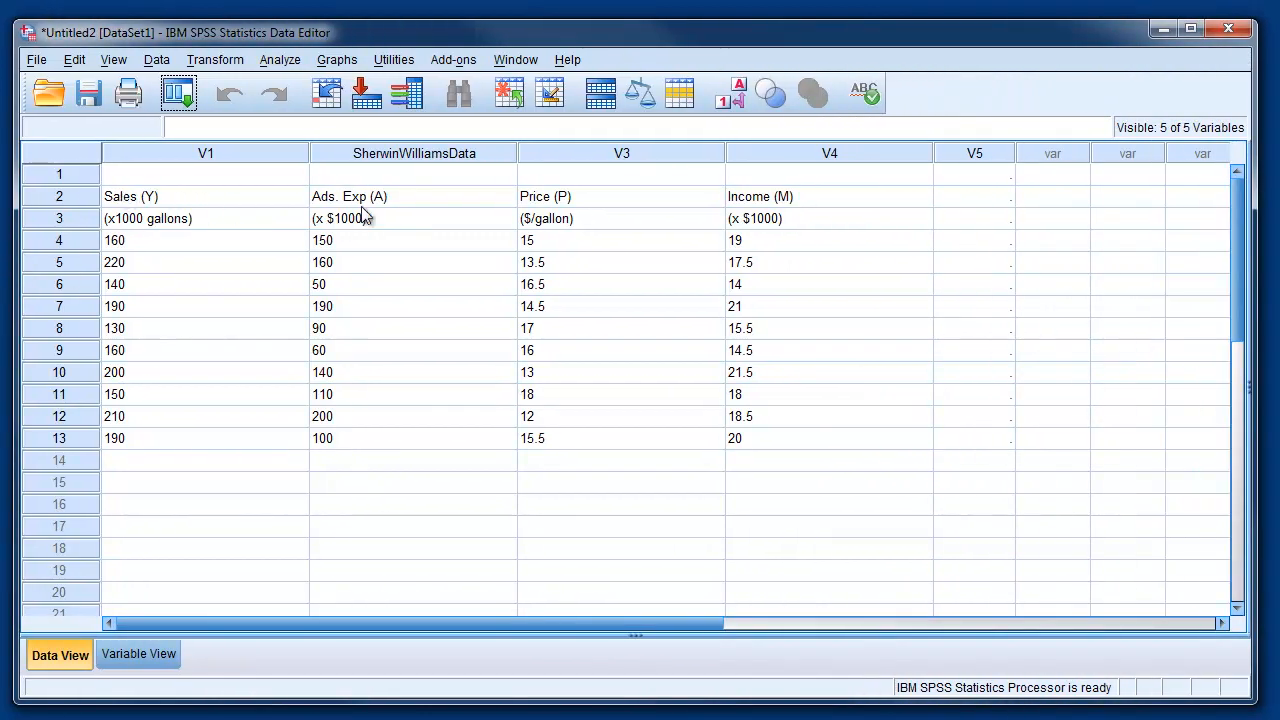
mouse_move(793, 211)
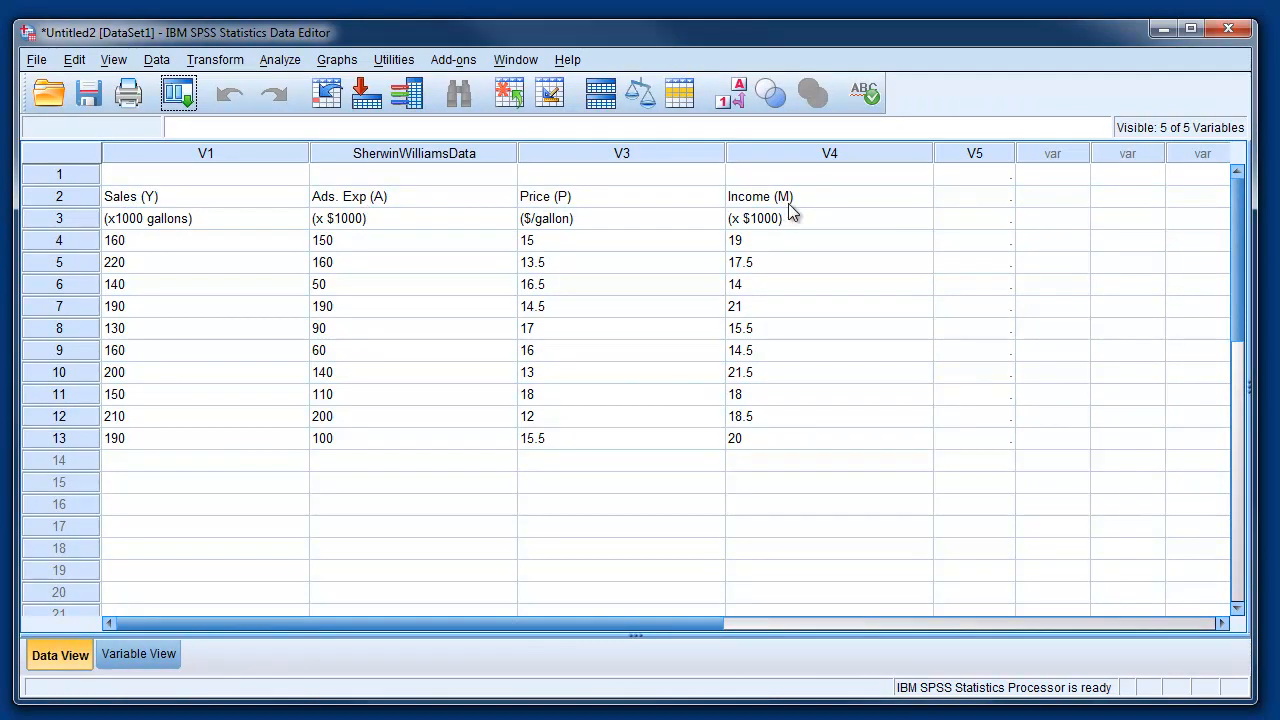
mouse_move(223, 434)
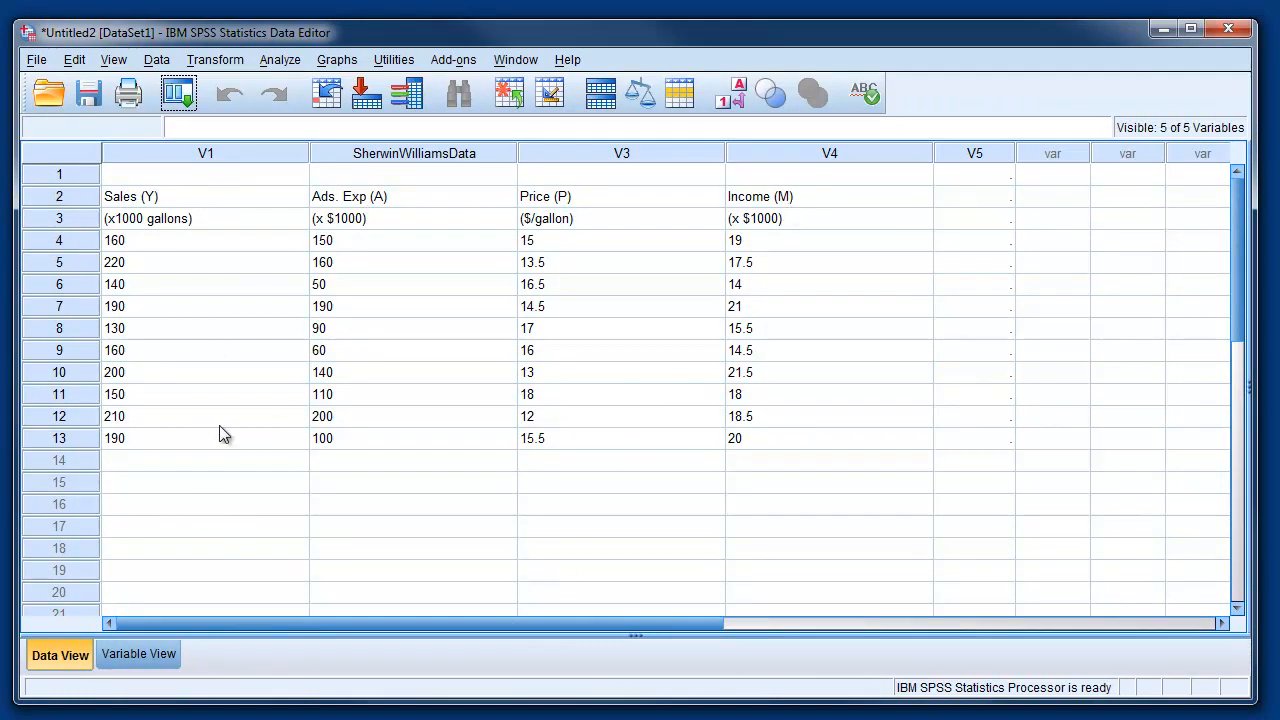
mouse_move(160, 193)
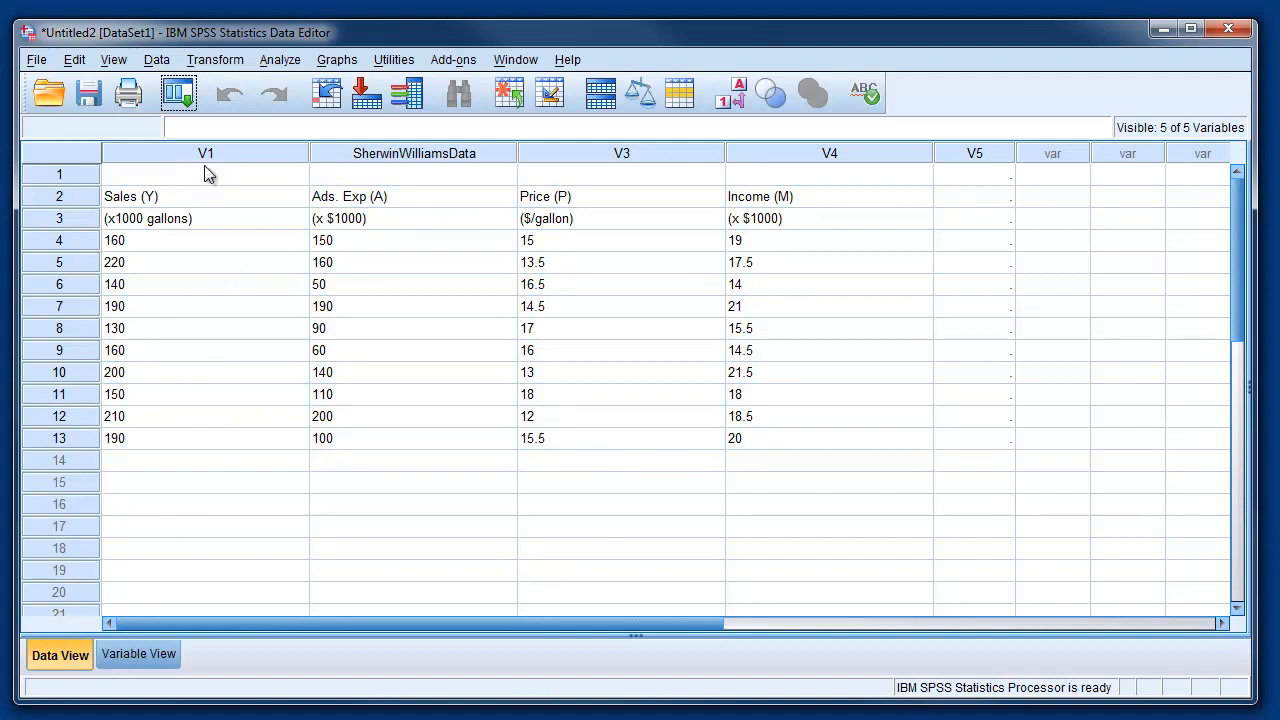
mouse_move(196, 415)
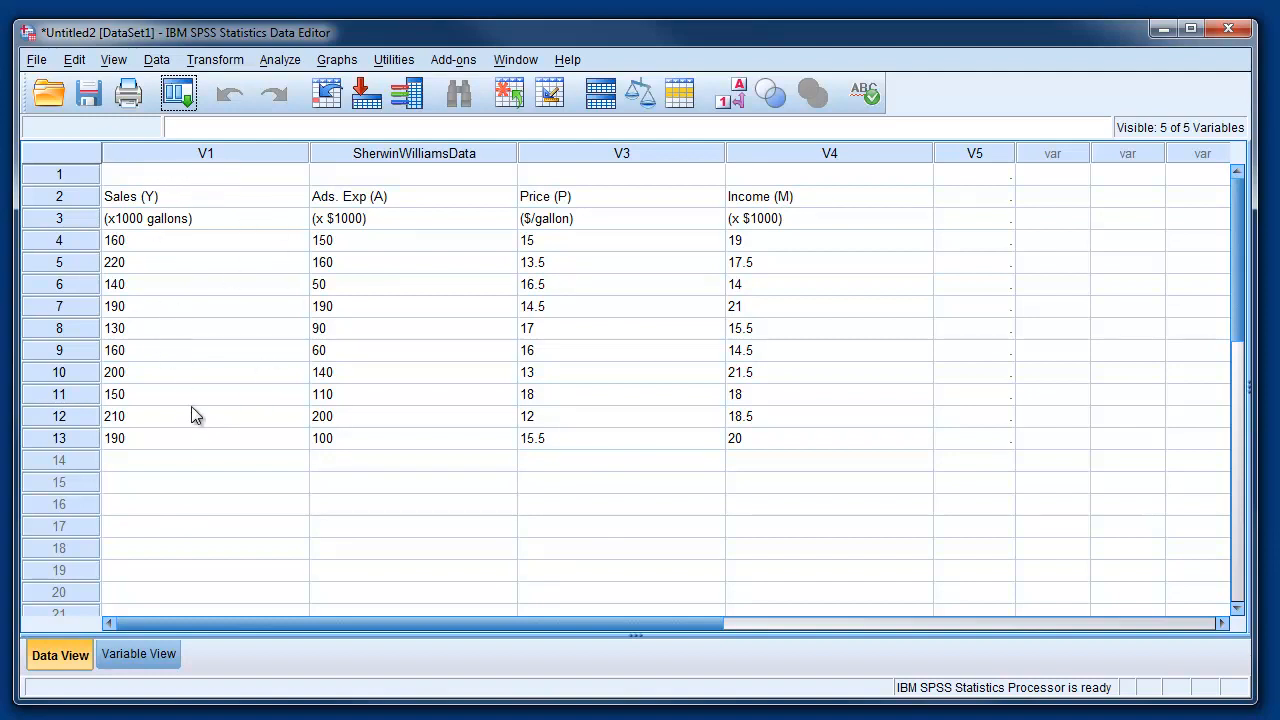
mouse_move(197, 246)
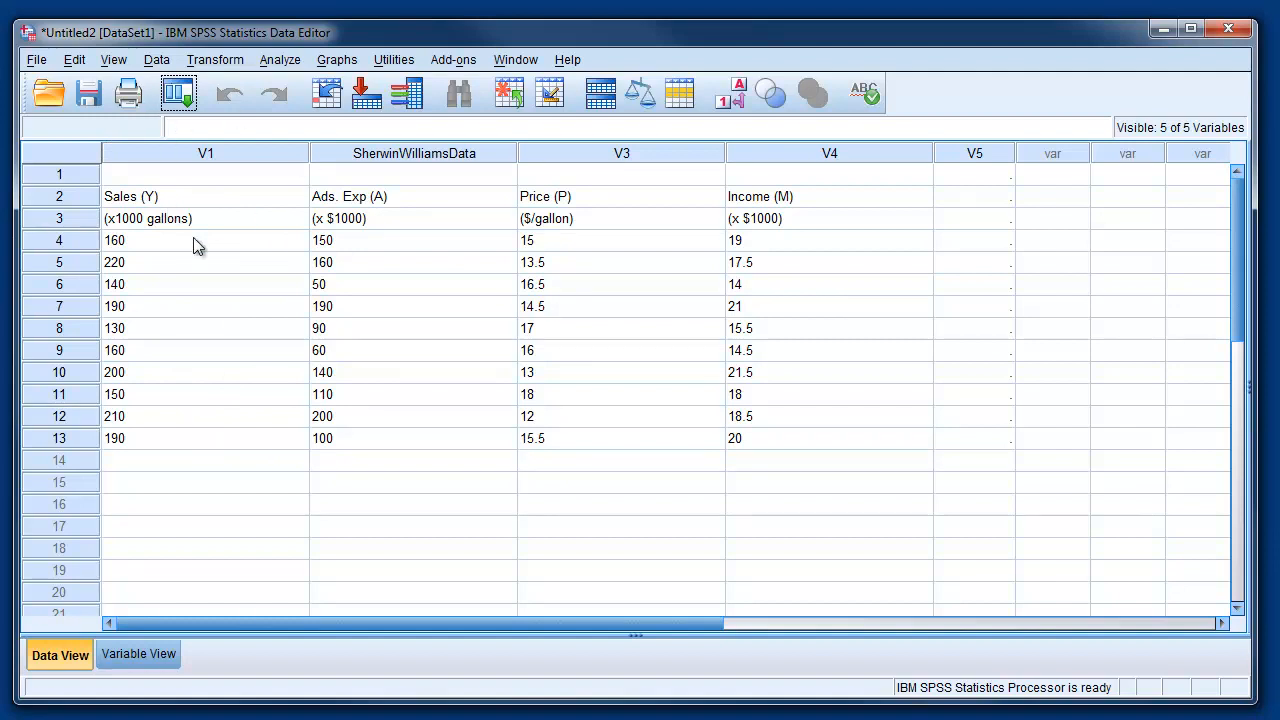
mouse_move(225, 200)
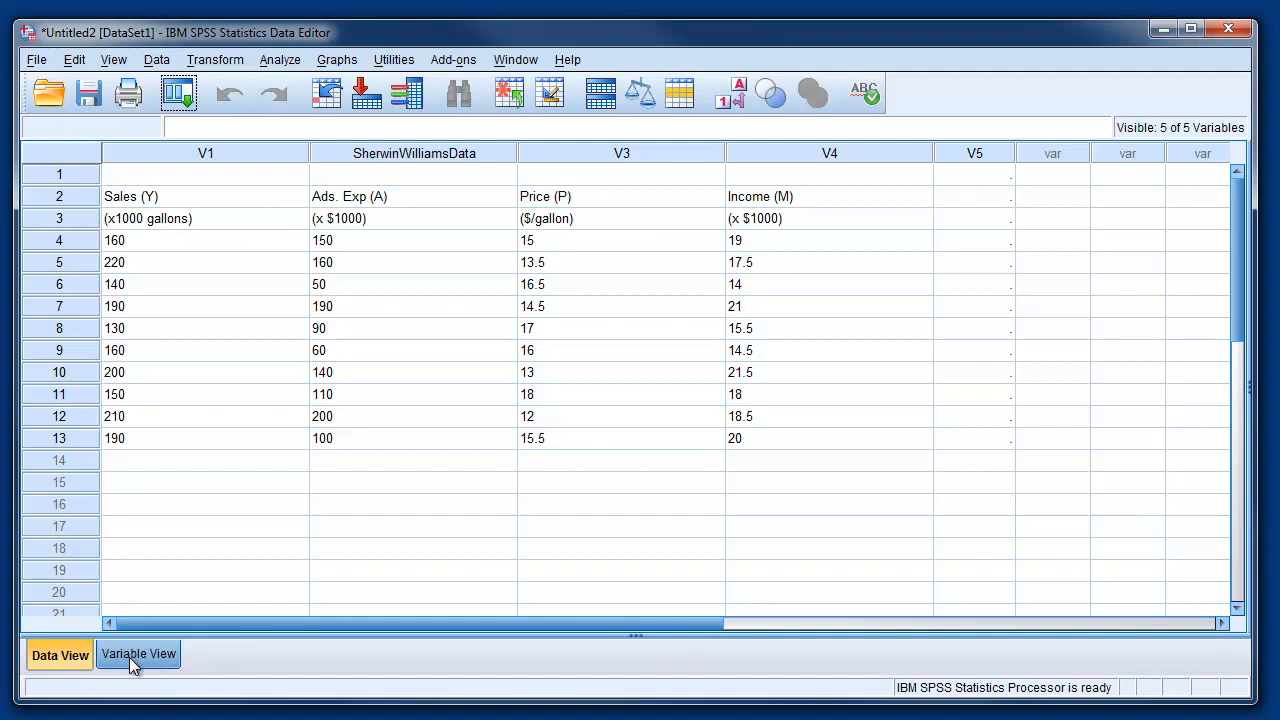
In Variable View, set variables V1 and V2 to Numeric type
left_click(138, 654)
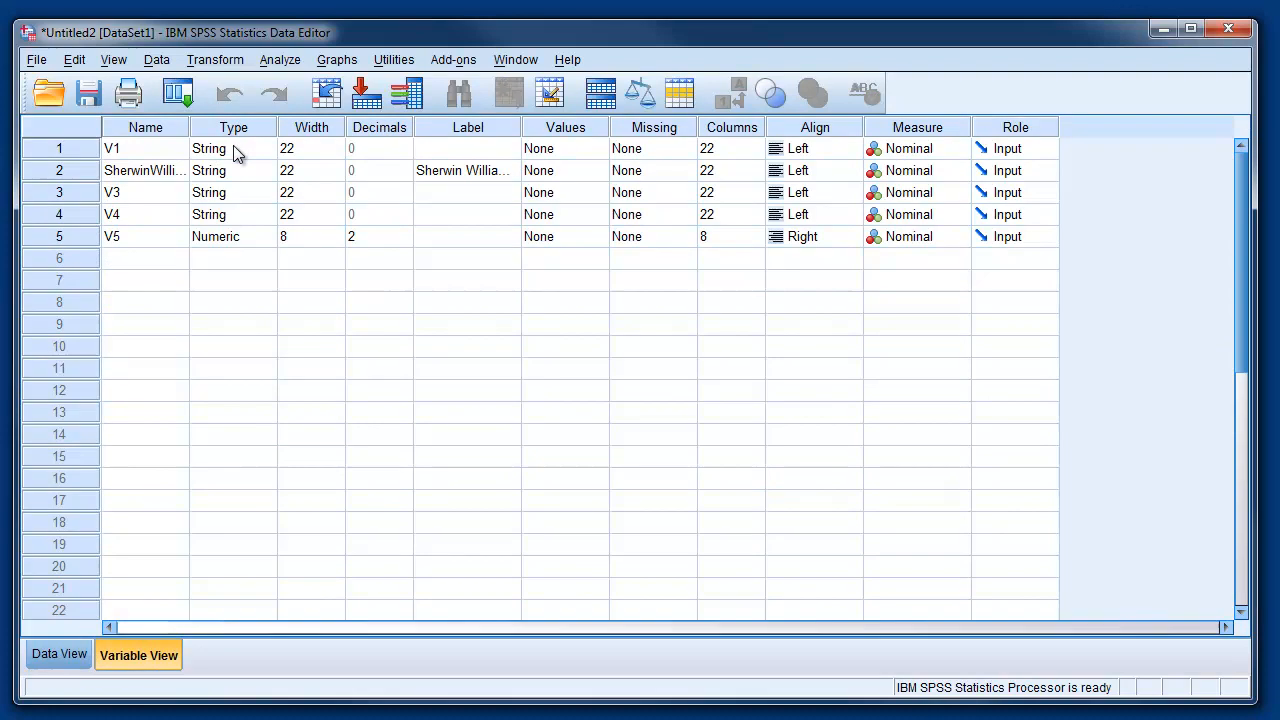
left_click(233, 148)
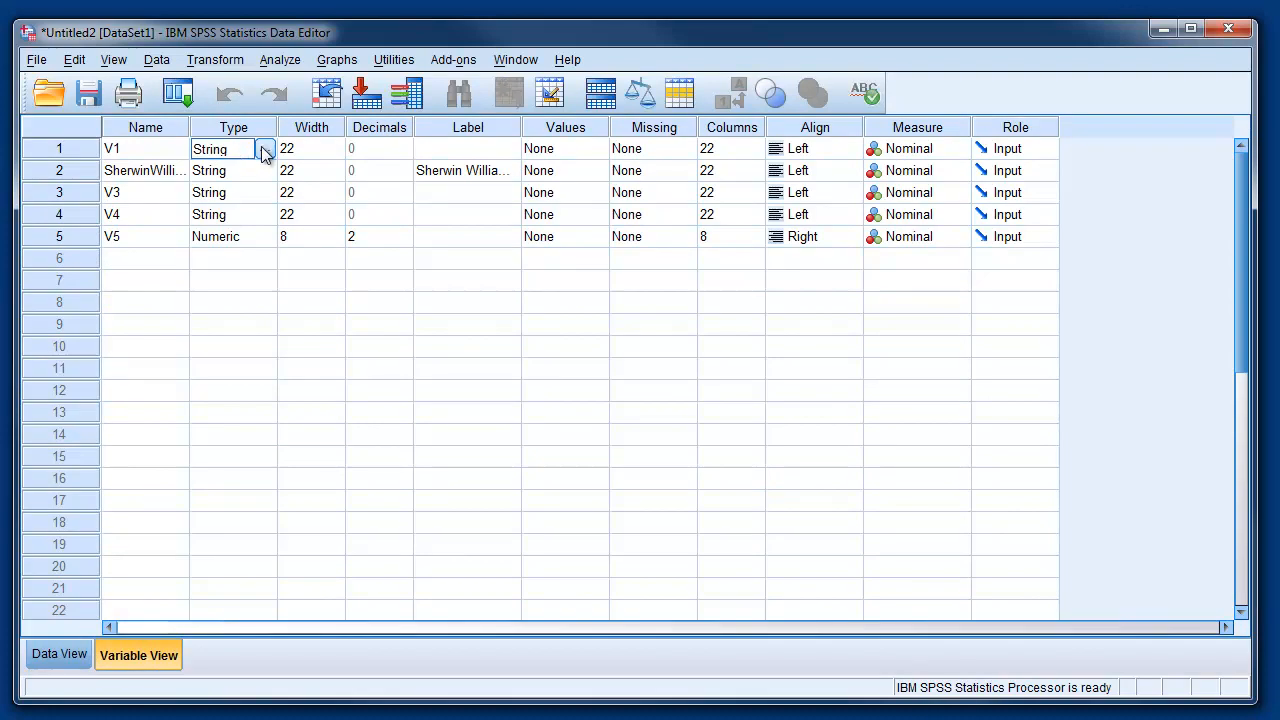
left_click(265, 148)
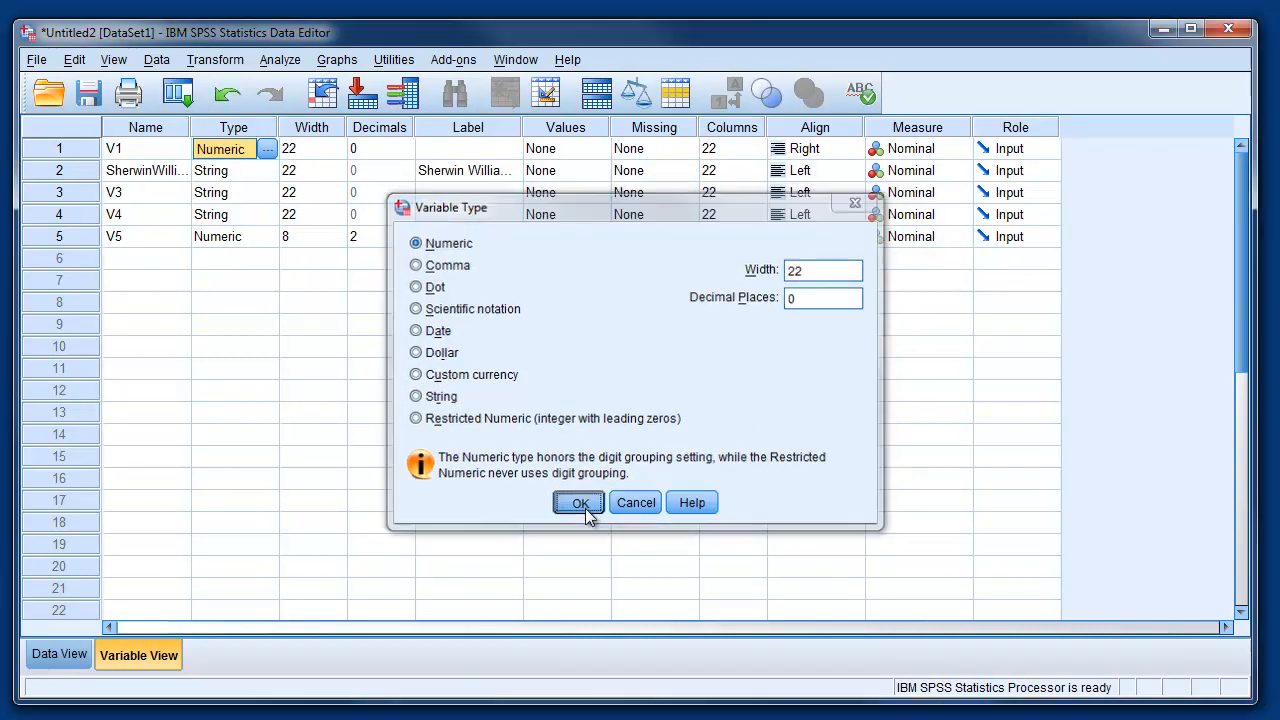
left_click(578, 502)
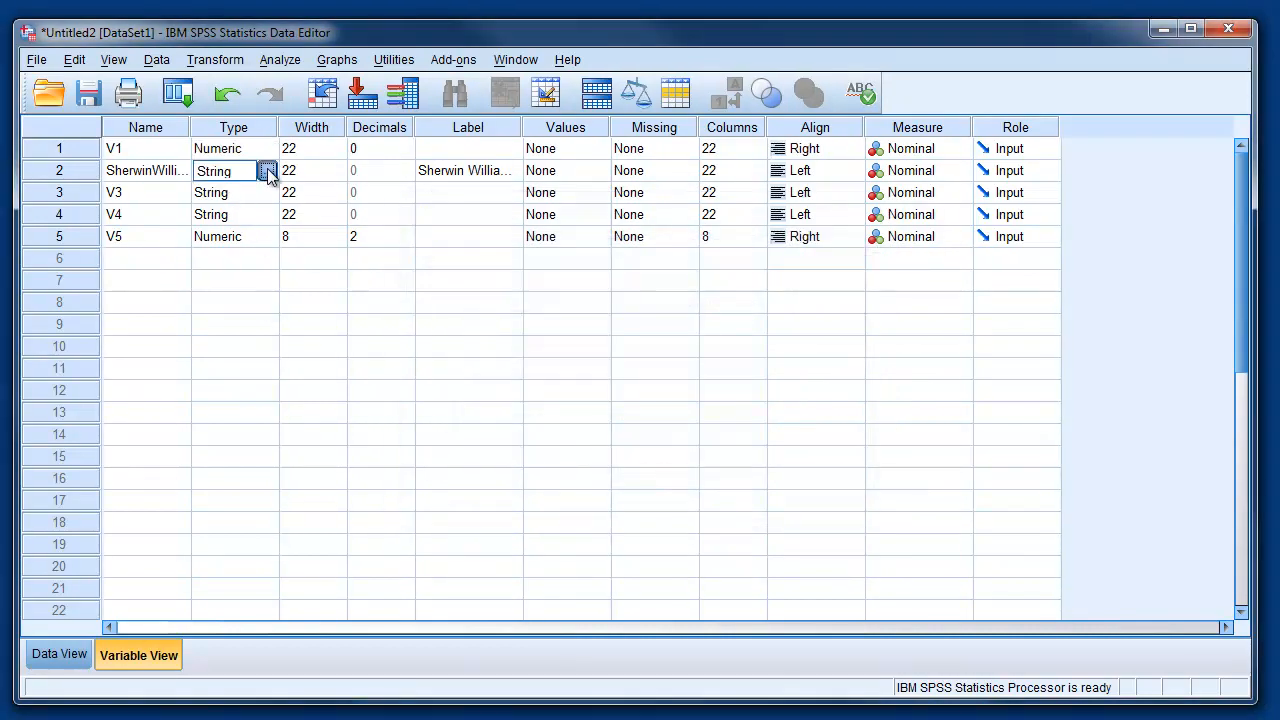
left_click(267, 170)
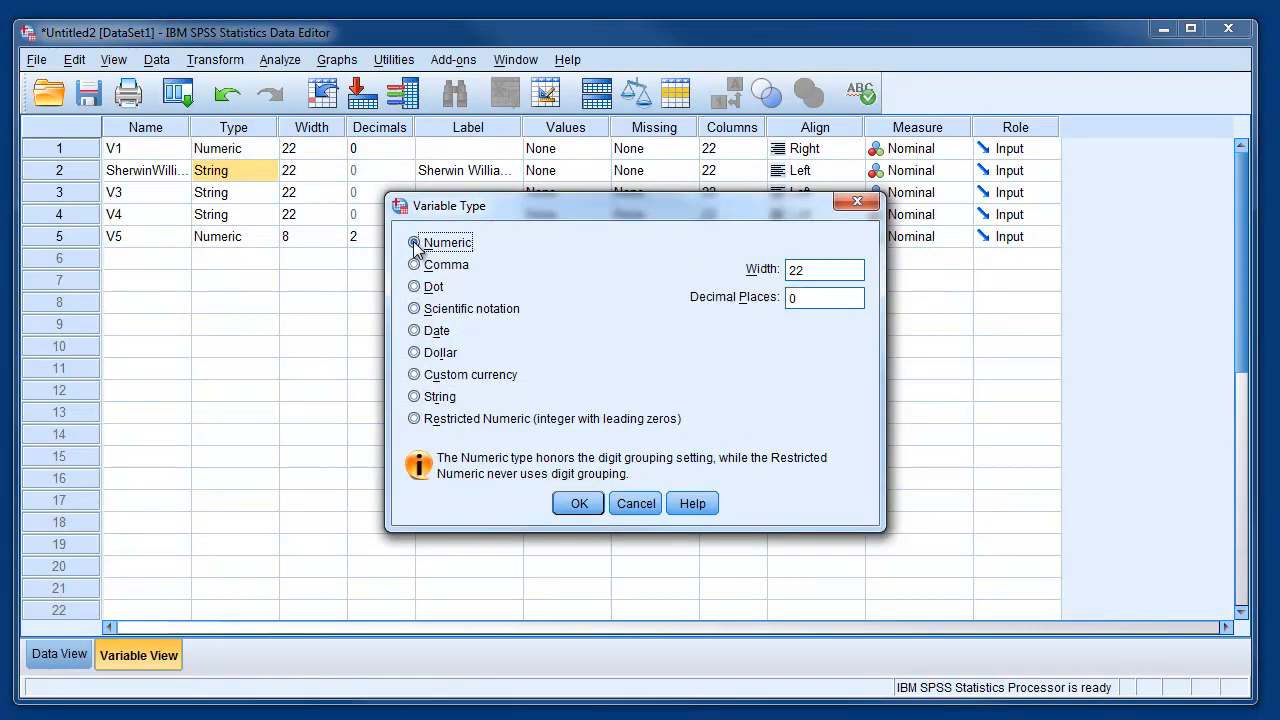
left_click(578, 503)
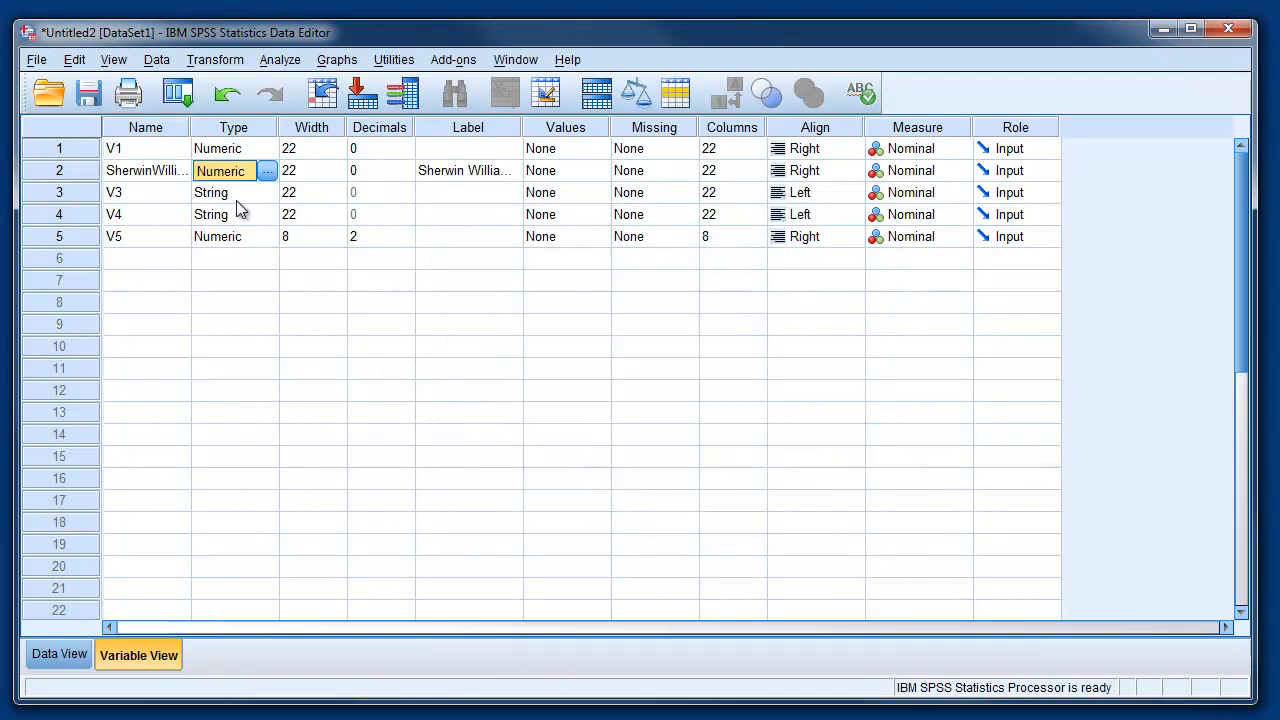
Set variables V3 and V4 to Numeric type
left_click(267, 192)
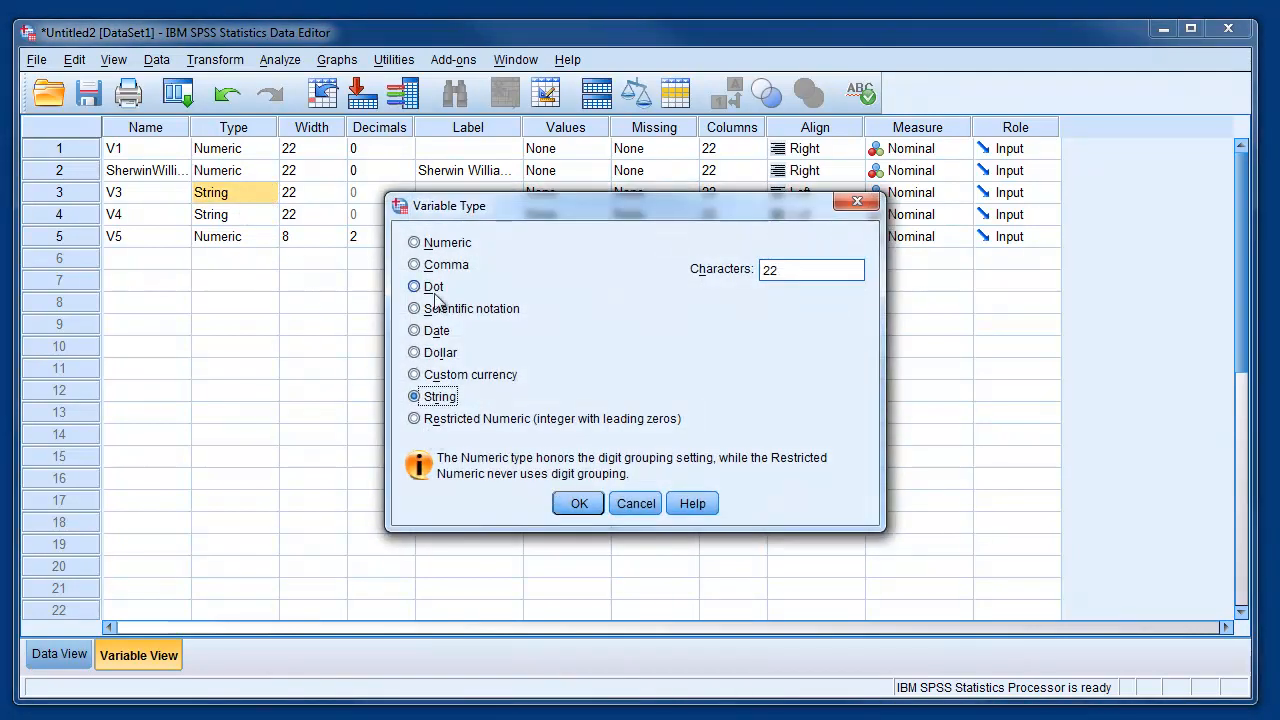
left_click(577, 503)
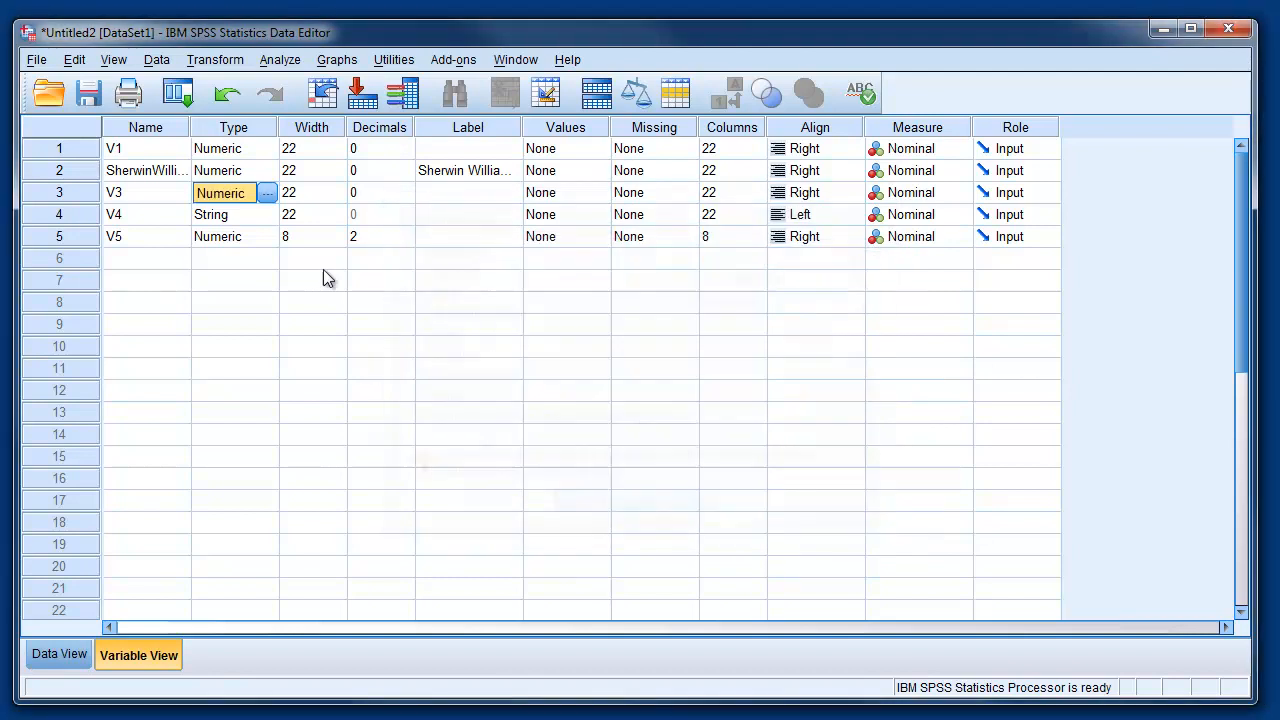
left_click(267, 214)
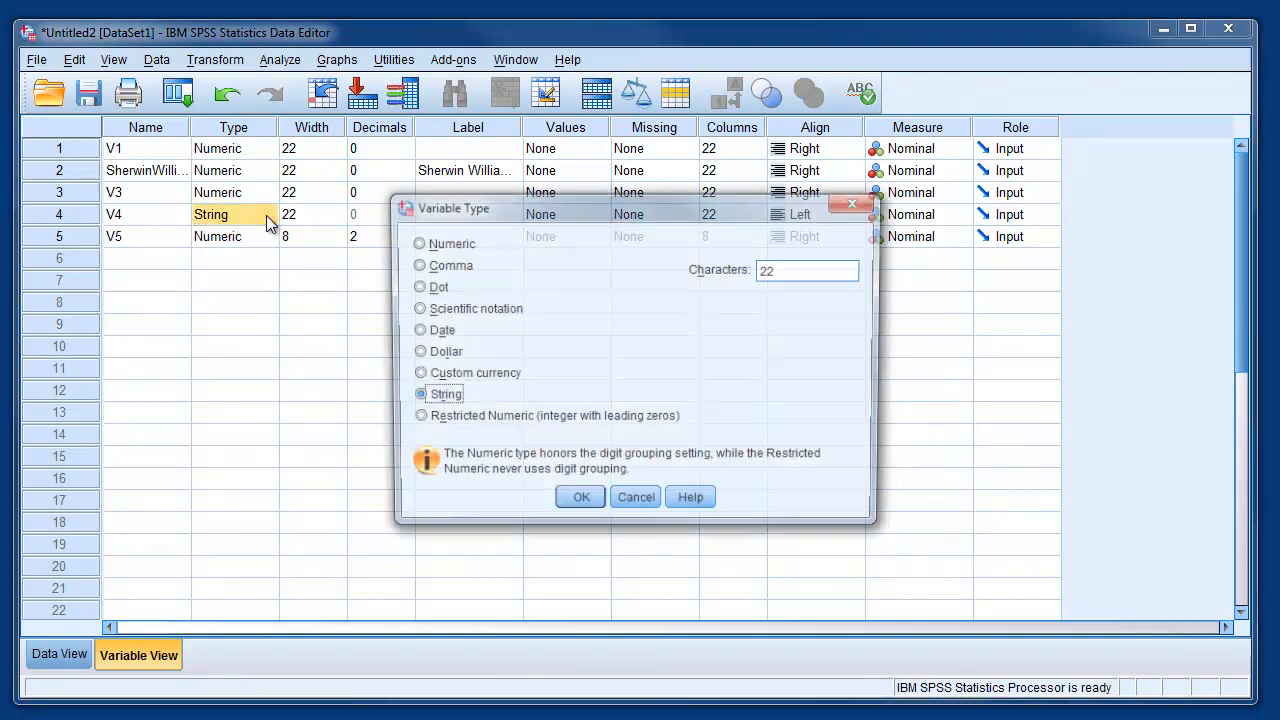
left_click(419, 243)
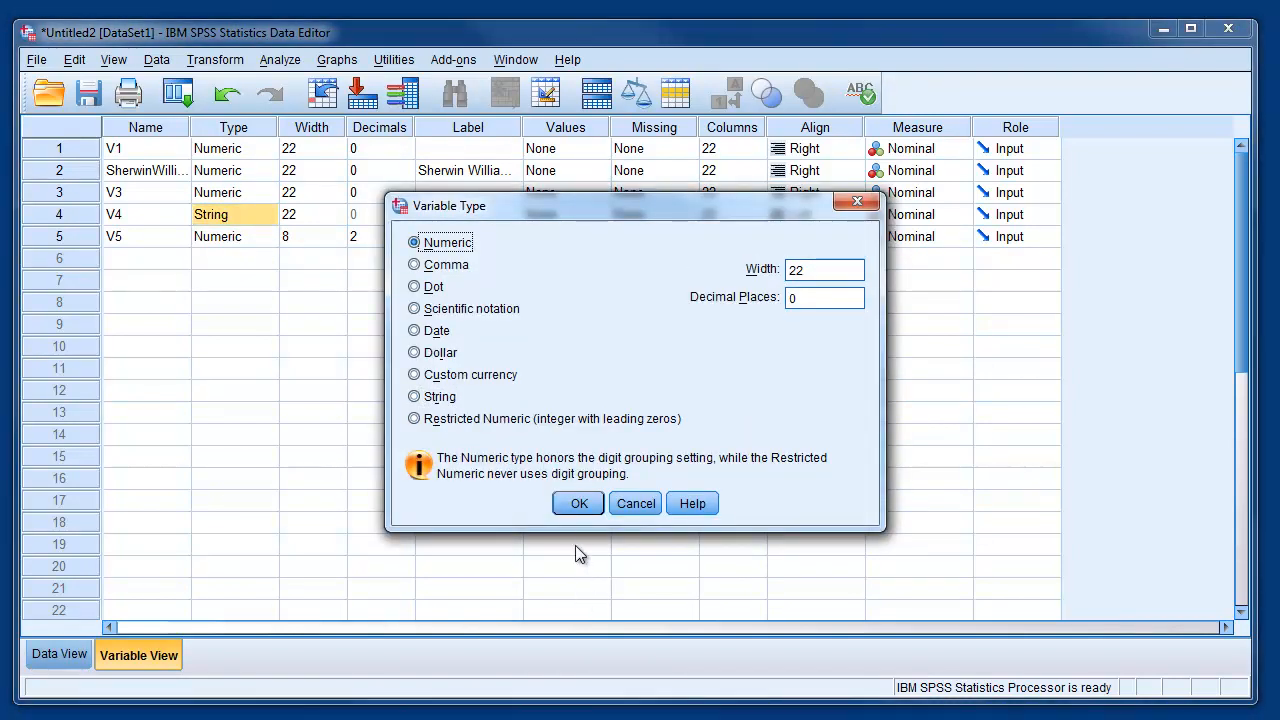
left_click(578, 503)
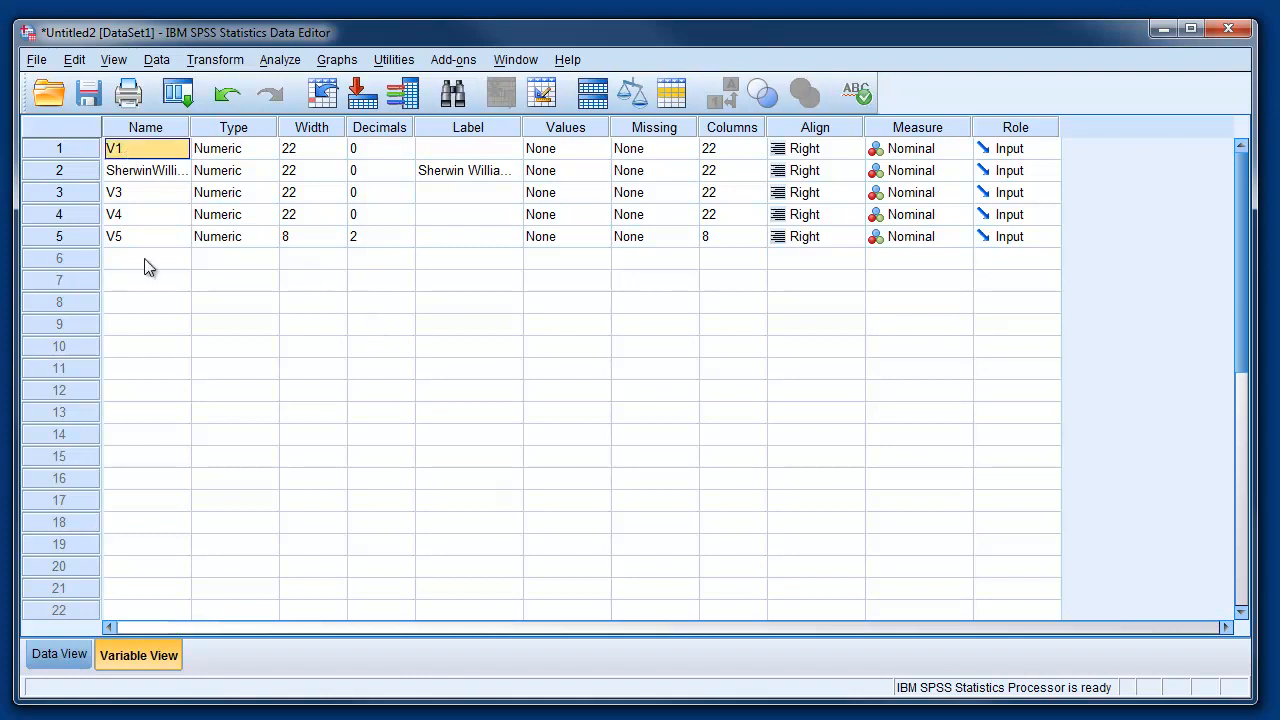
mouse_move(281, 287)
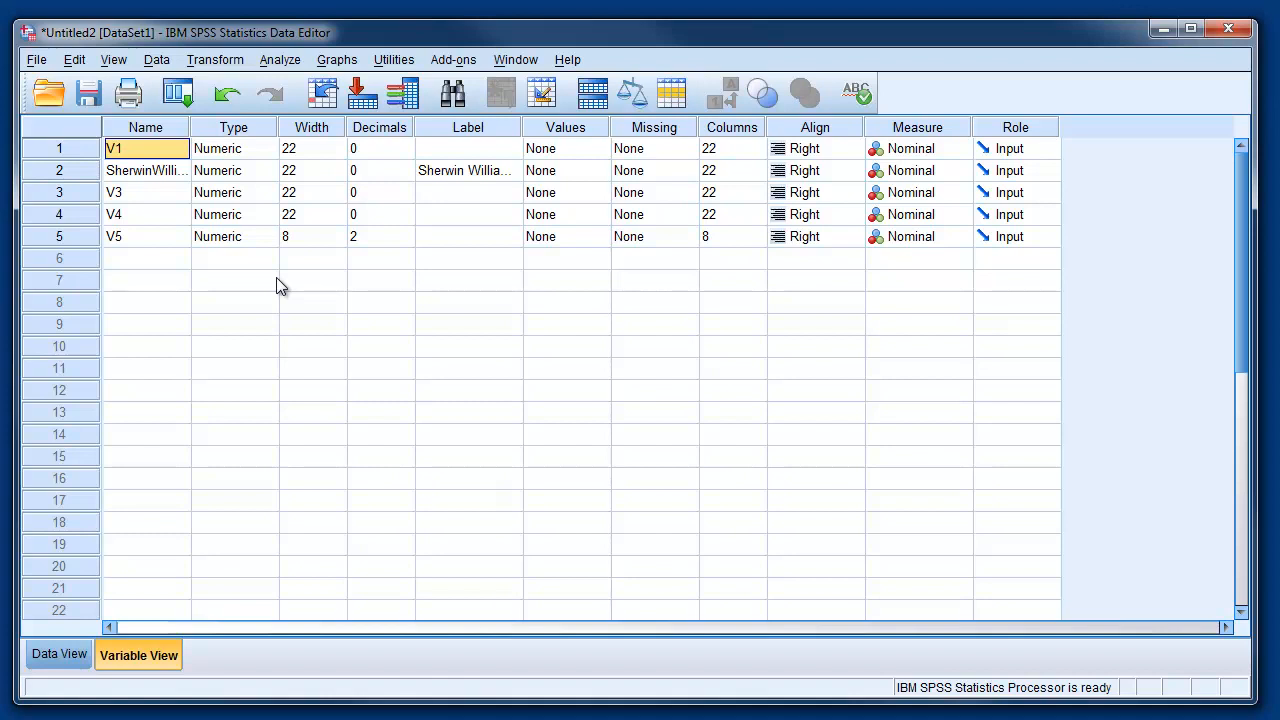
Type the new names Y and P into the variable Name cells
type("Y")
left_click(146, 170)
type("A")
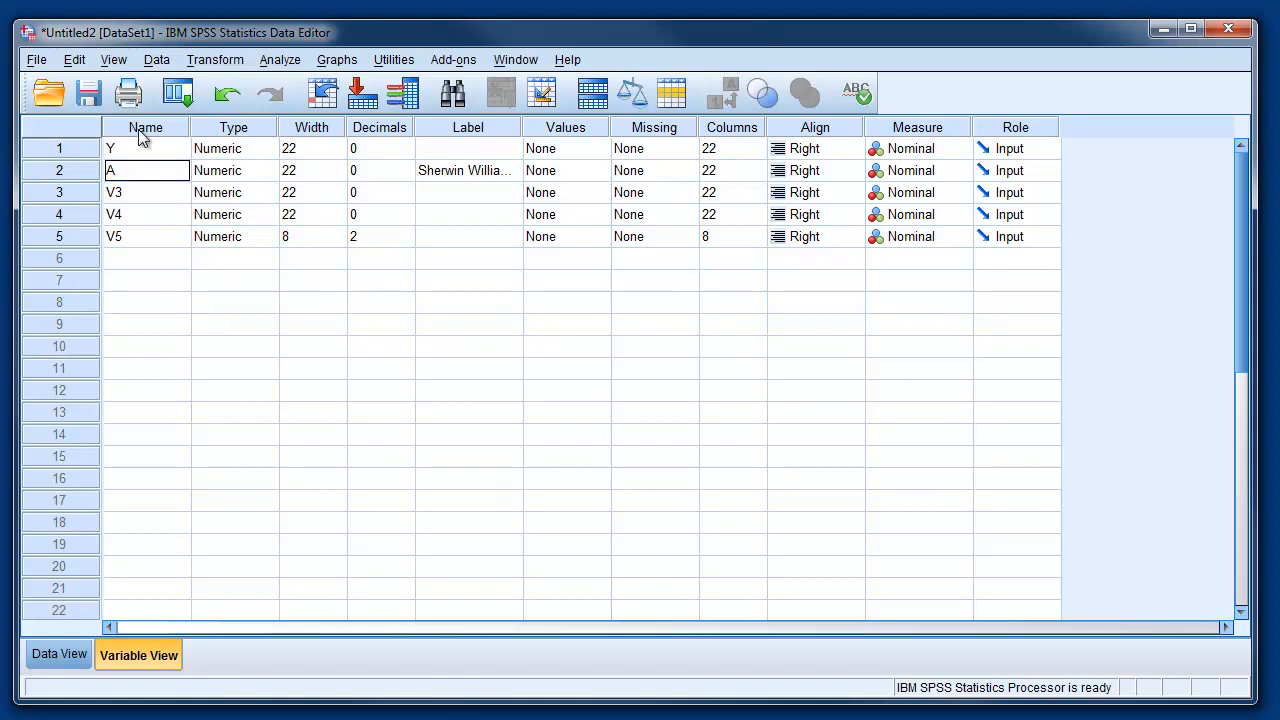
left_click(145, 192)
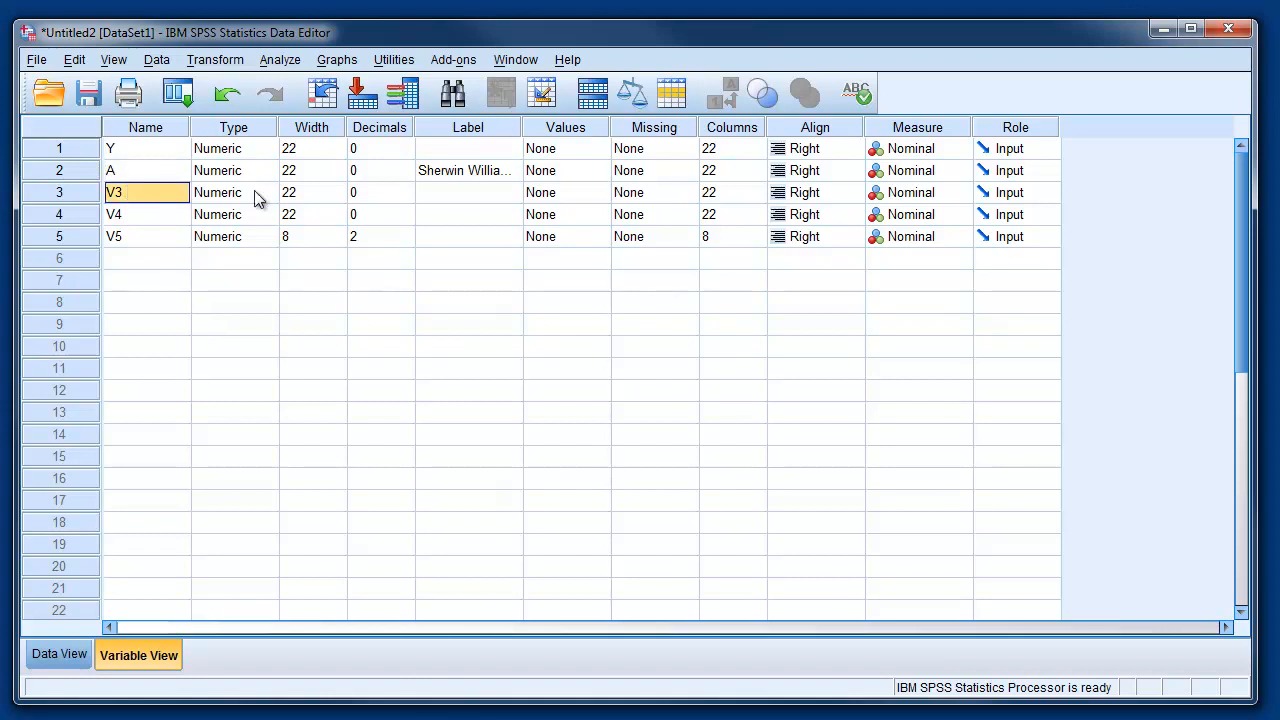
type("P")
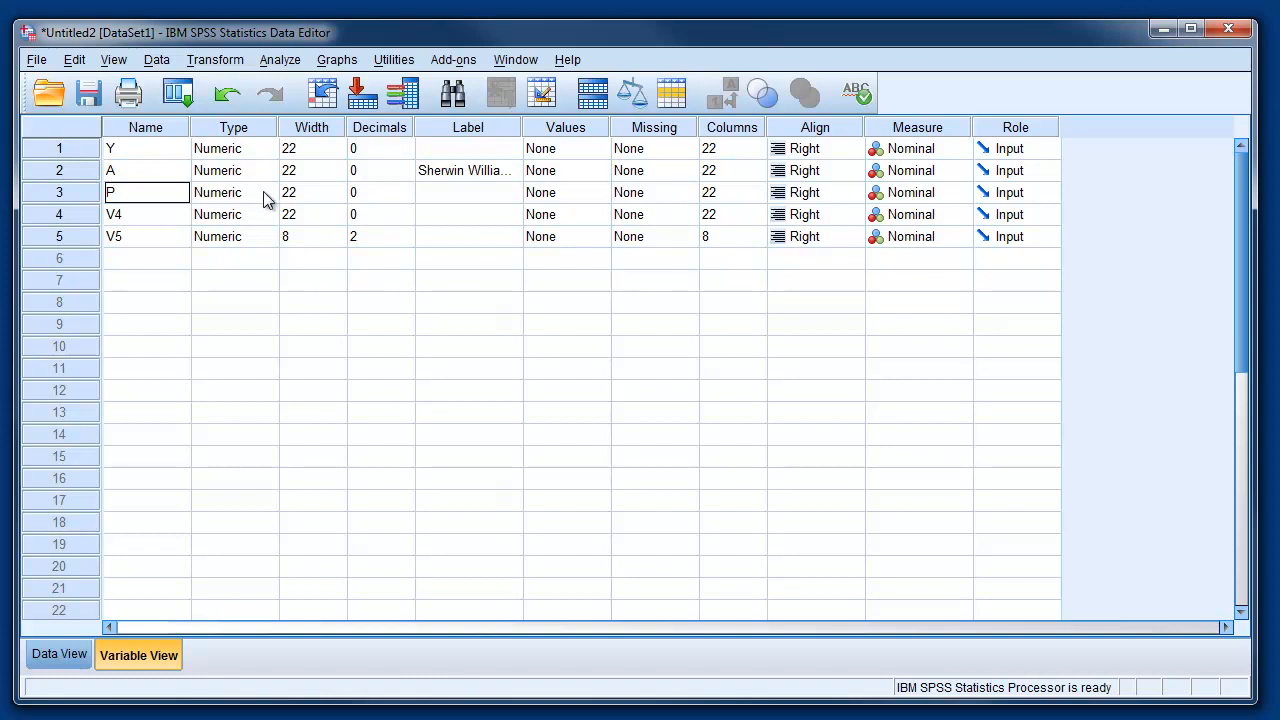
left_click(145, 214)
type("M")
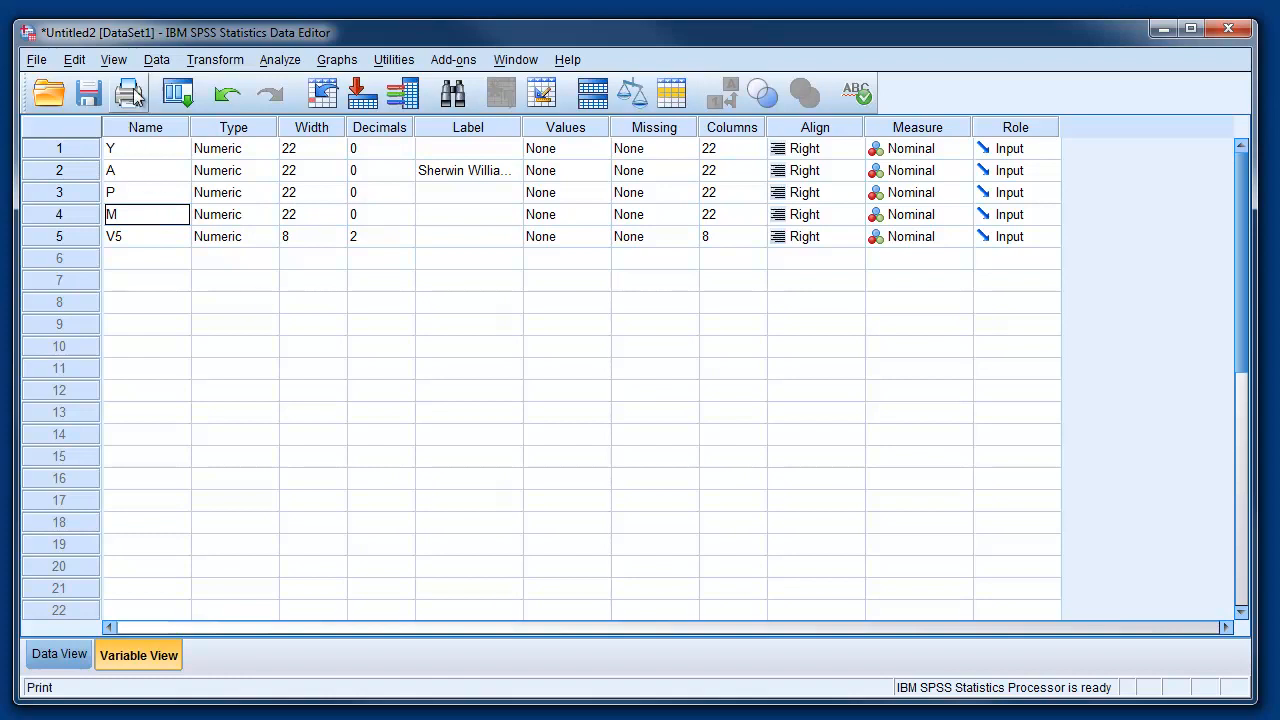
mouse_move(483, 238)
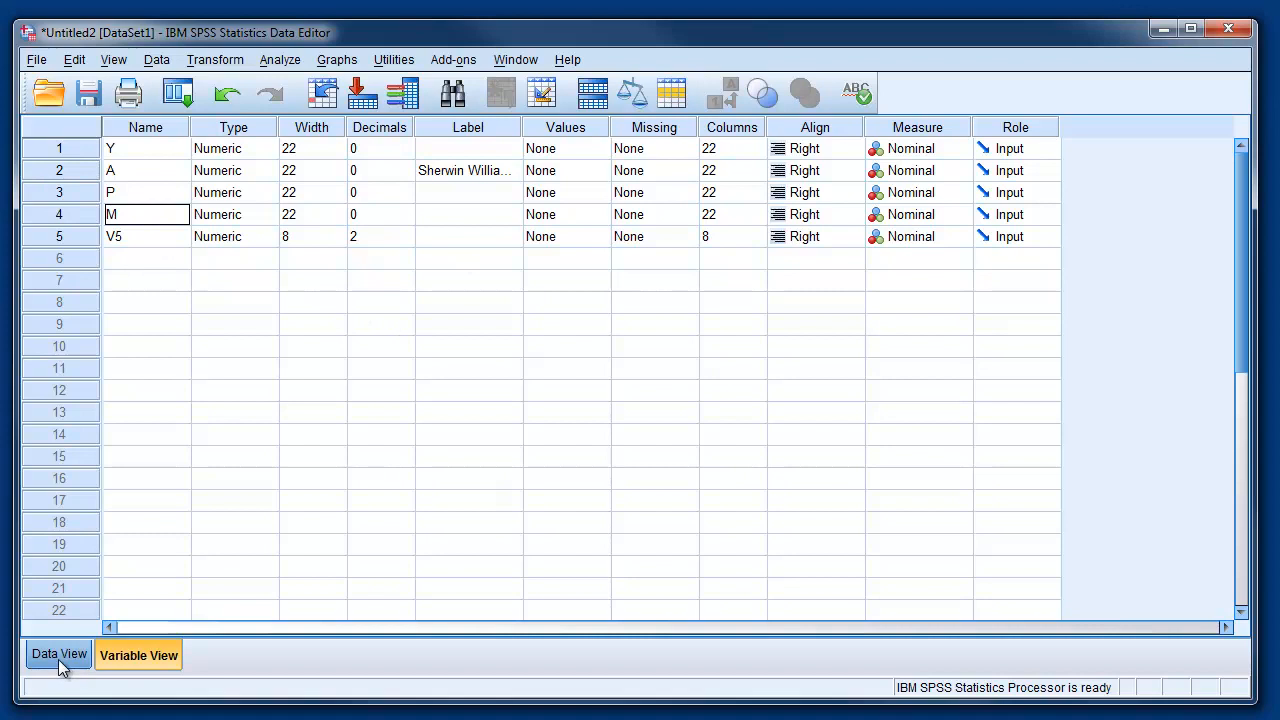
mouse_move(52, 668)
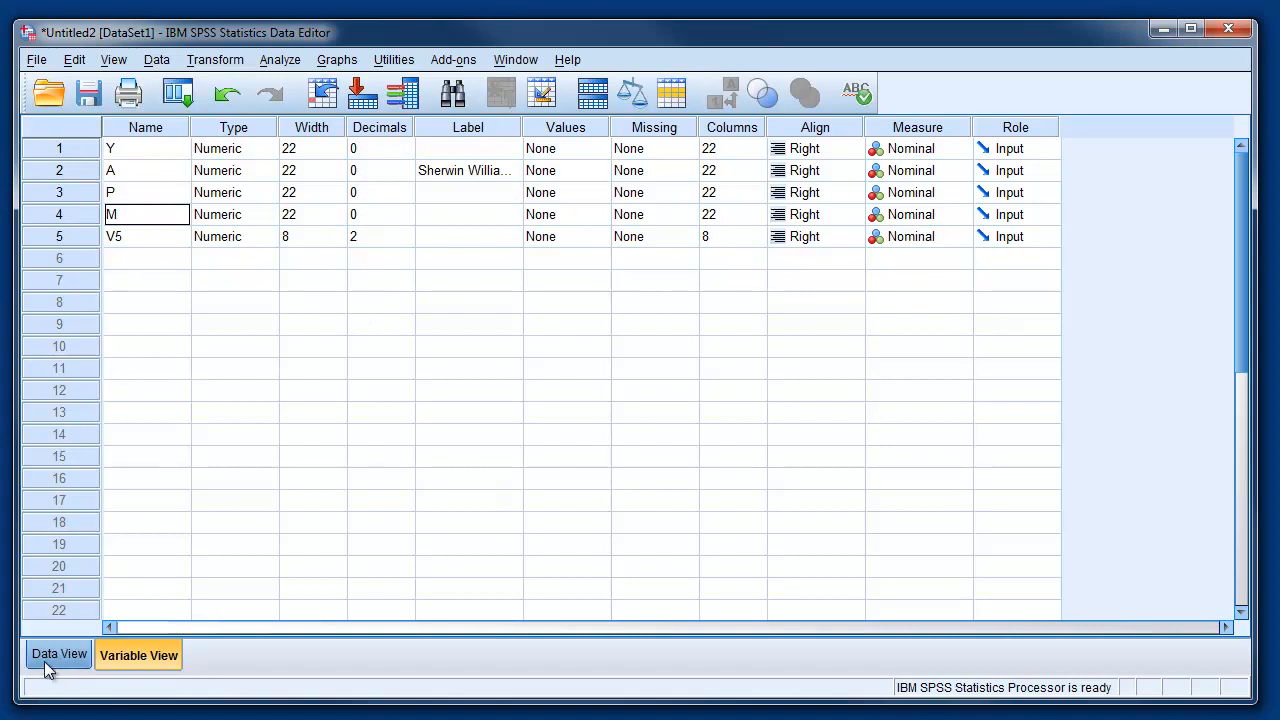
mouse_move(55, 662)
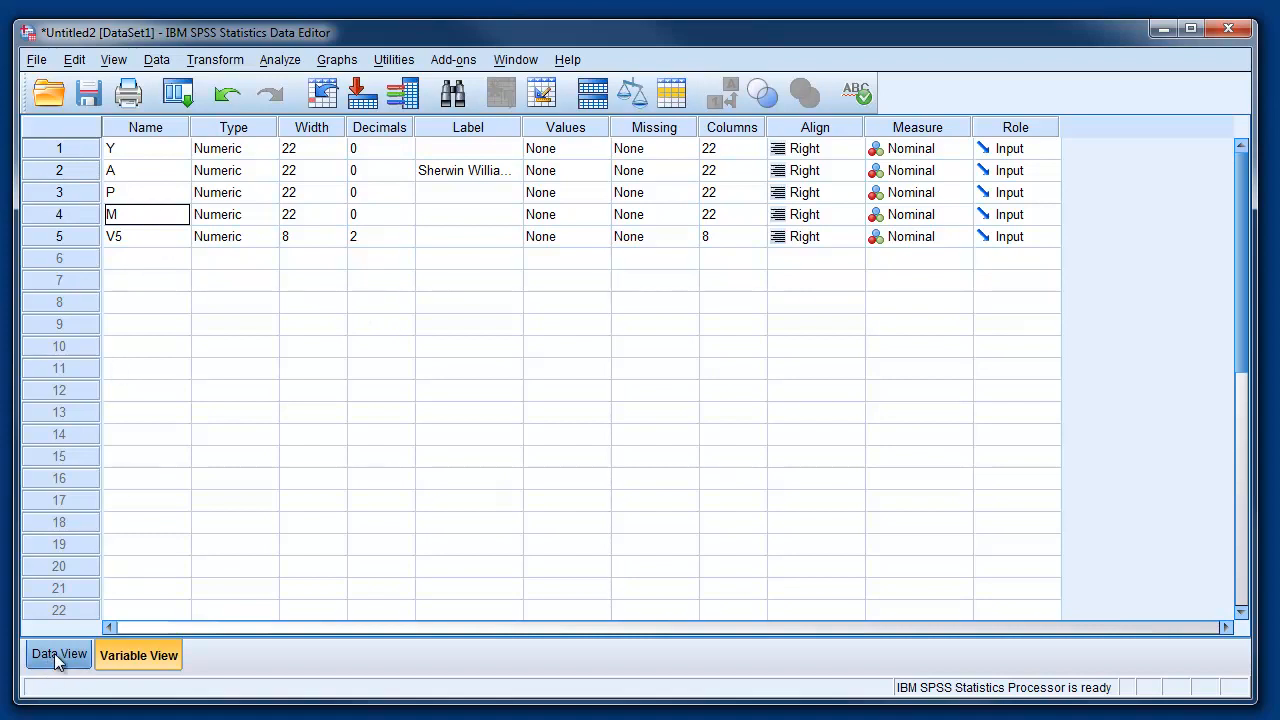
In Data View, select the three empty cases in rows 1–3
left_click(58, 654)
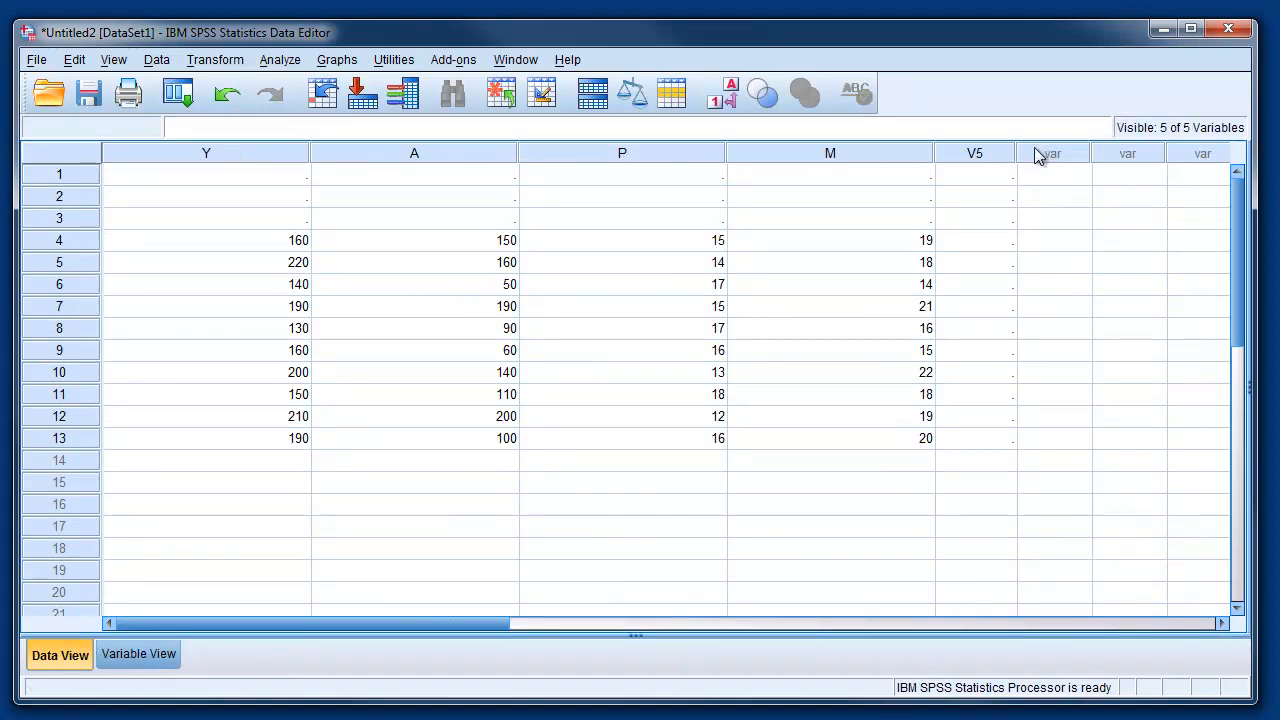
mouse_move(988, 190)
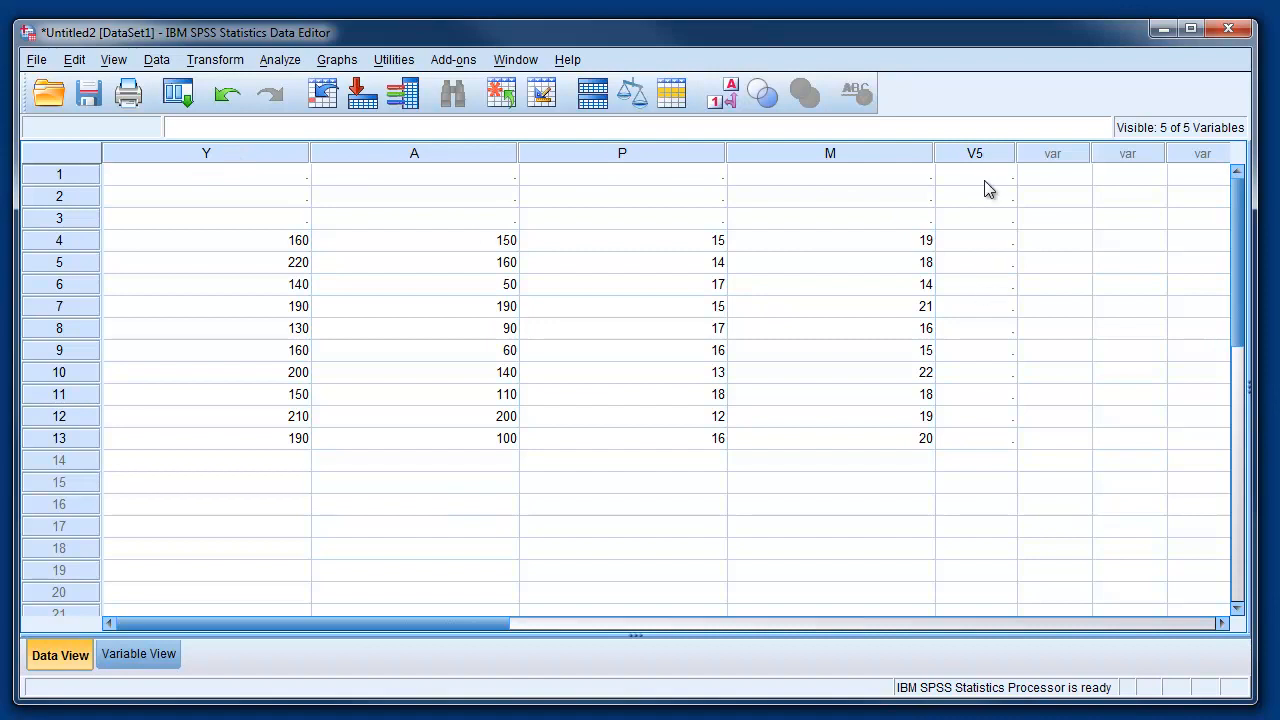
mouse_move(557, 184)
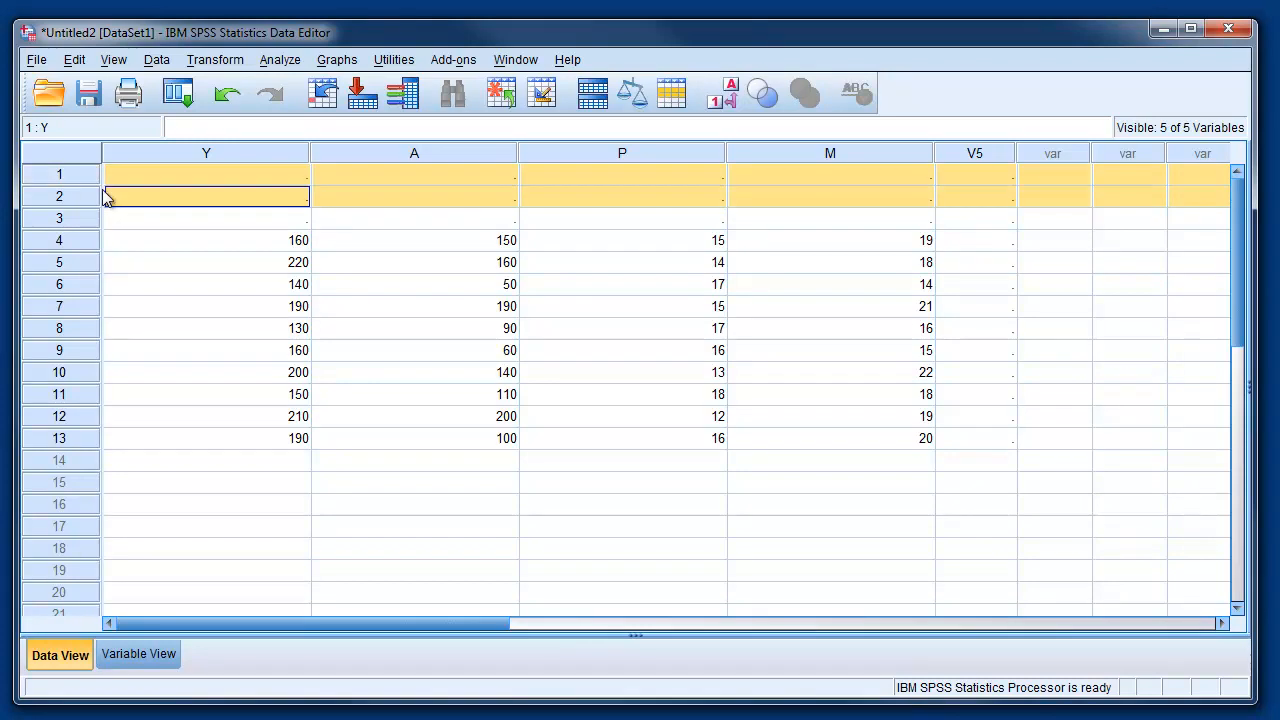
left_click(206, 218)
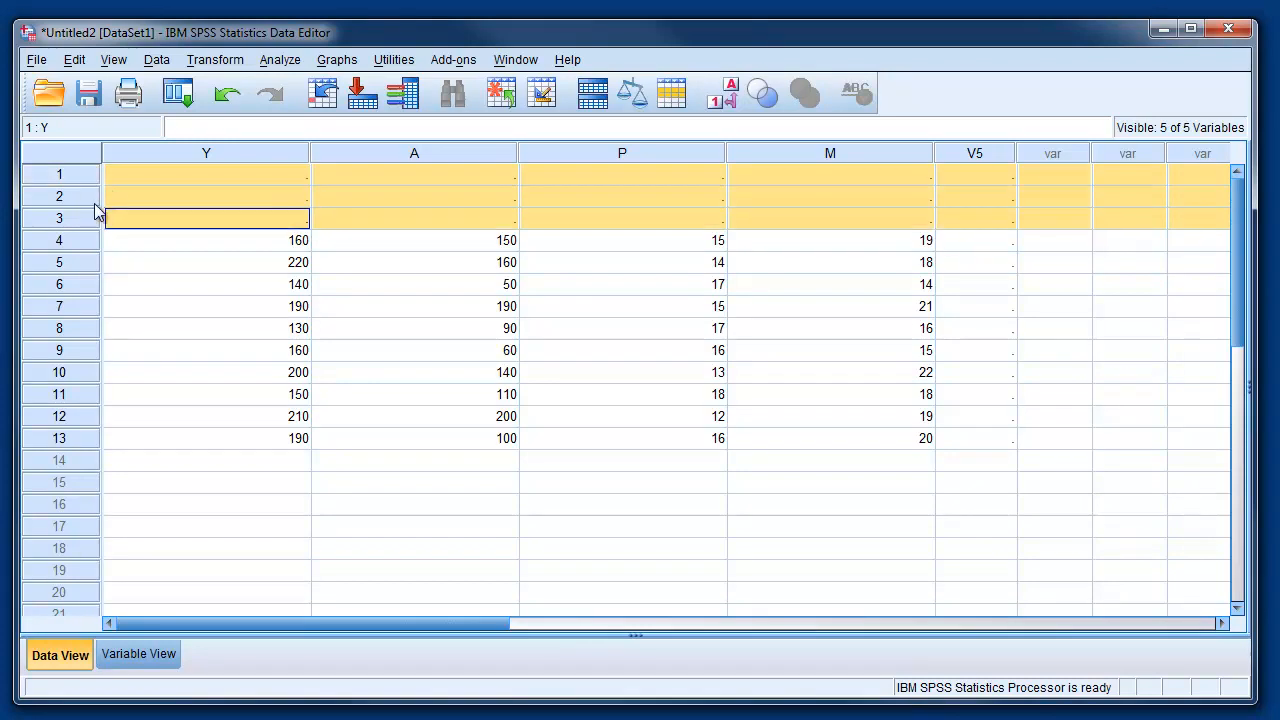
mouse_move(80, 210)
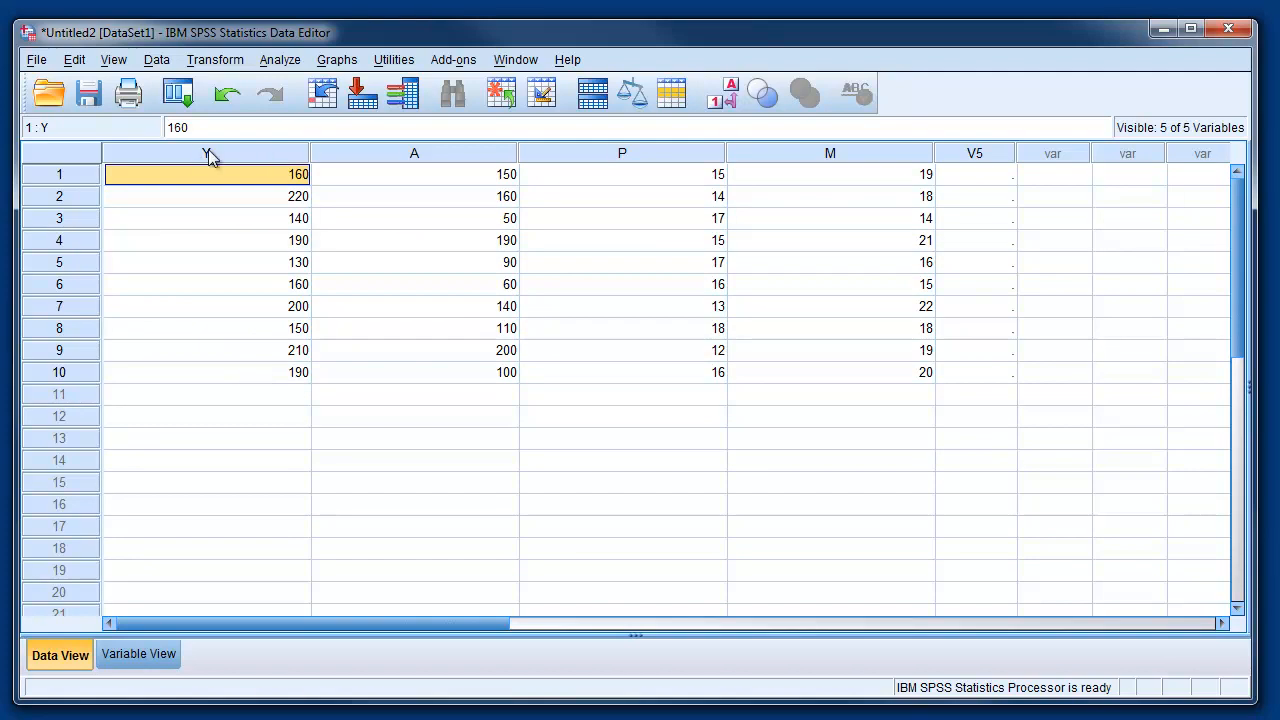
mouse_move(226, 164)
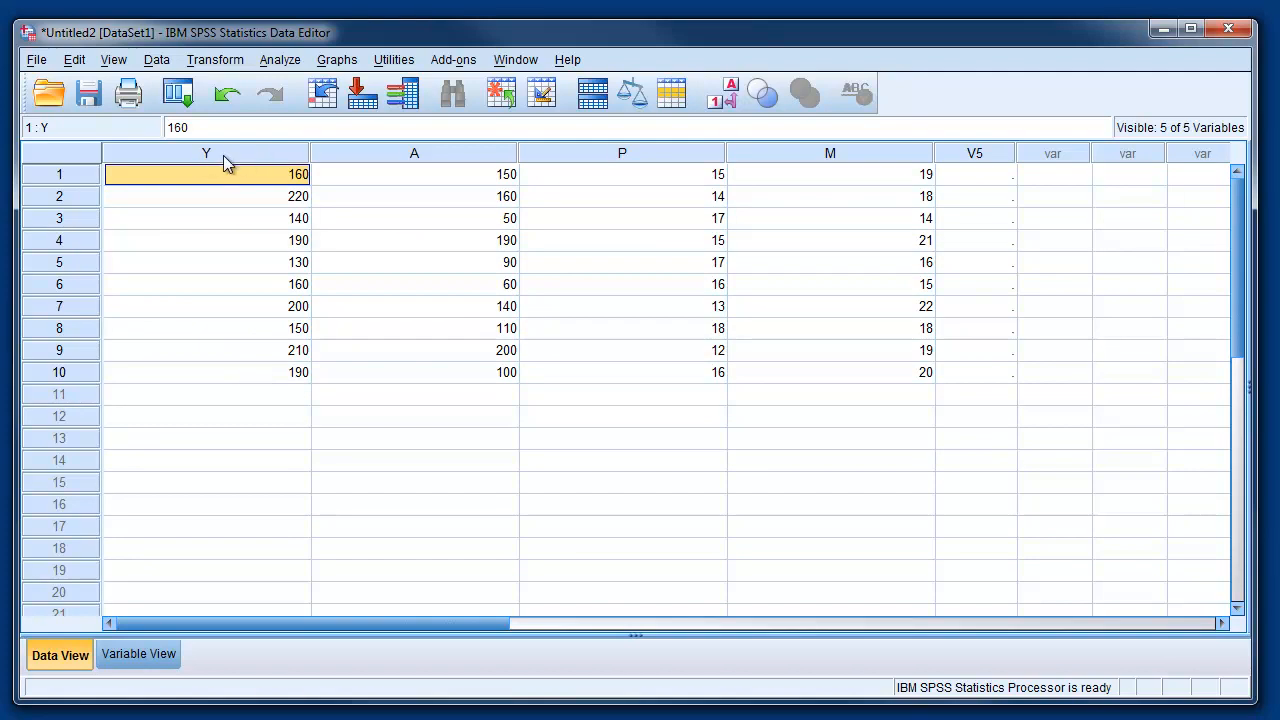
mouse_move(891, 161)
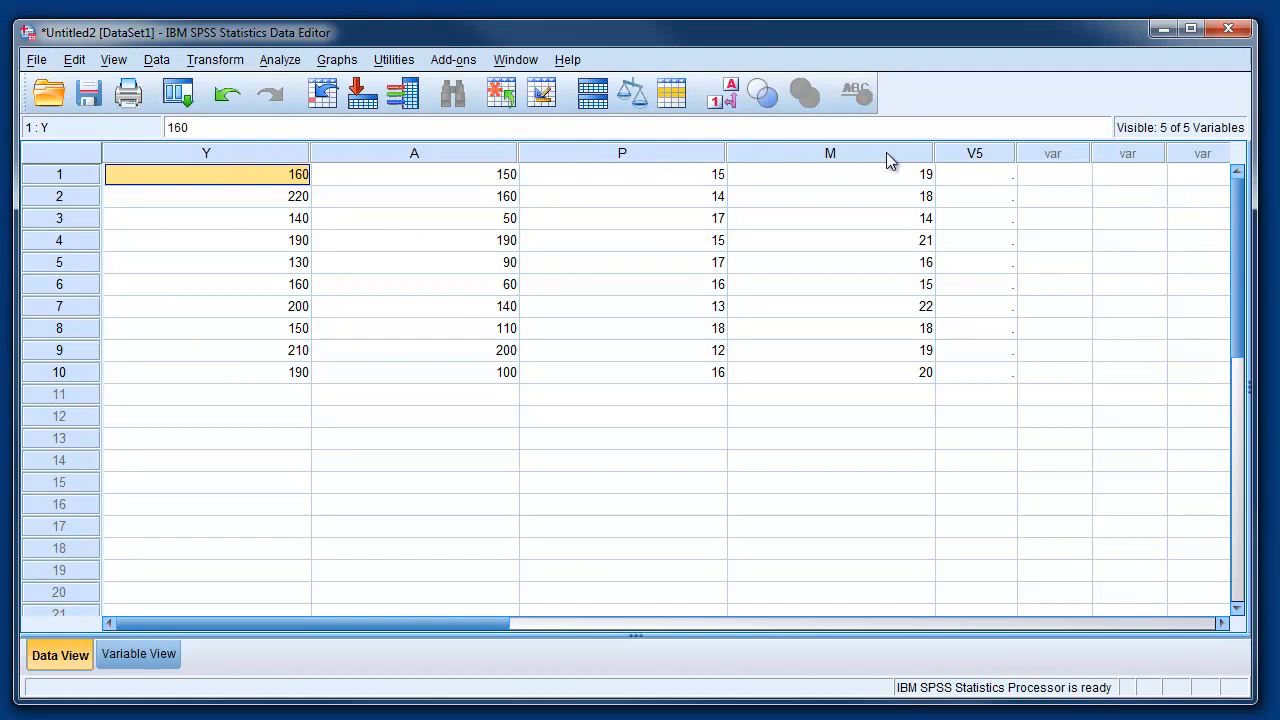
mouse_move(235, 219)
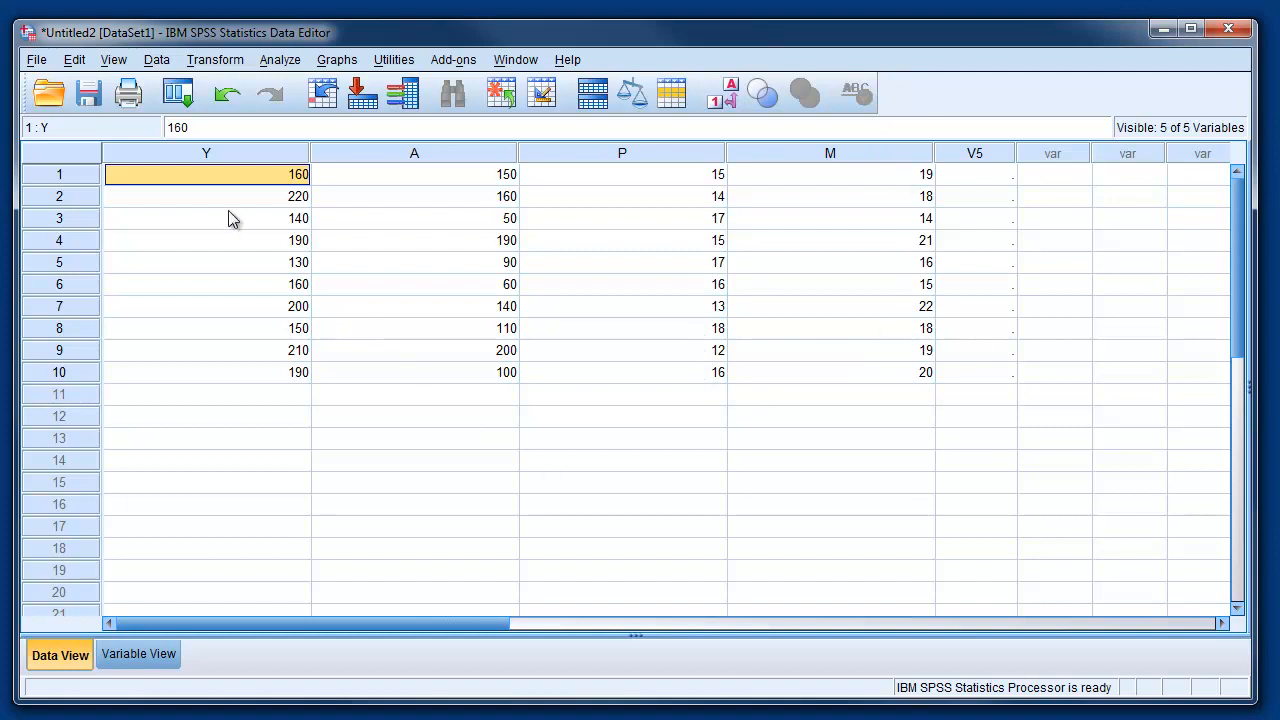
mouse_move(175, 180)
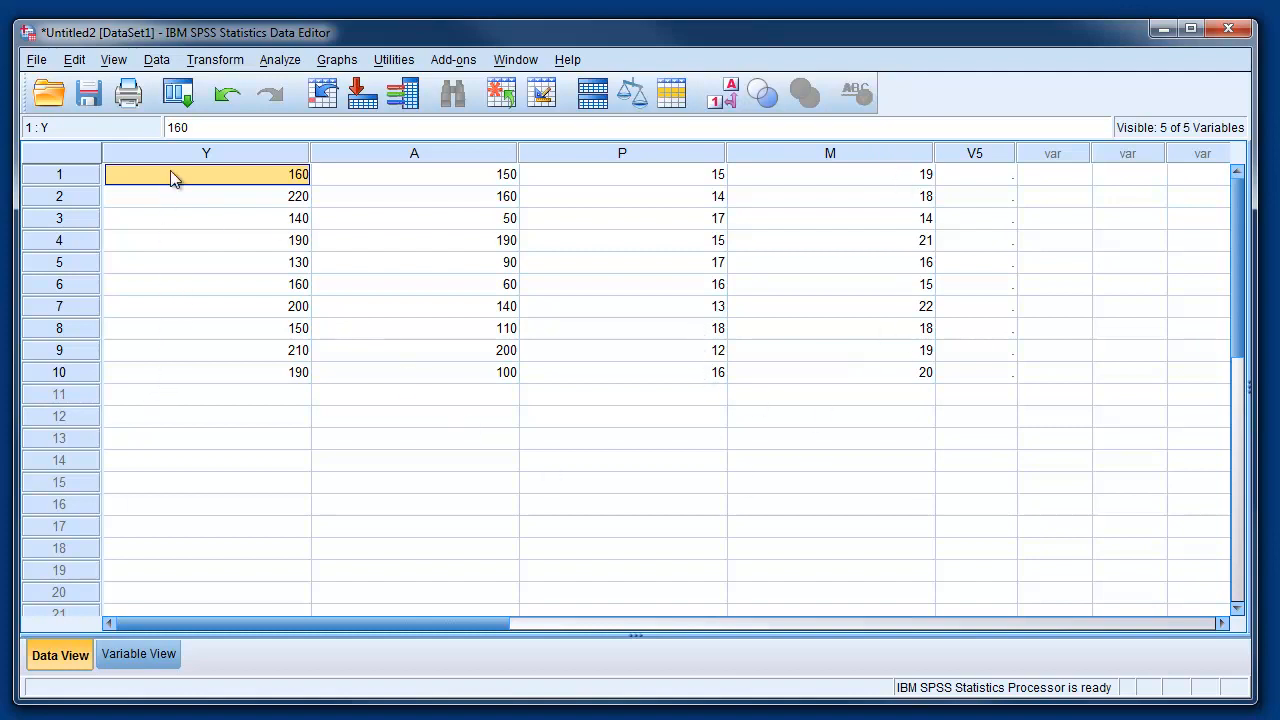
mouse_move(638, 238)
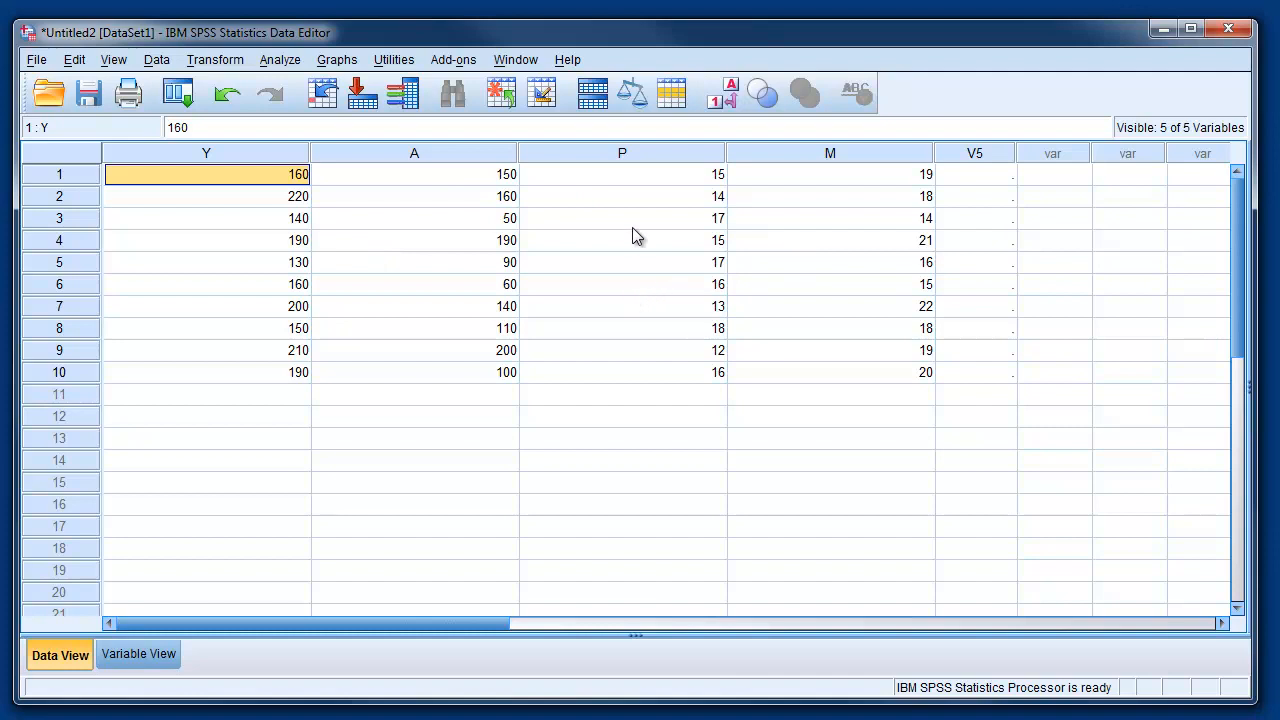
mouse_move(452, 209)
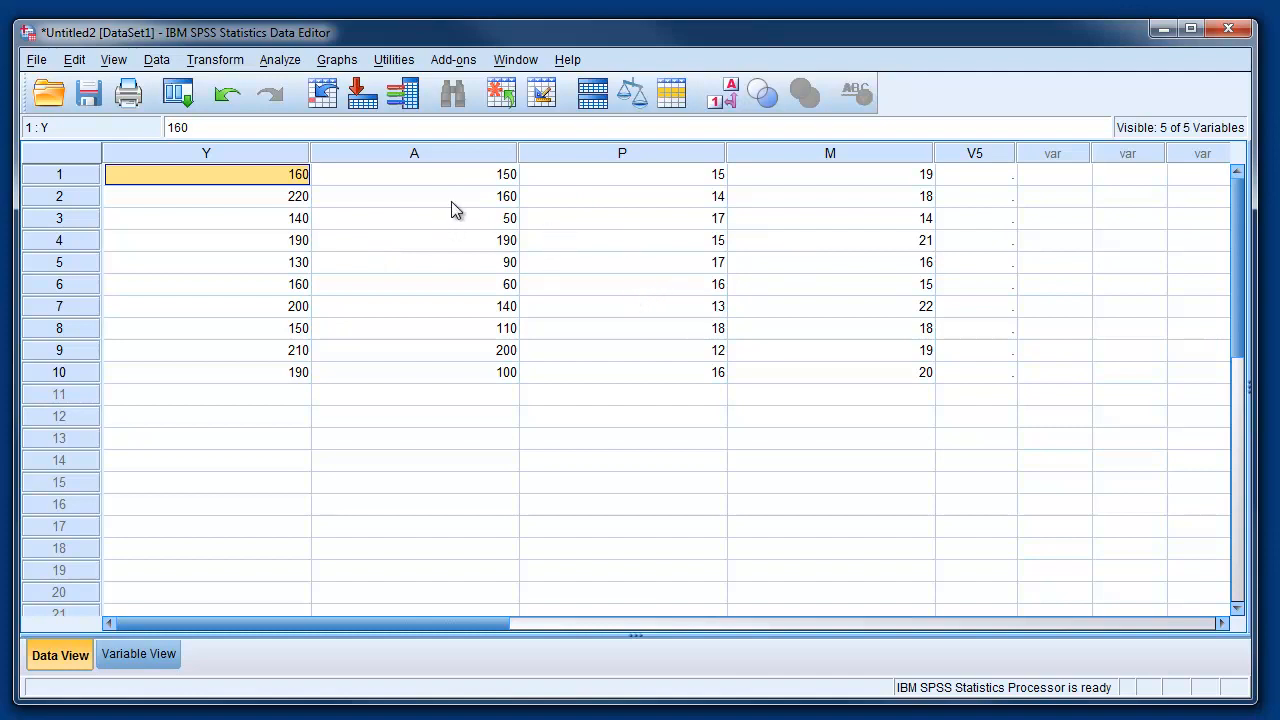
mouse_move(448, 230)
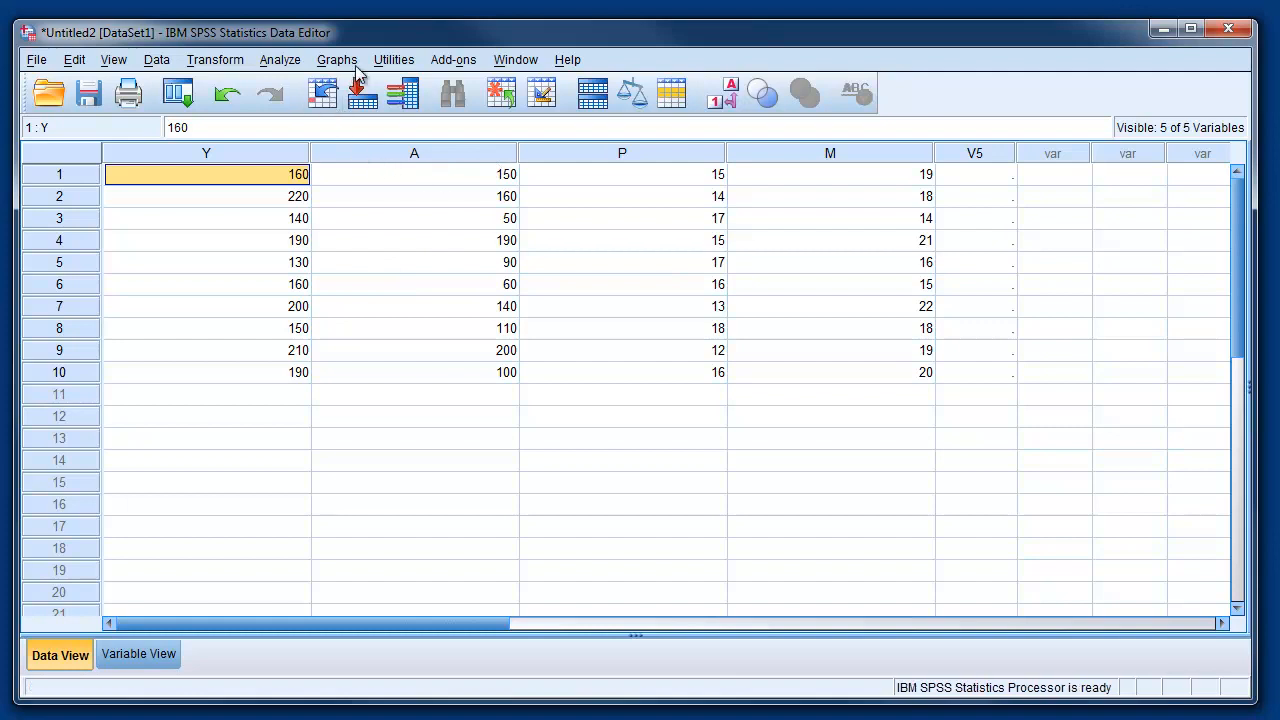
mouse_move(310, 165)
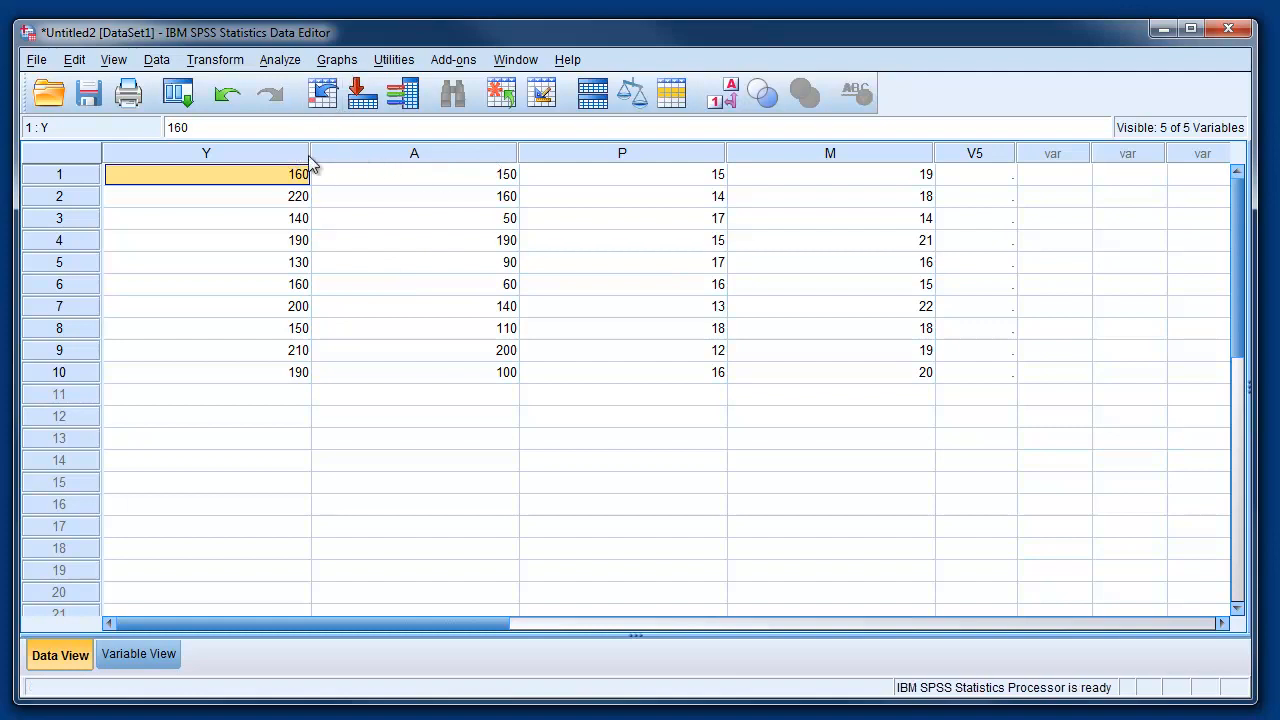
mouse_move(394, 60)
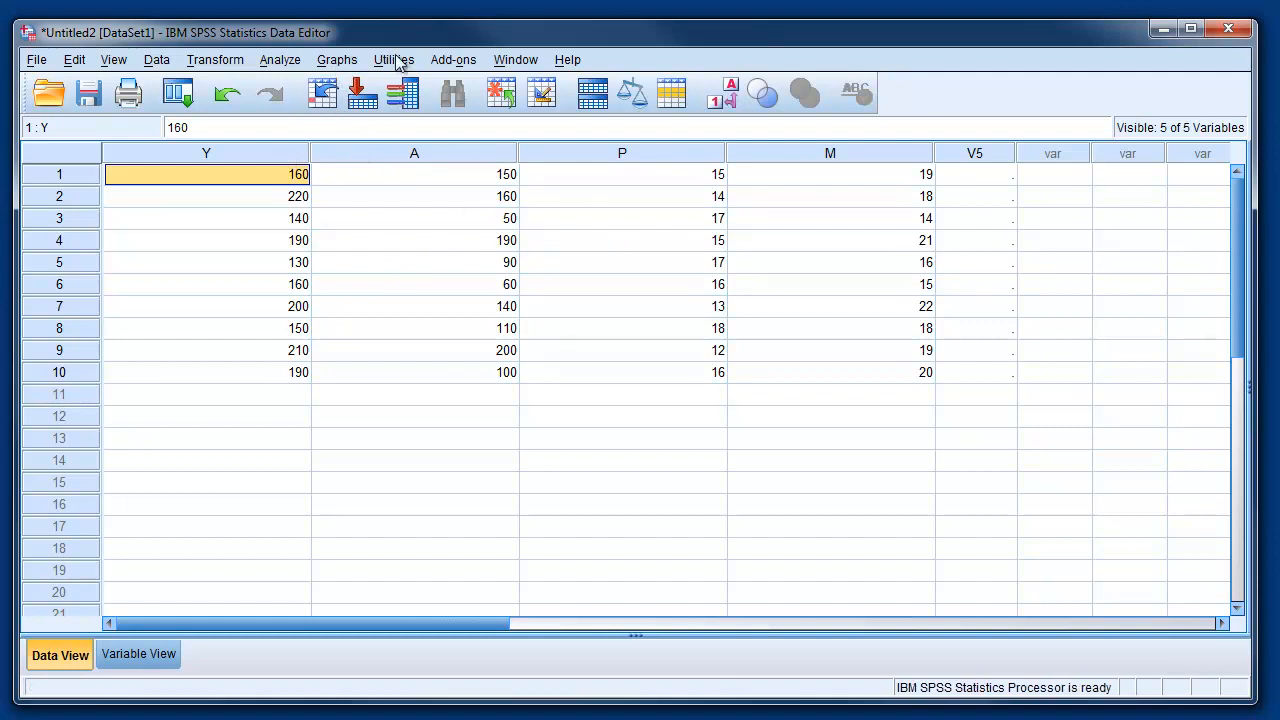
mouse_move(345, 70)
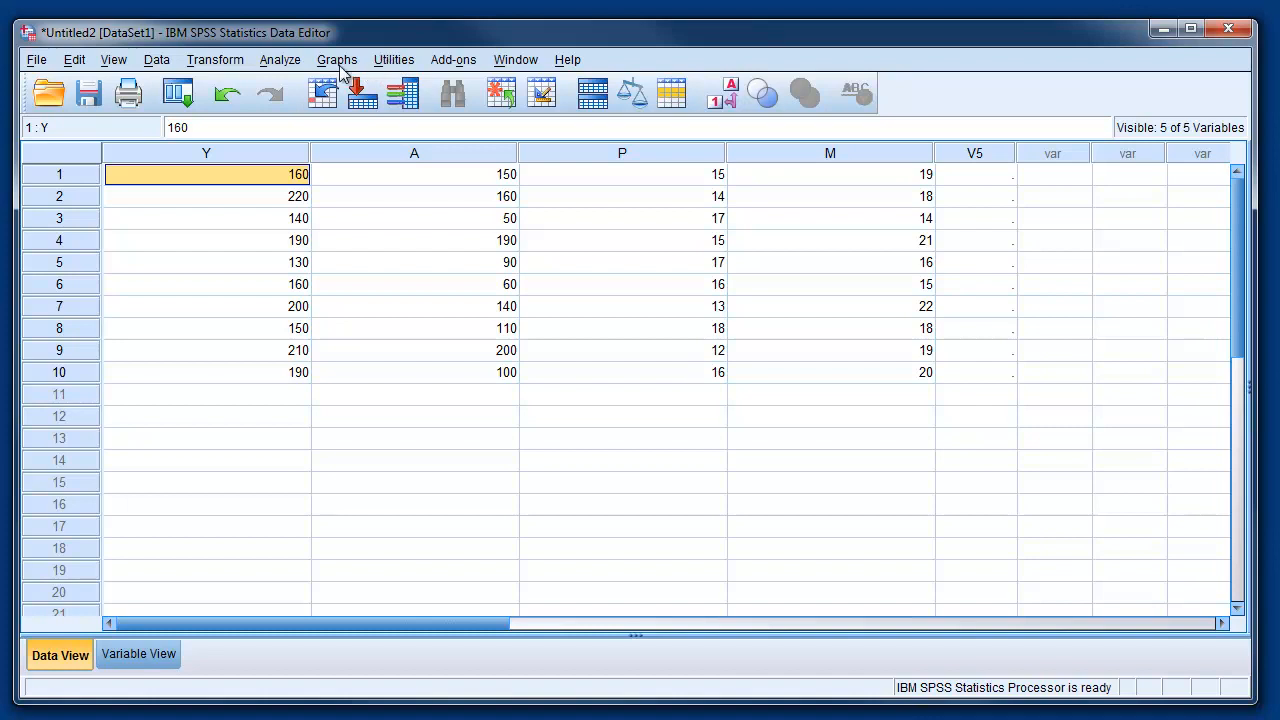
Choose Graphs > Legacy Dialogs > Scatter/Dot, pick Simple Scatter and define it
left_click(337, 59)
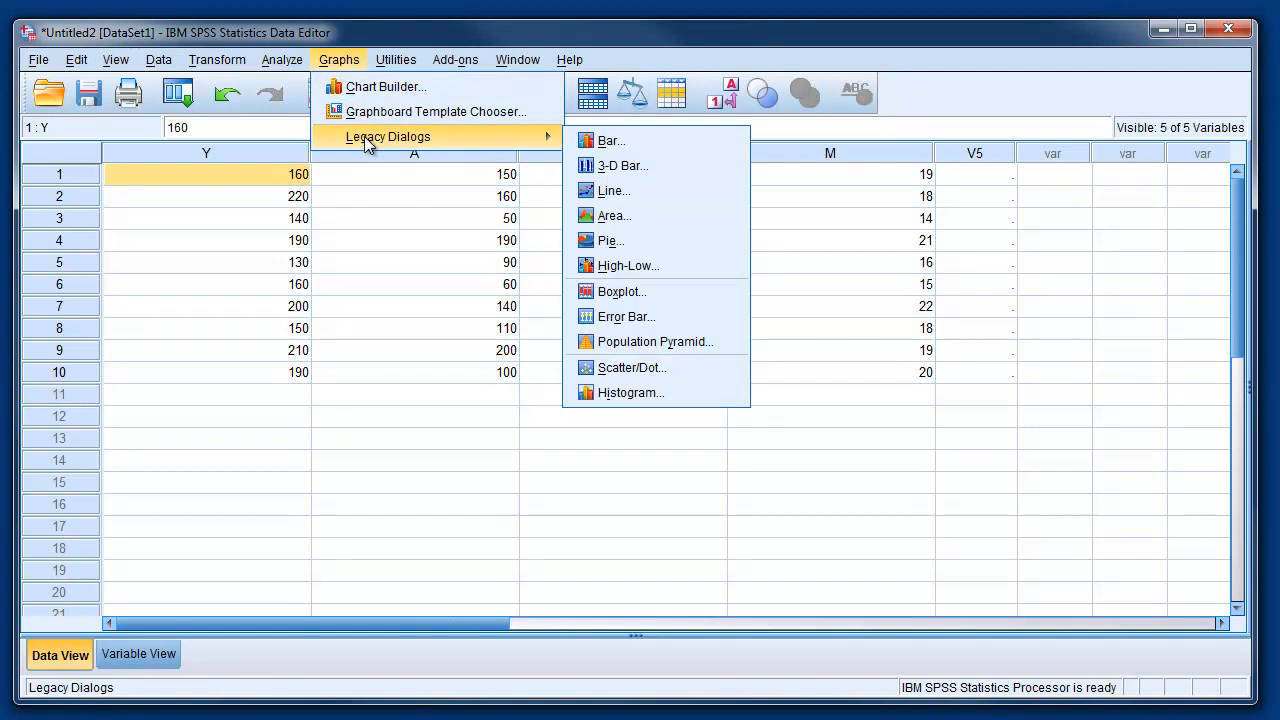
mouse_move(527, 143)
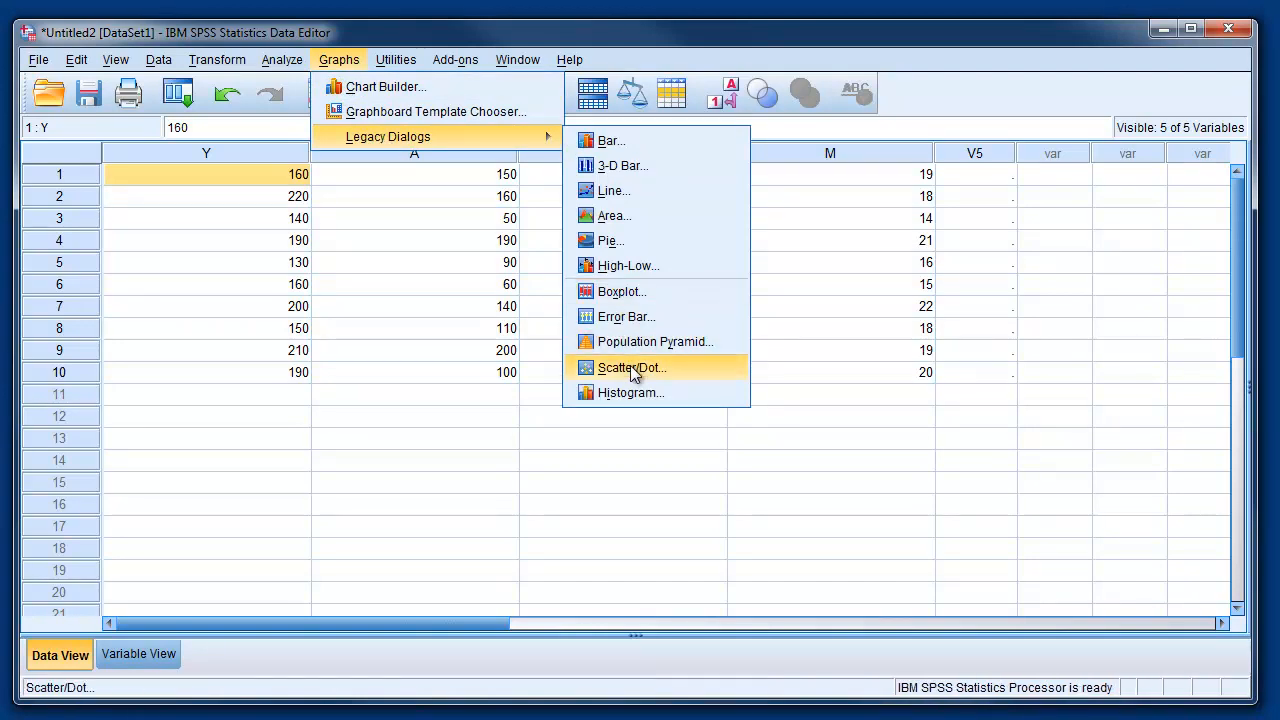
left_click(631, 367)
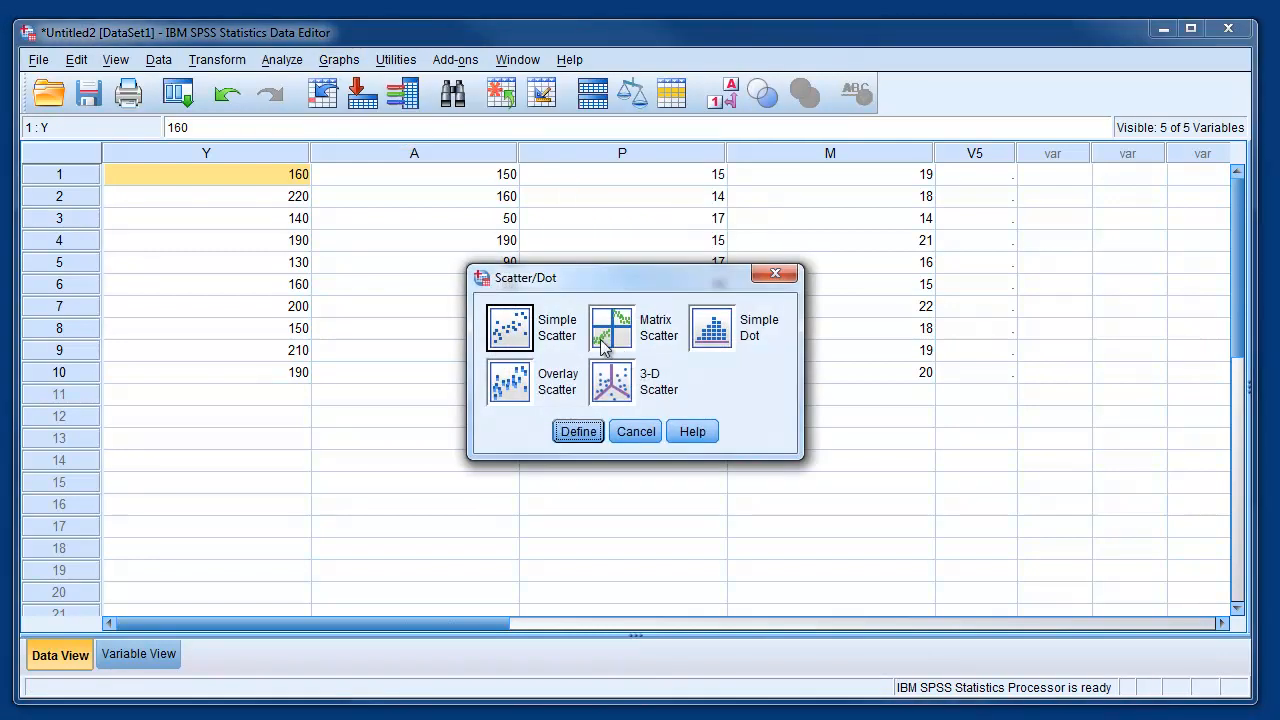
left_click(508, 327)
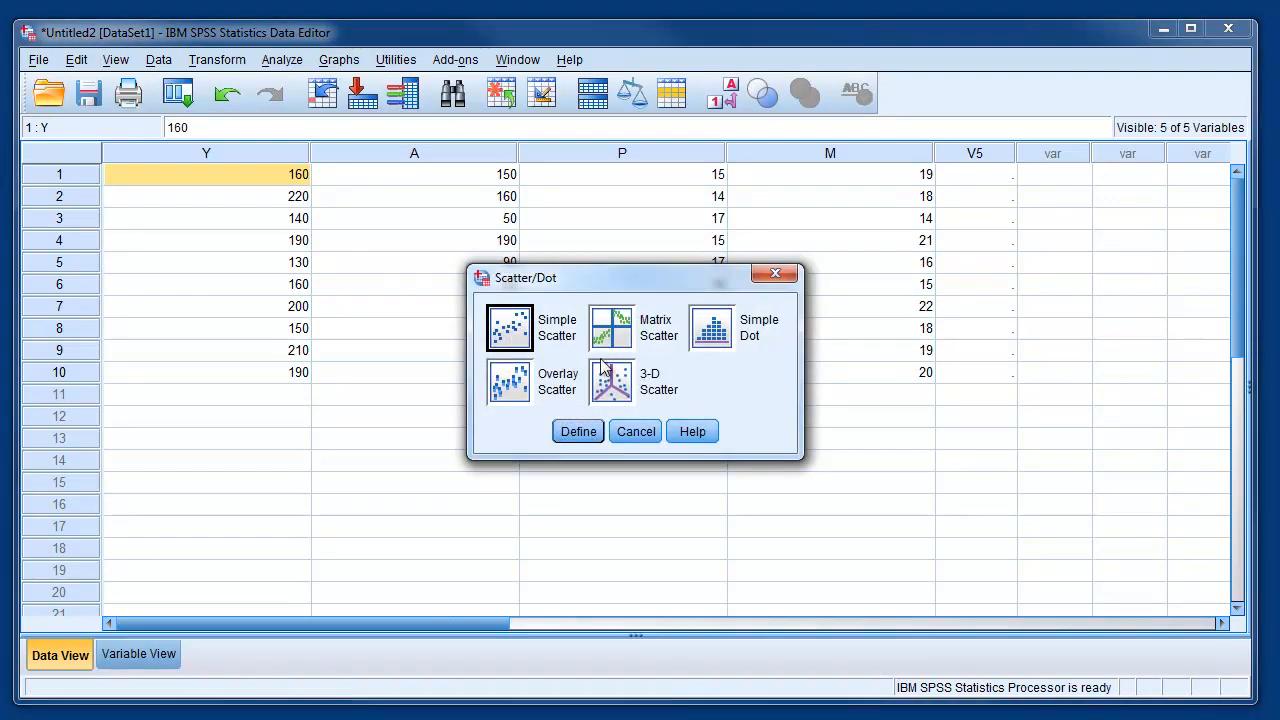
left_click(577, 431)
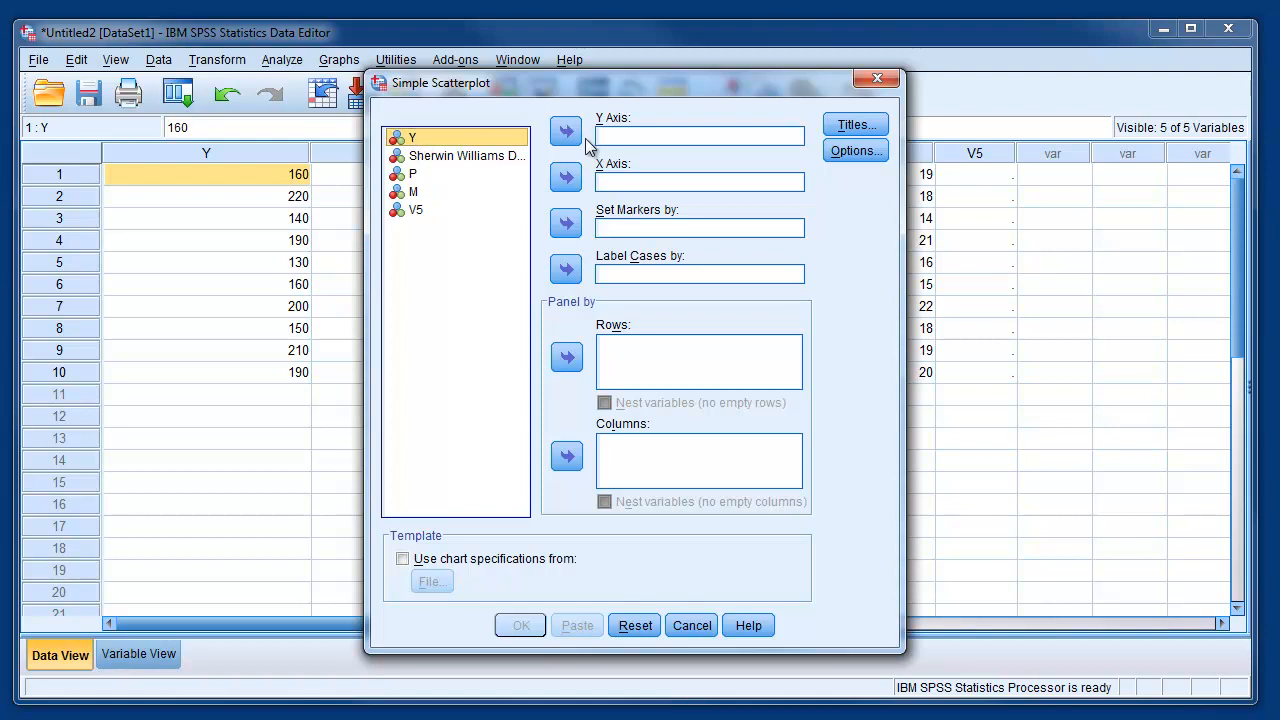
mouse_move(550, 140)
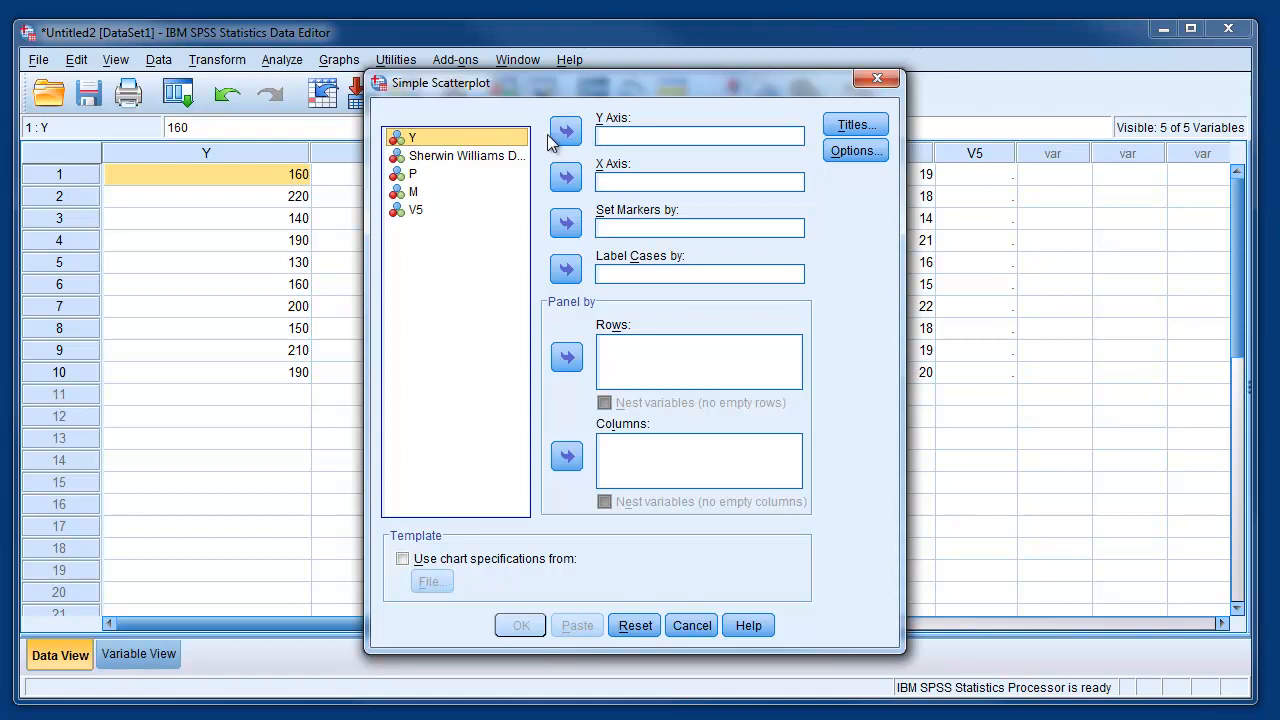
Assign Y to the Y Axis box and P to the X Axis box
left_click(565, 133)
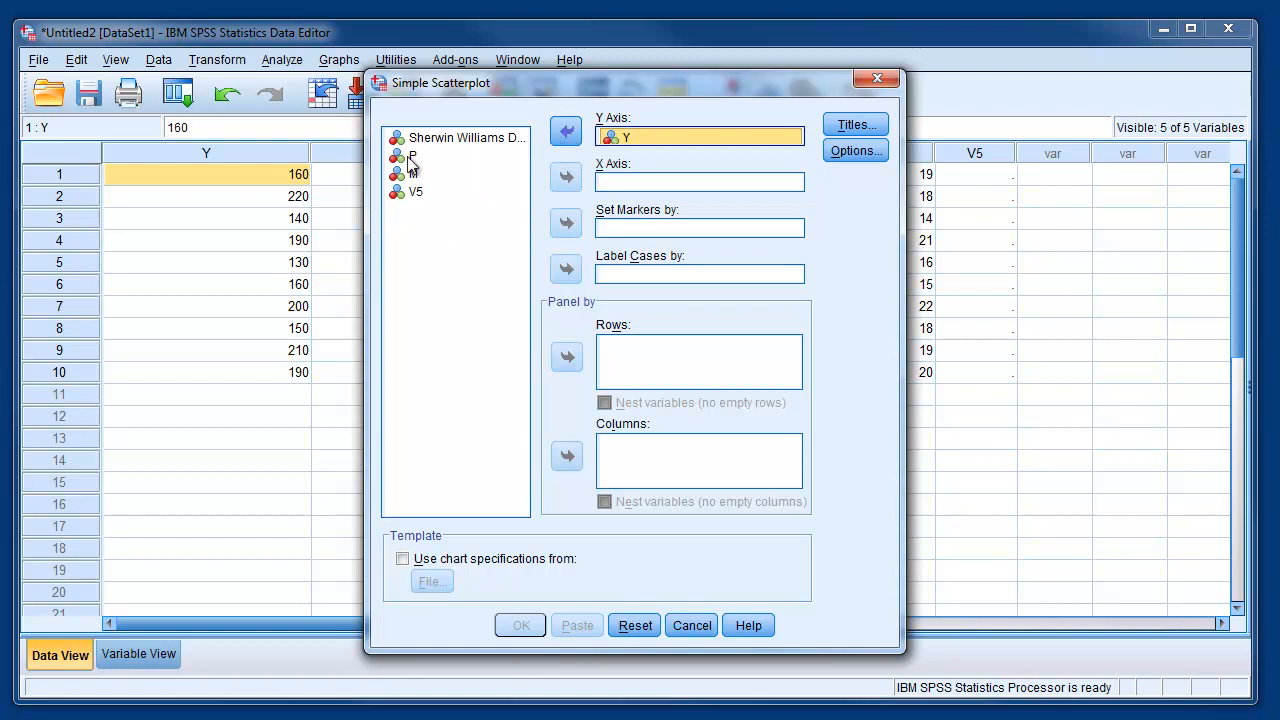
left_click(412, 155)
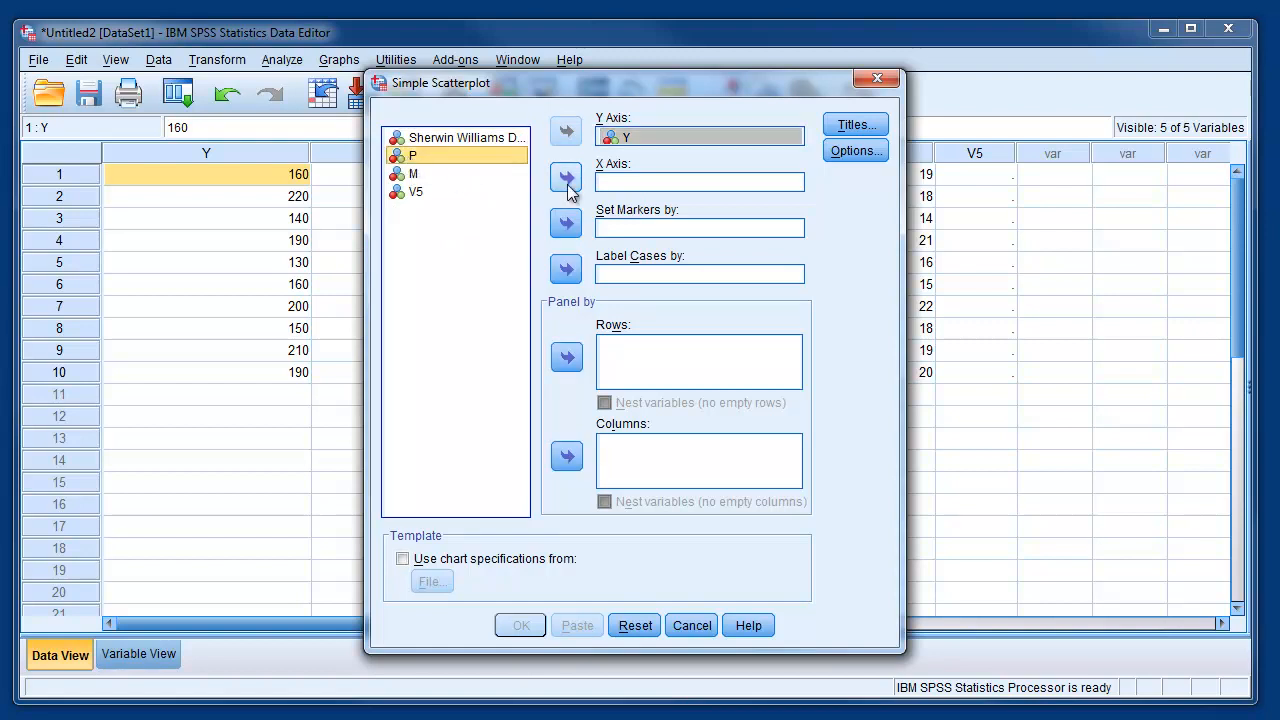
left_click(566, 181)
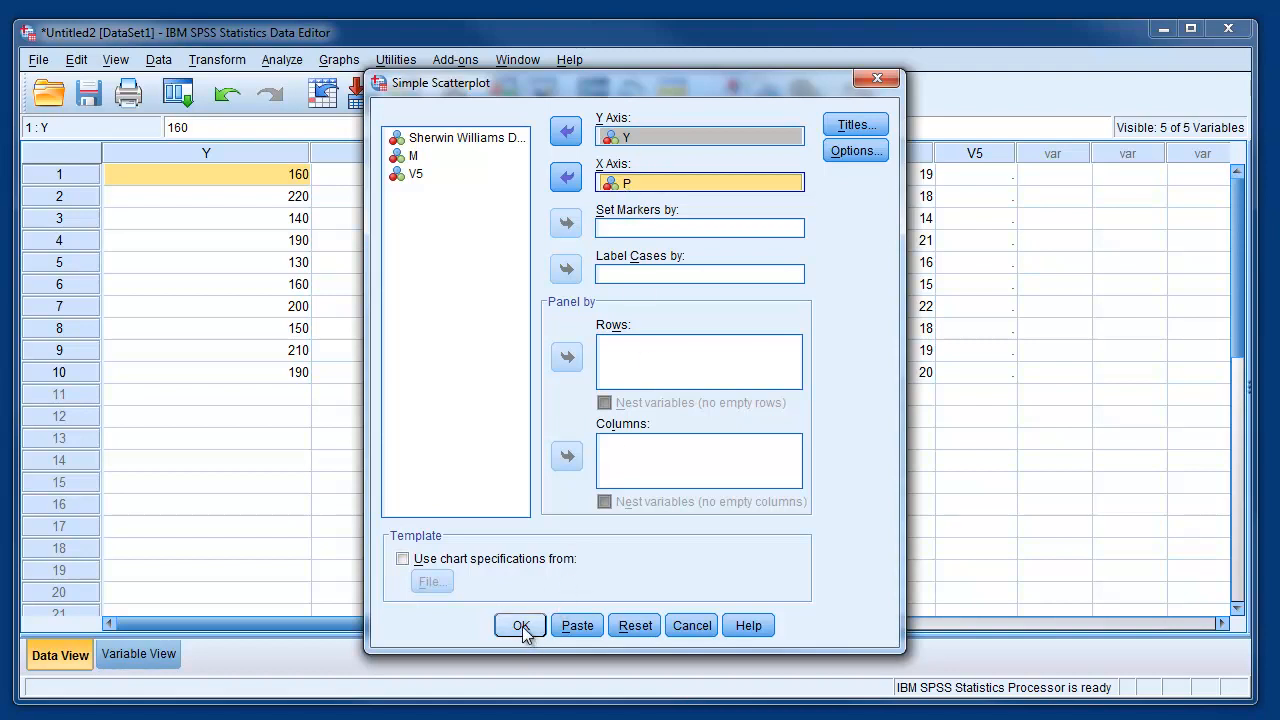
Run the Simple Scatterplot of Y versus P into the output Viewer
left_click(519, 625)
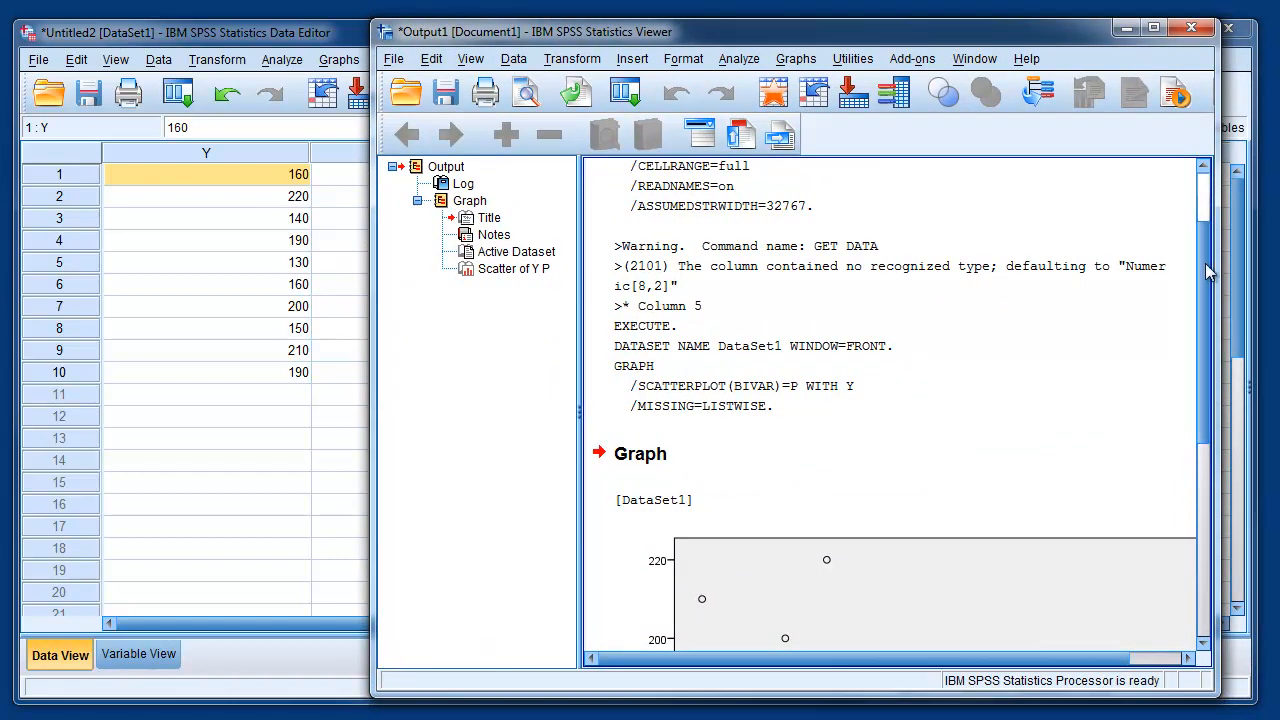
scroll("down", 3)
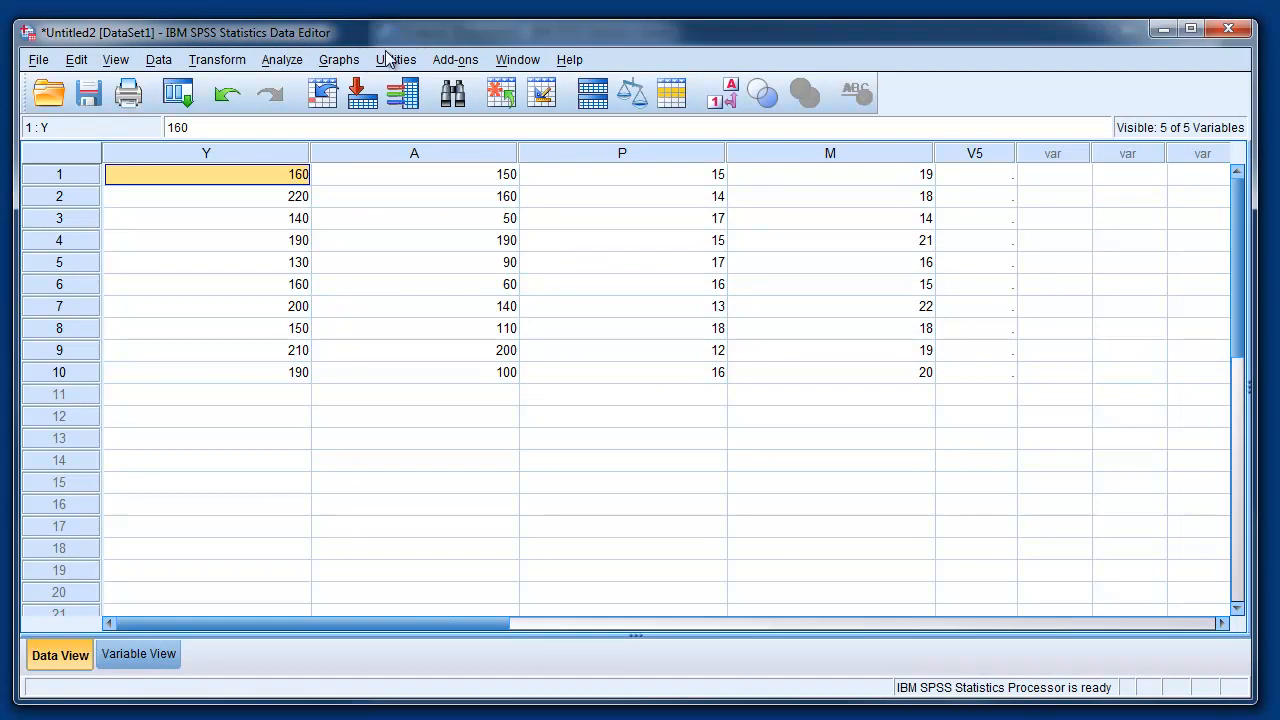
mouse_move(265, 68)
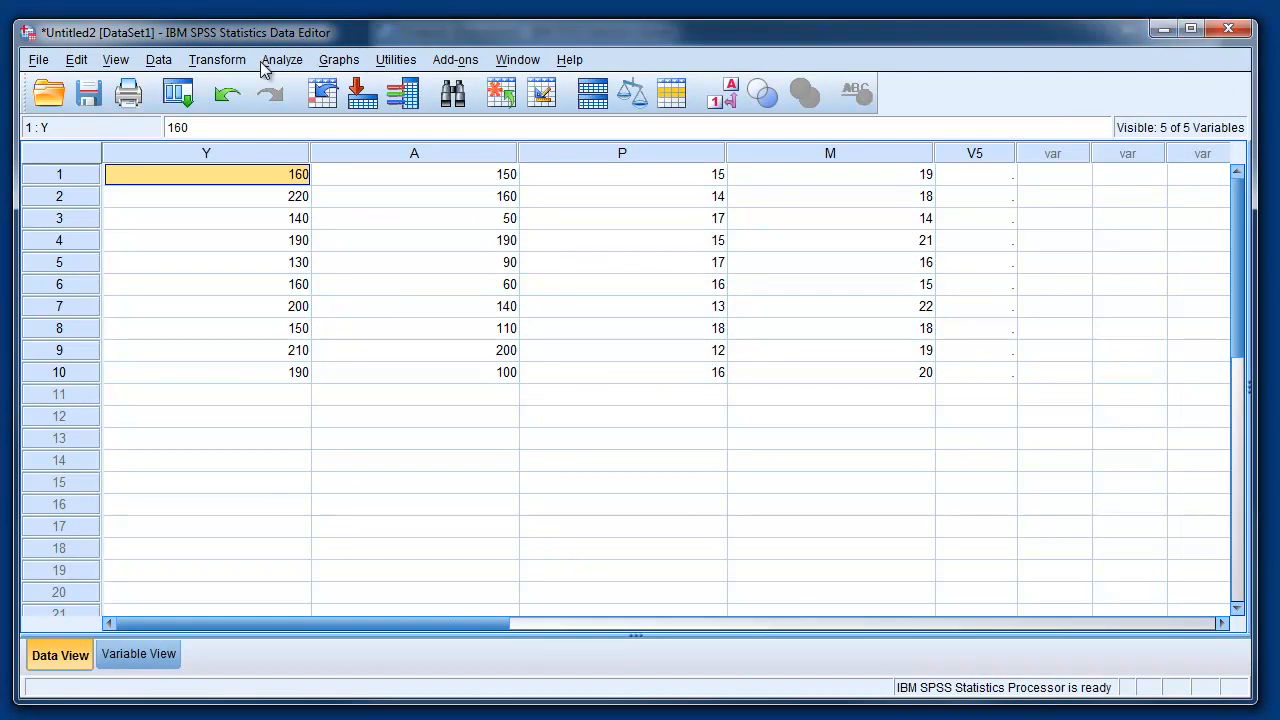
mouse_move(408, 38)
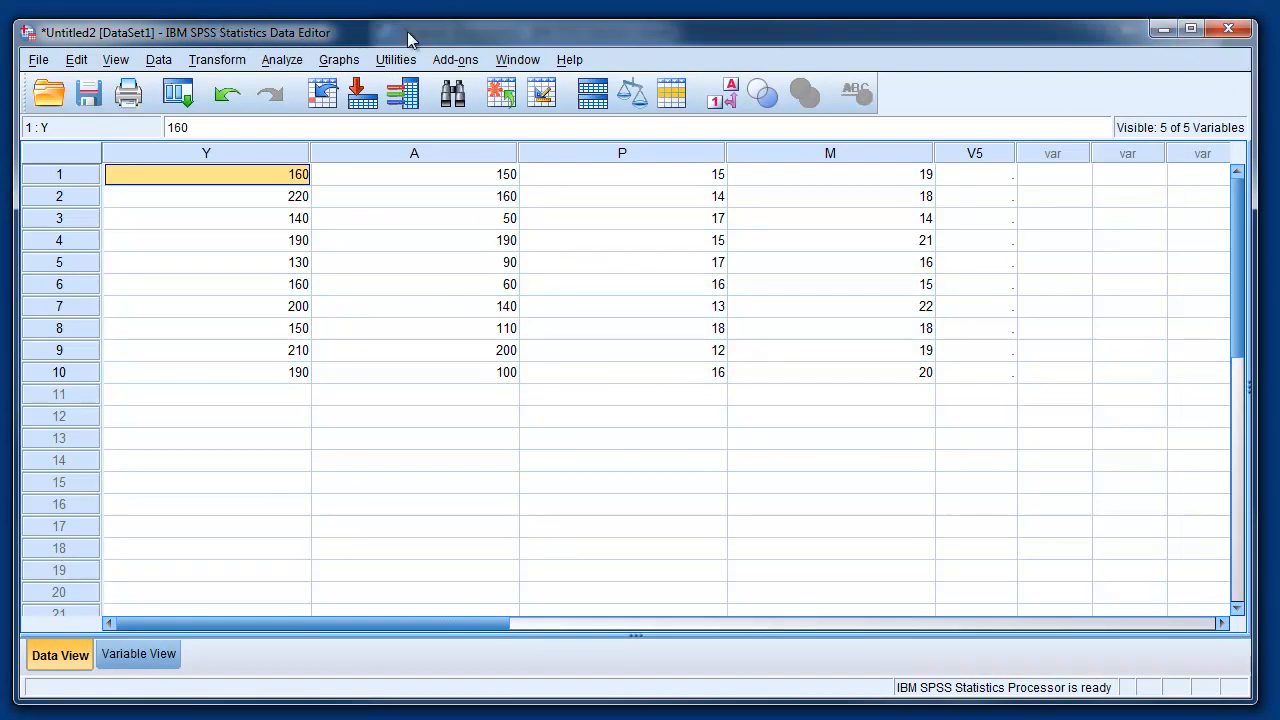
mouse_move(714, 37)
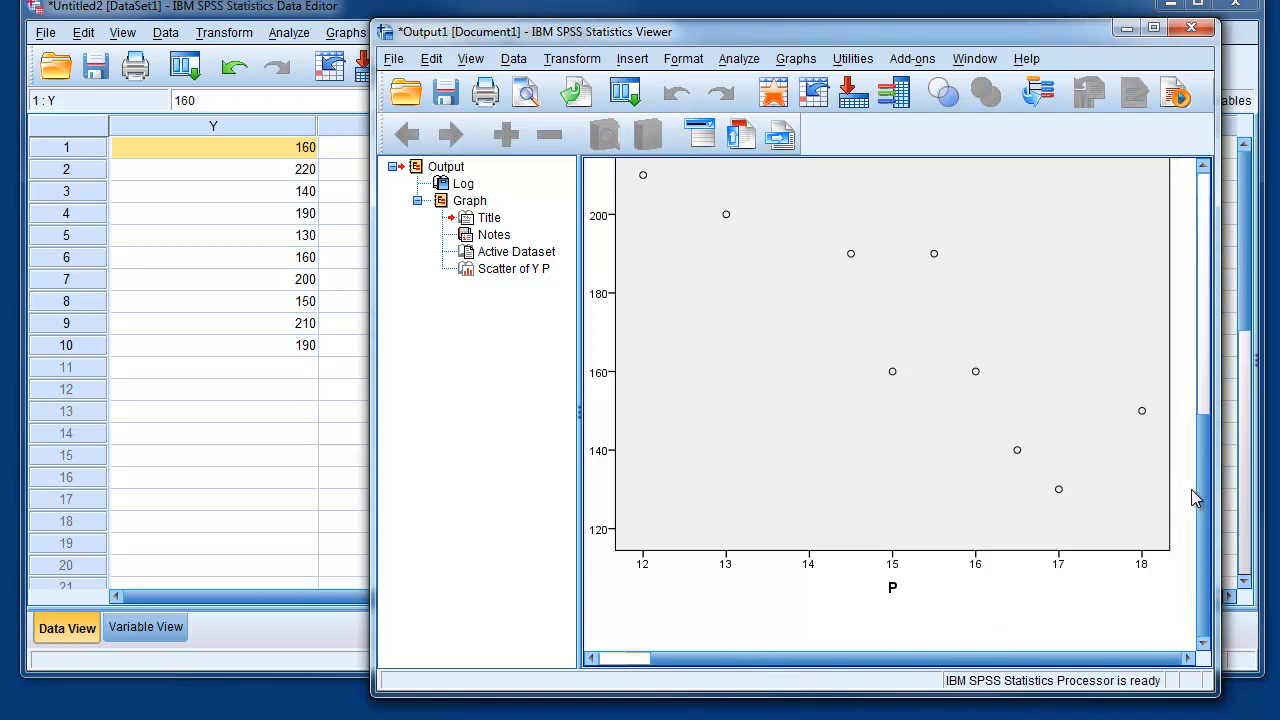
scroll("down", 3)
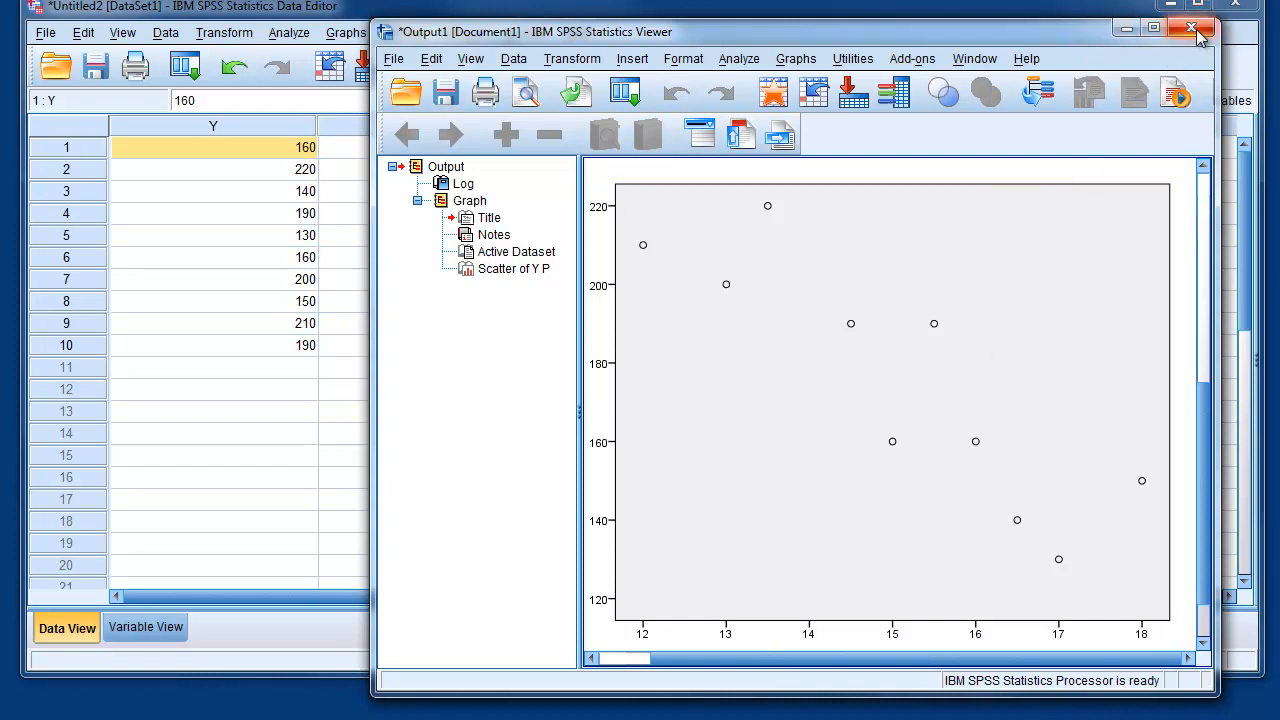
left_click(1192, 28)
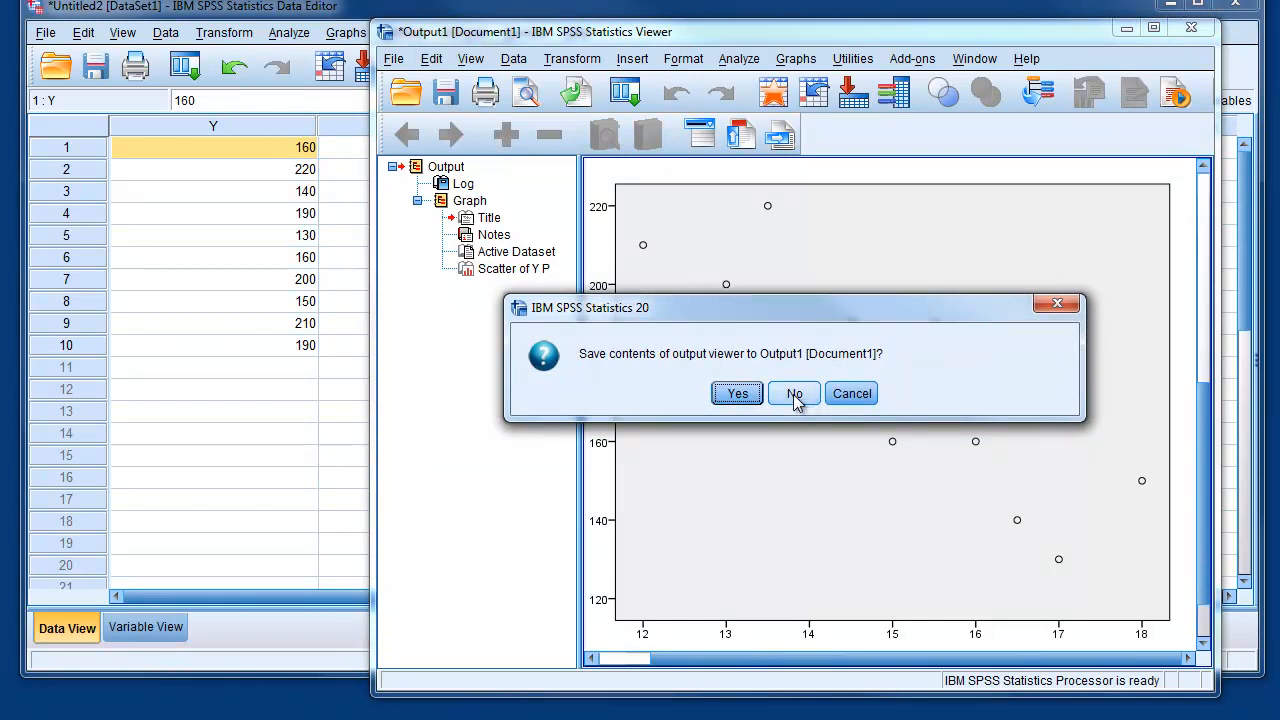
left_click(793, 393)
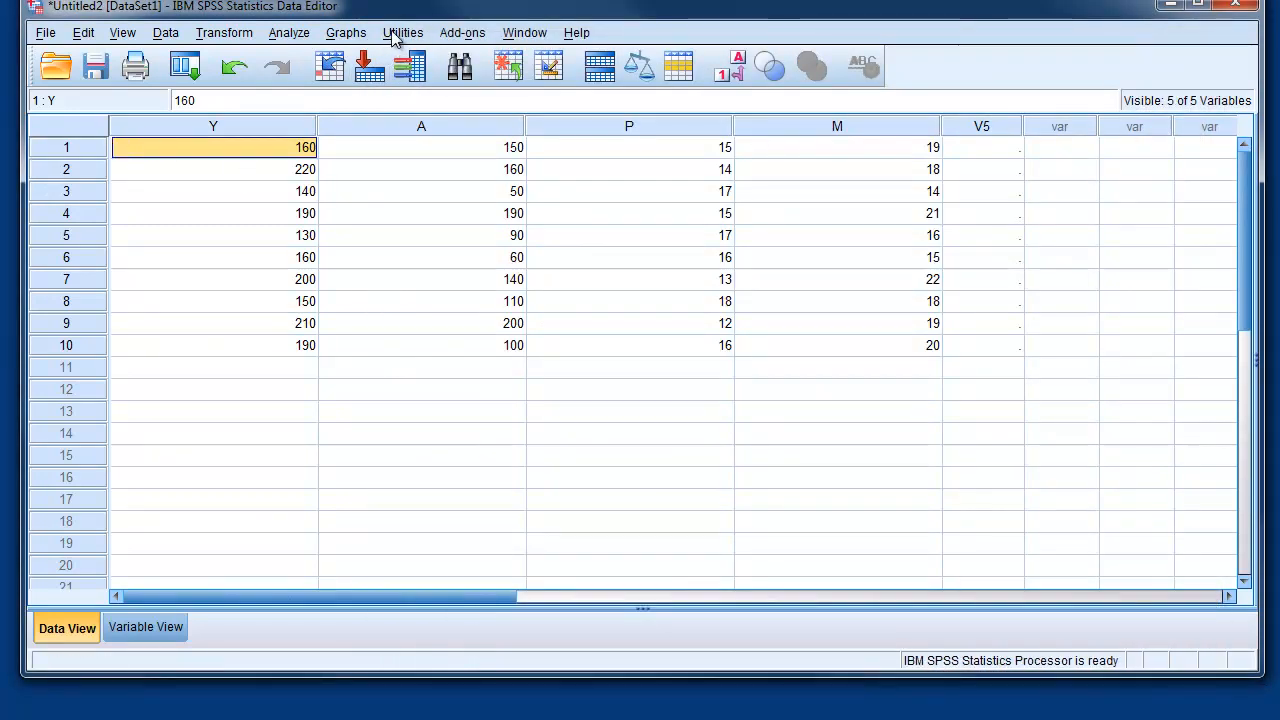
mouse_move(557, 248)
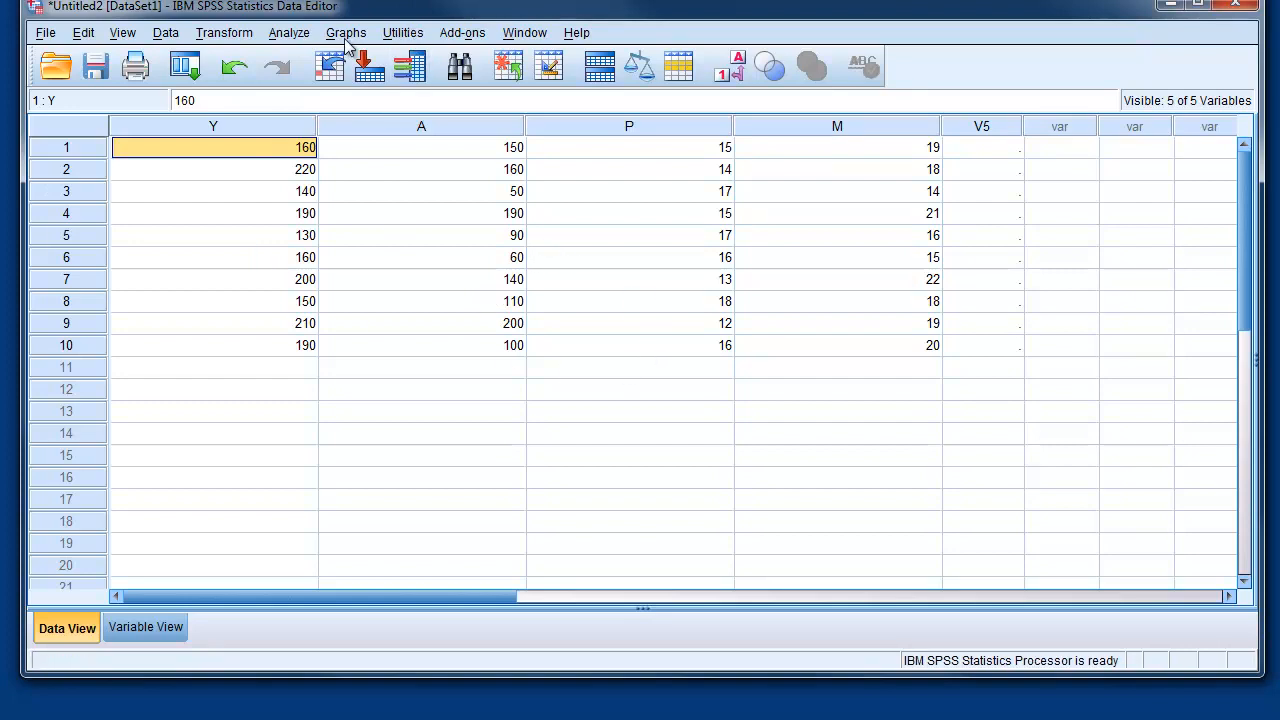
Open the Linear Regression dialog via Analyze > Regression > Linear
left_click(402, 32)
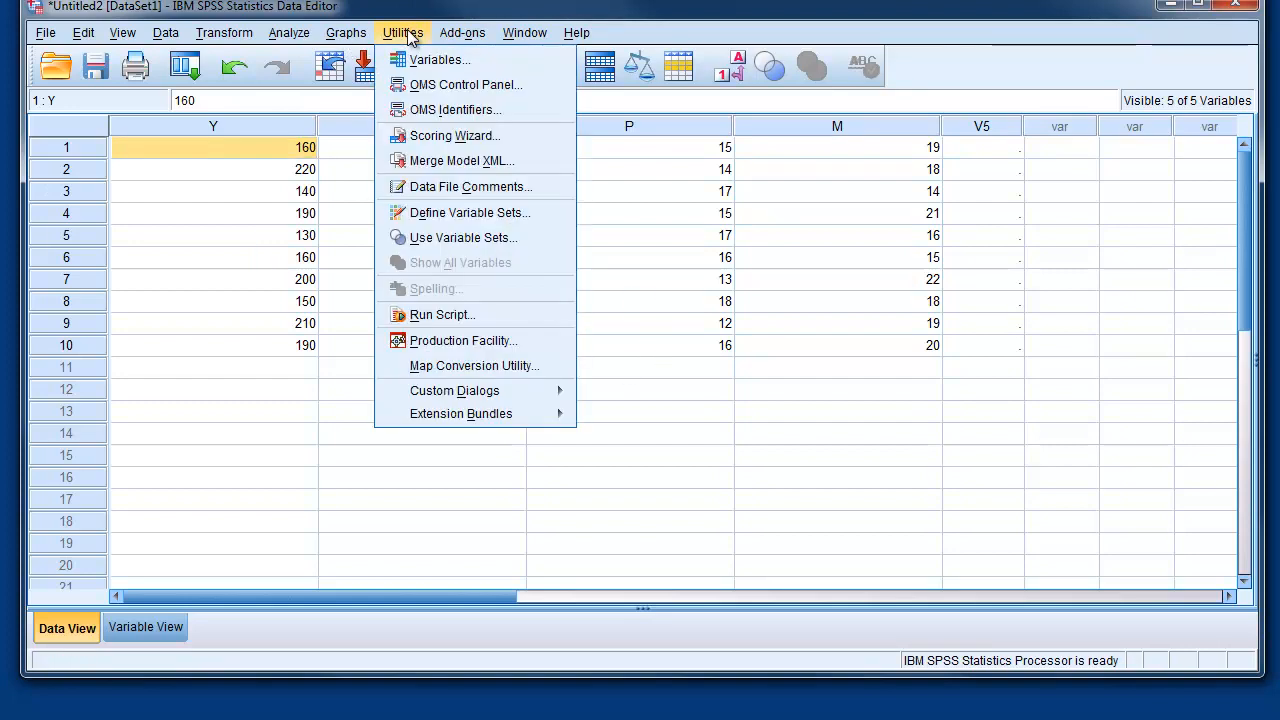
left_click(289, 32)
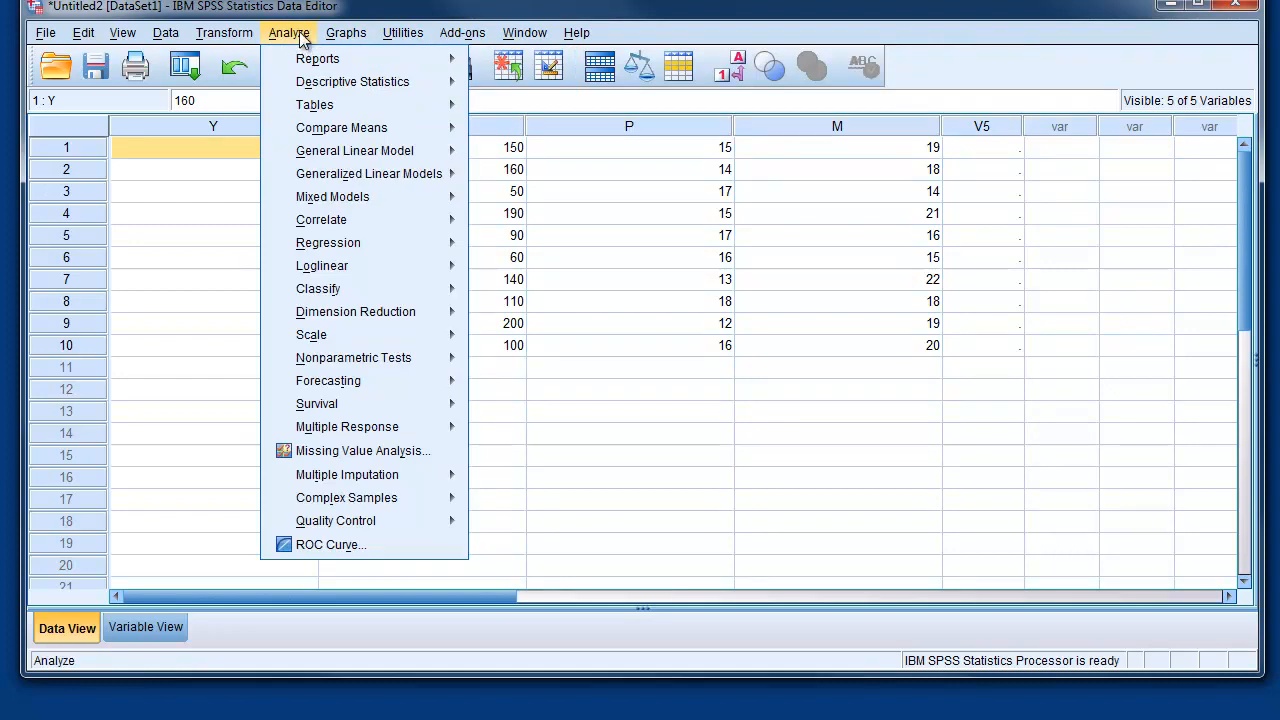
mouse_move(327, 242)
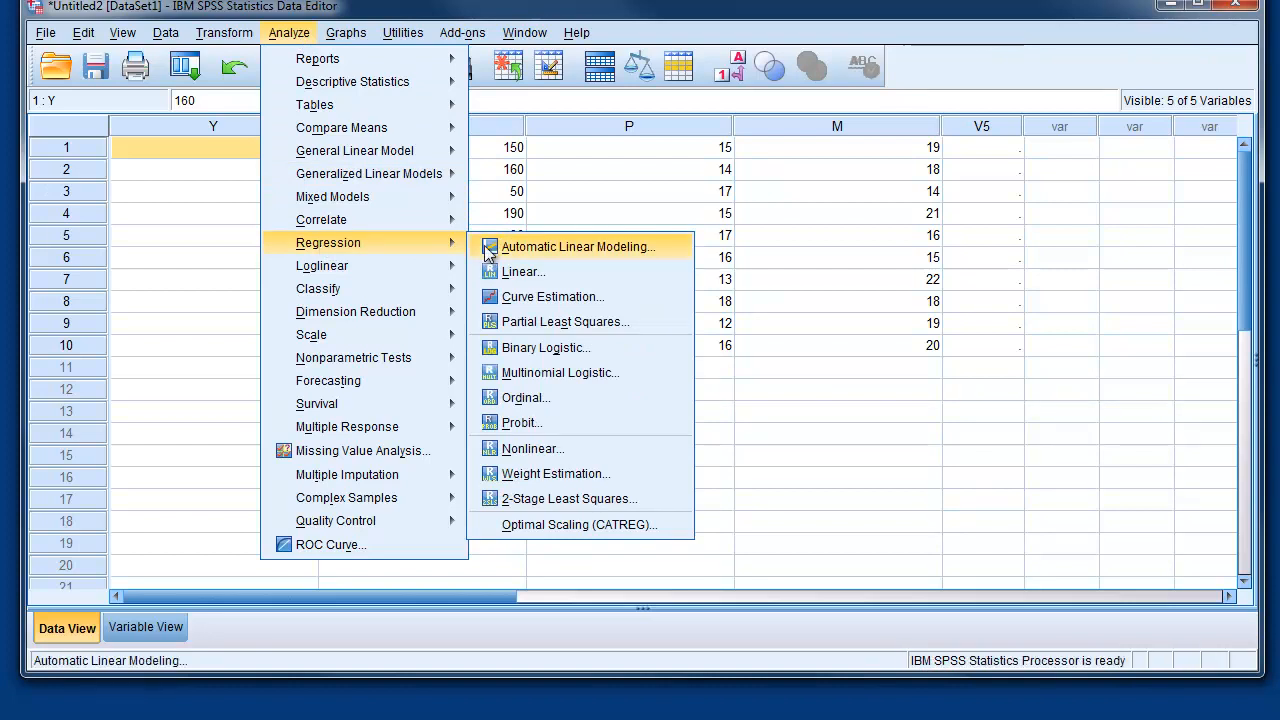
mouse_move(522, 271)
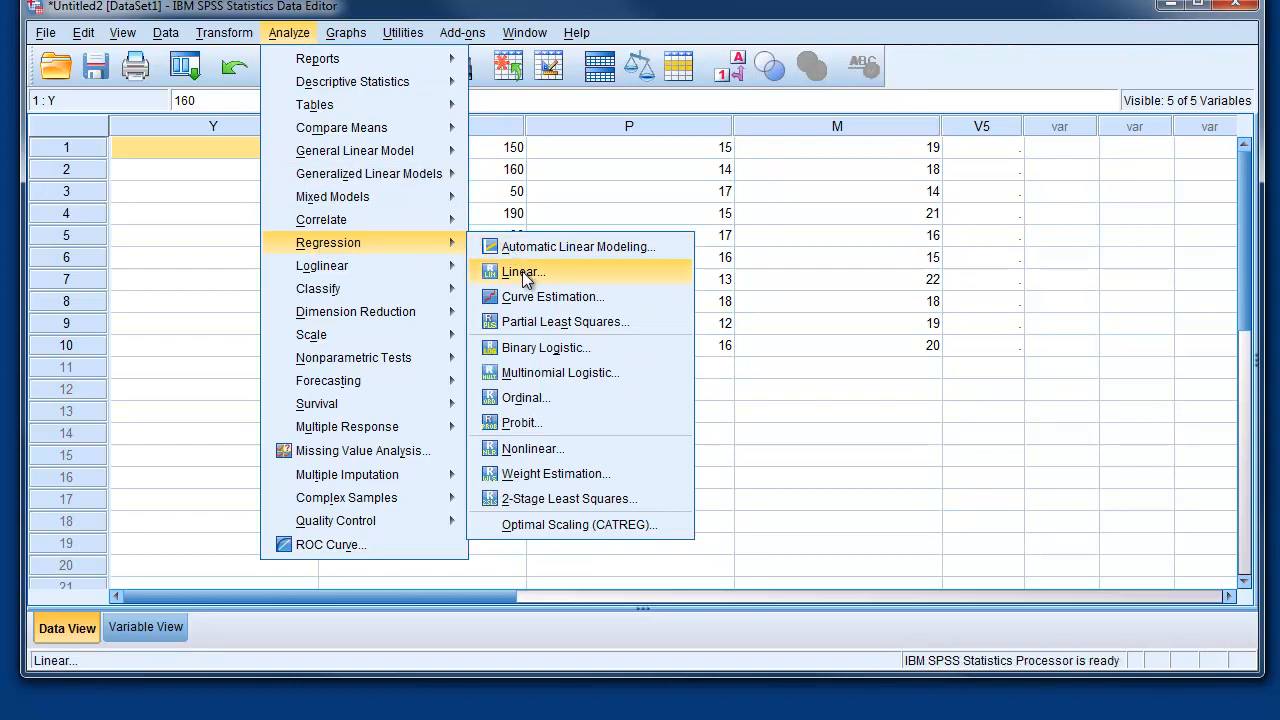
left_click(520, 272)
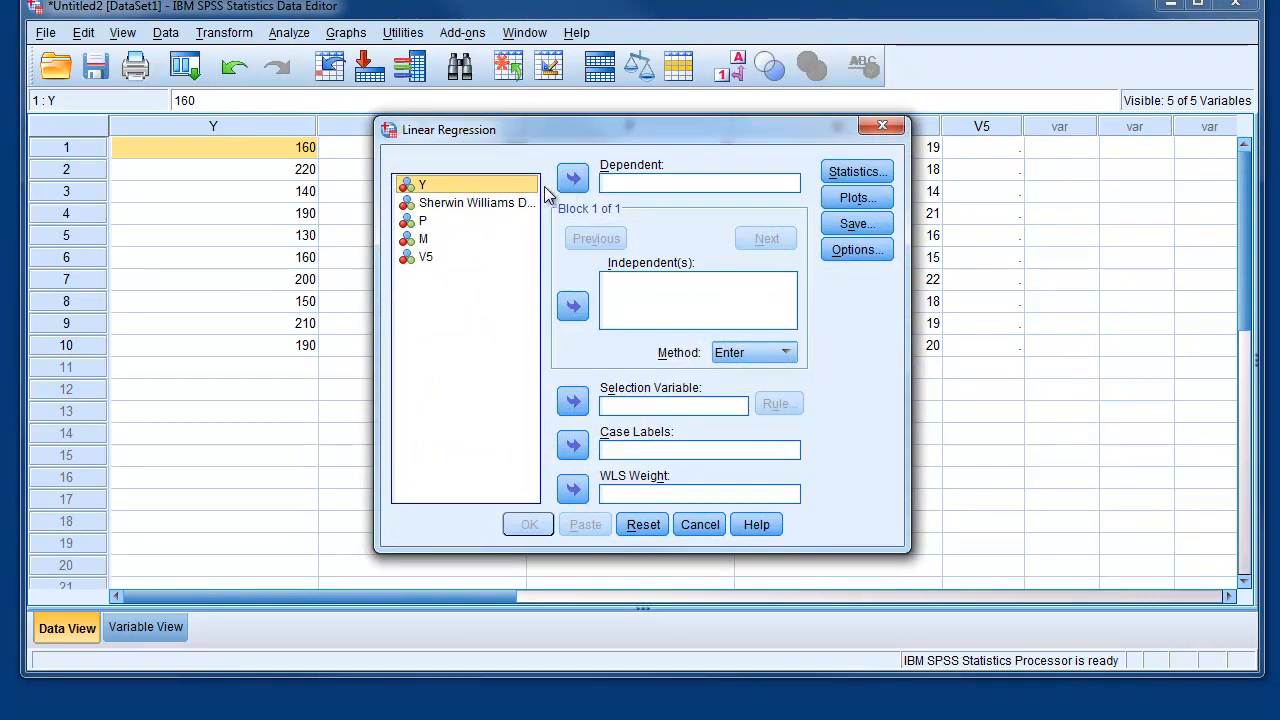
Run a linear regression with Y as the dependent variable and P as the independent
left_click(572, 178)
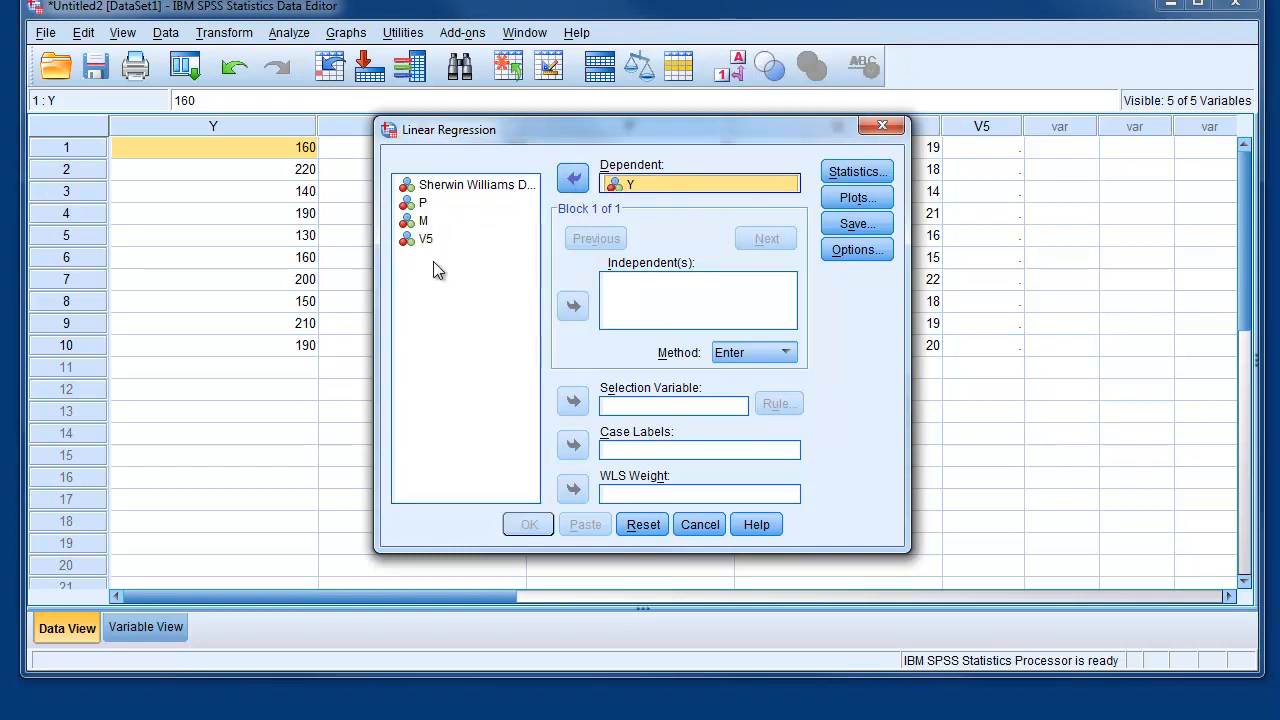
left_click(421, 203)
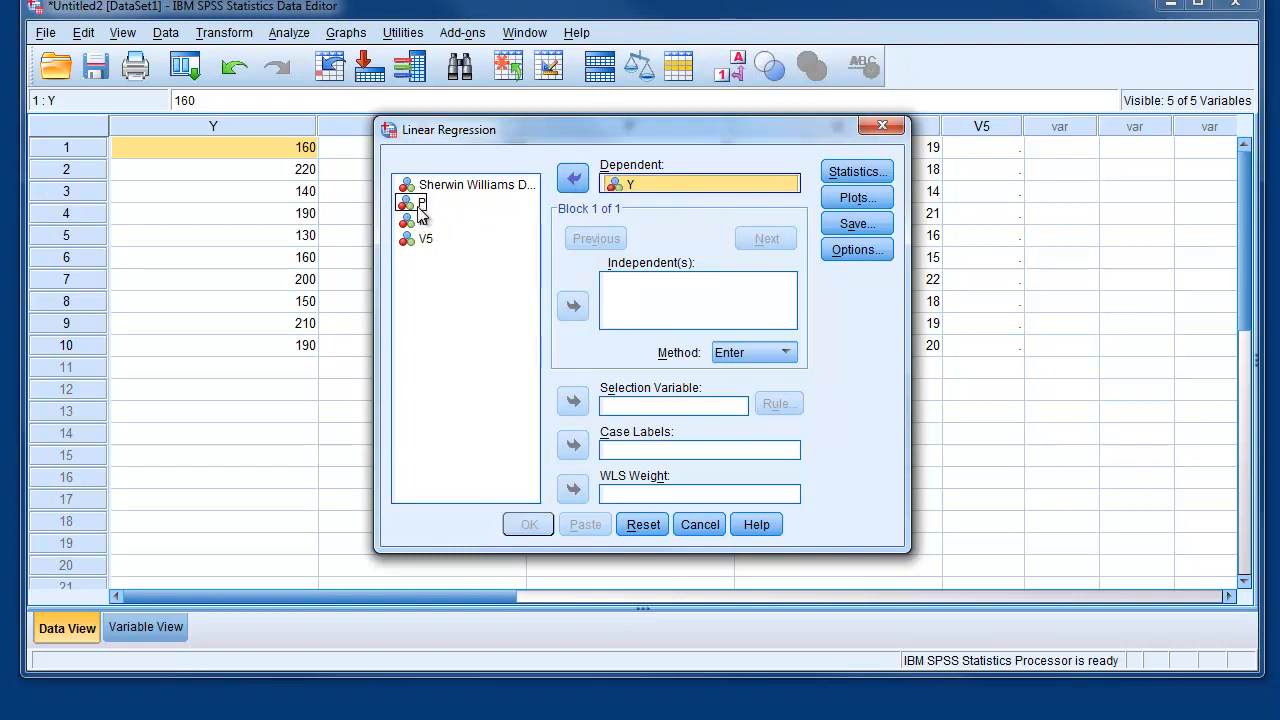
left_click(420, 203)
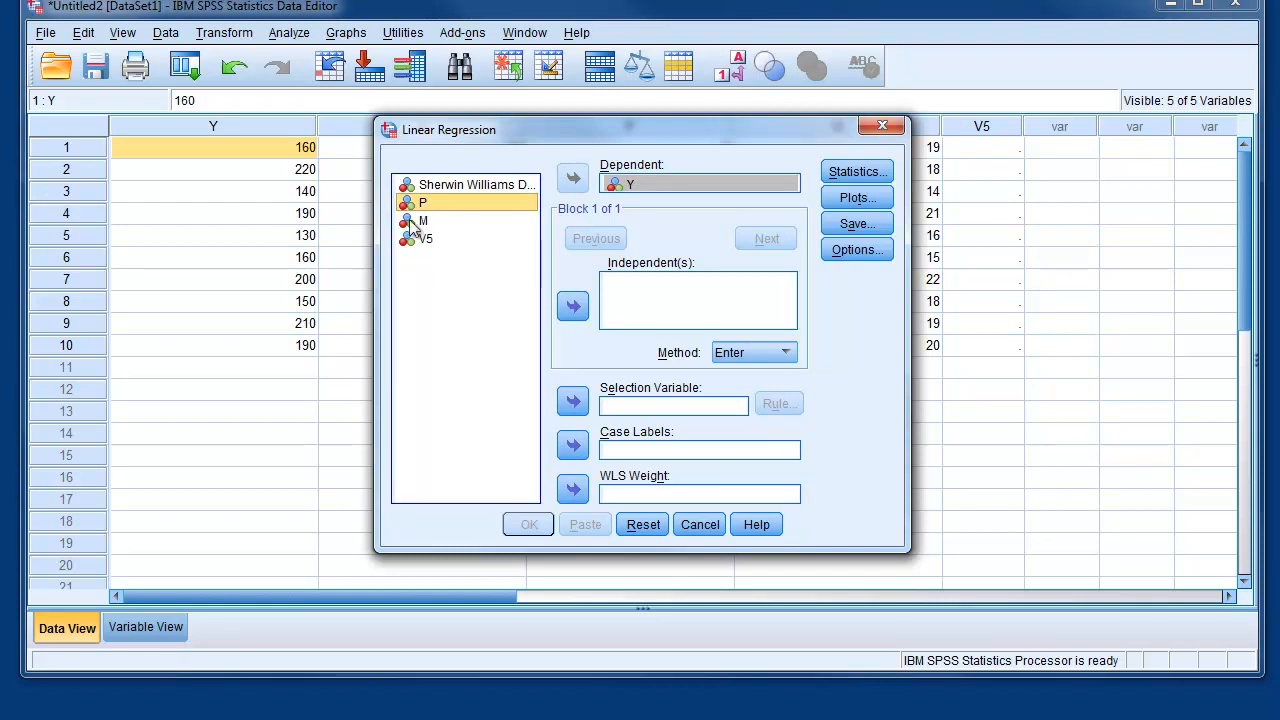
left_click(572, 306)
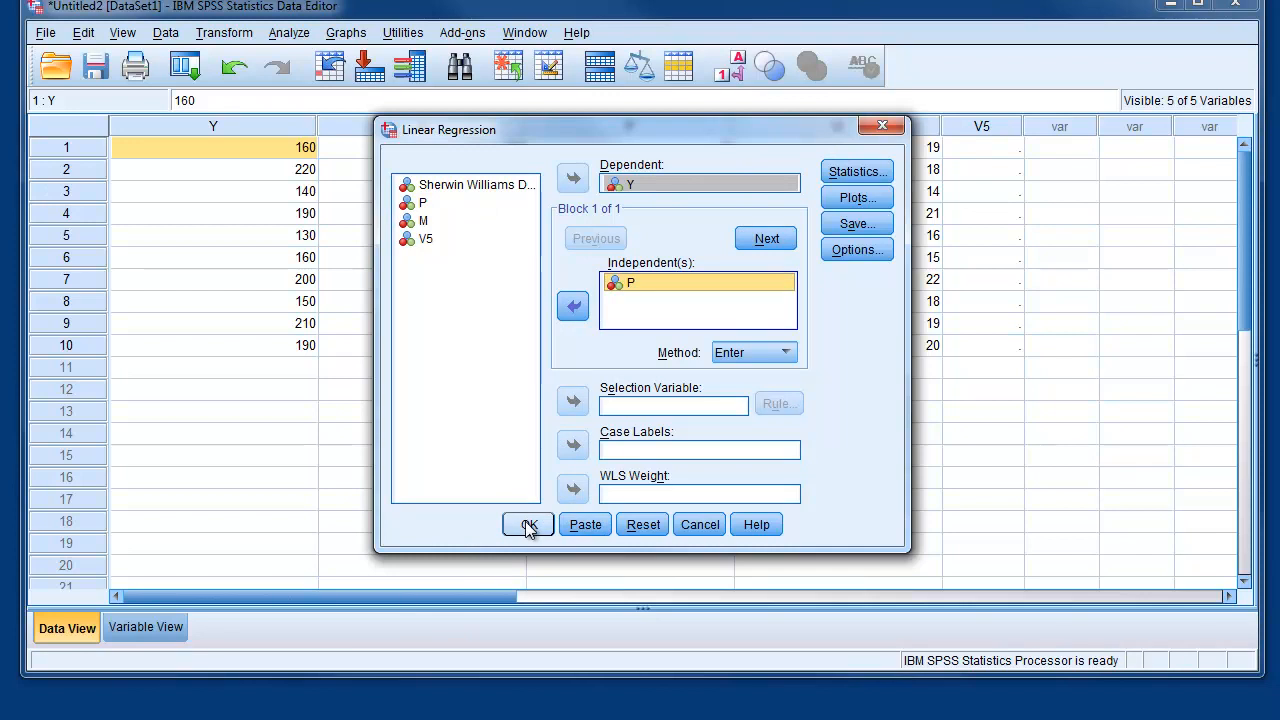
left_click(527, 524)
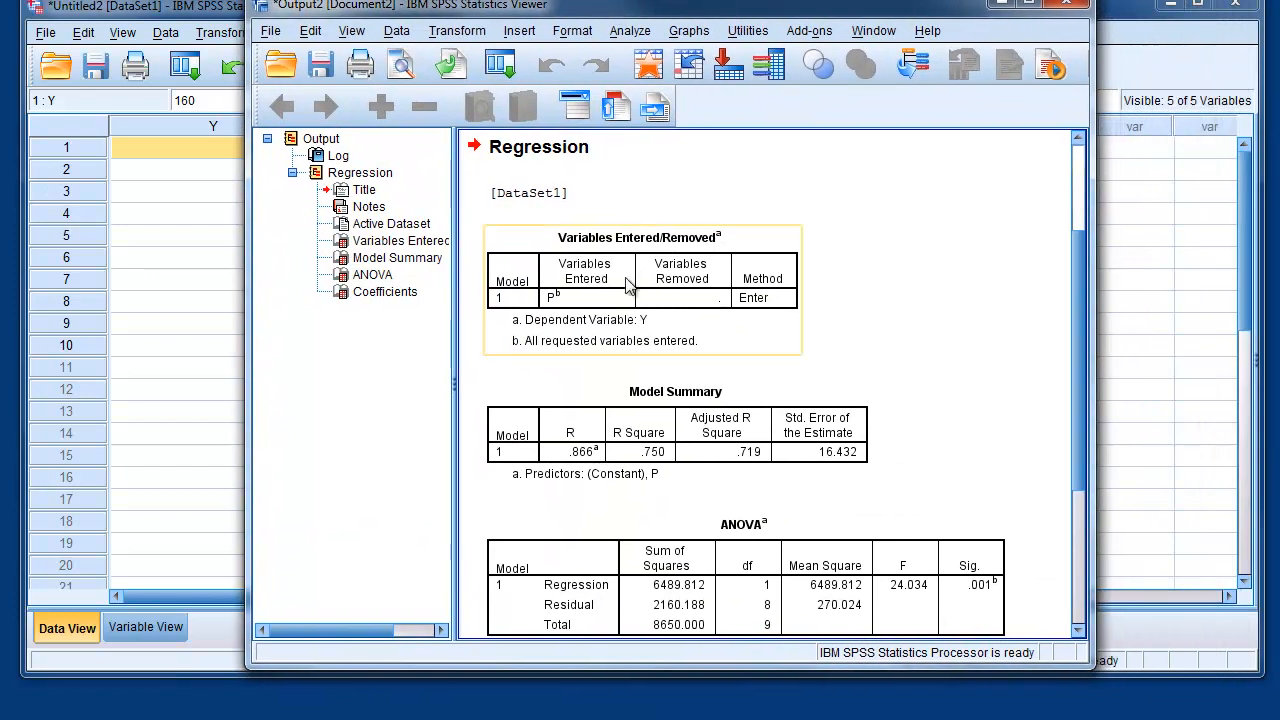
mouse_move(568, 270)
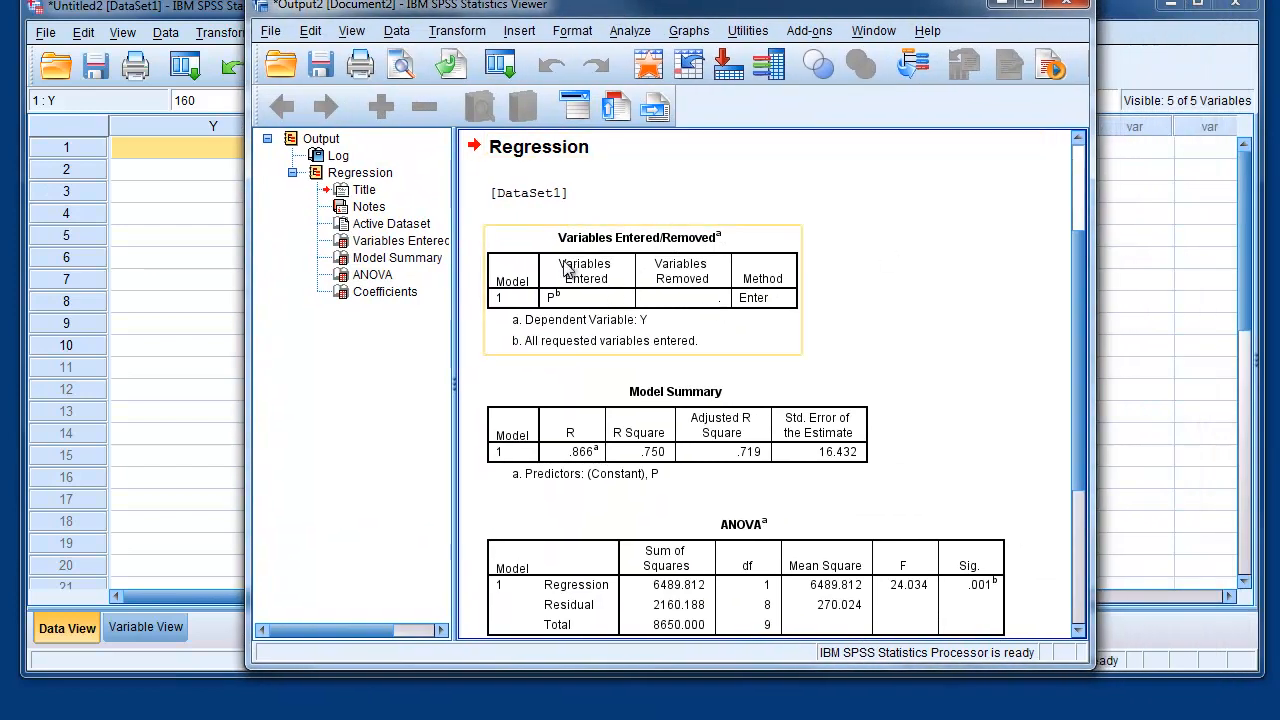
left_click(987, 294)
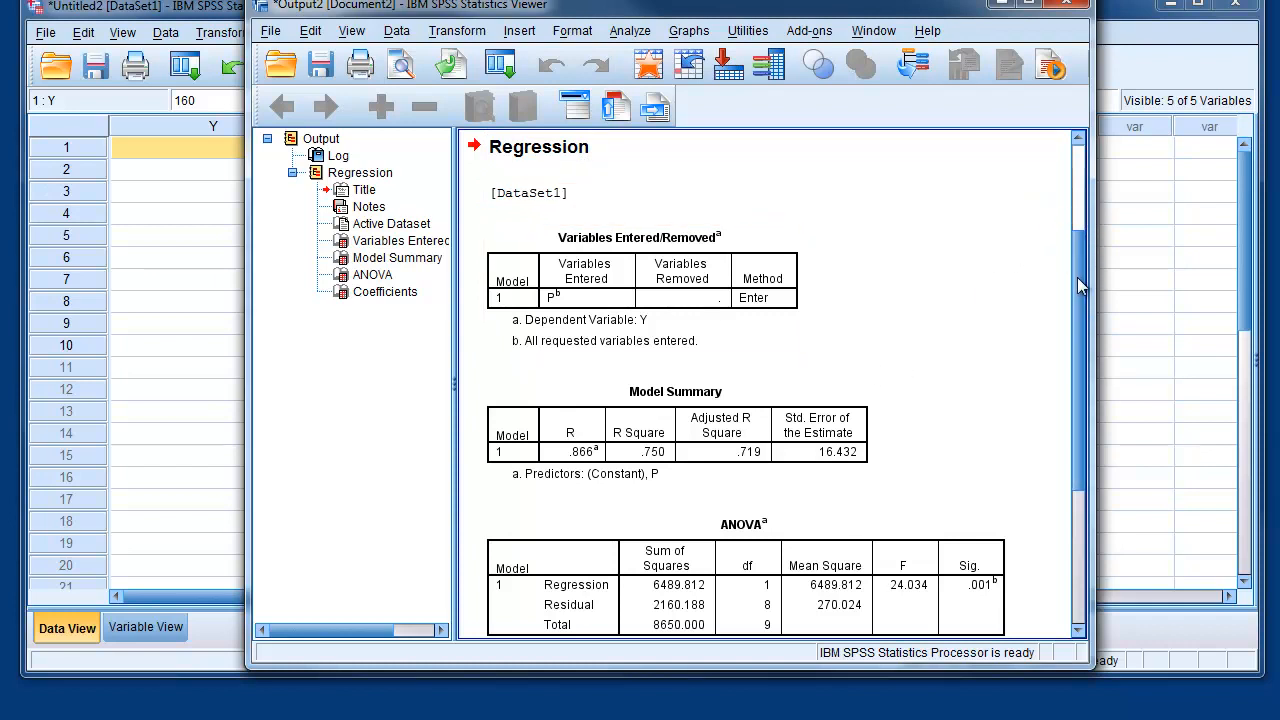
scroll("down", 3)
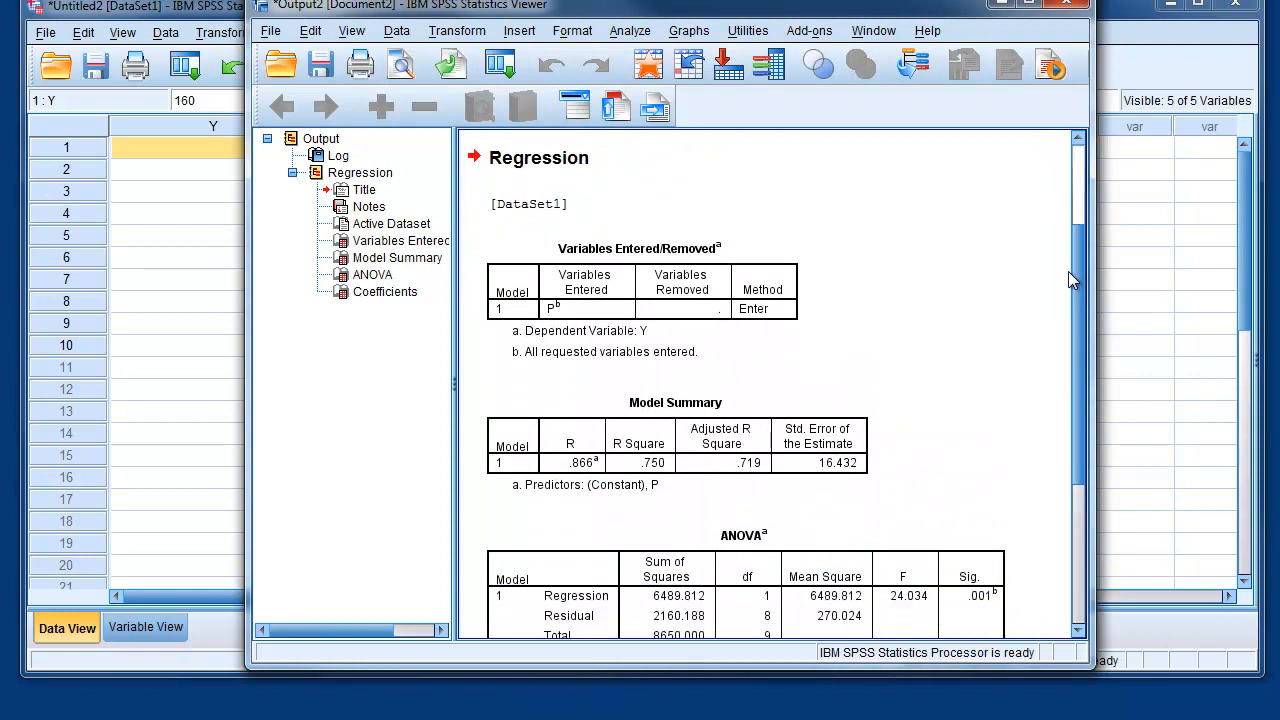
scroll("down", 3)
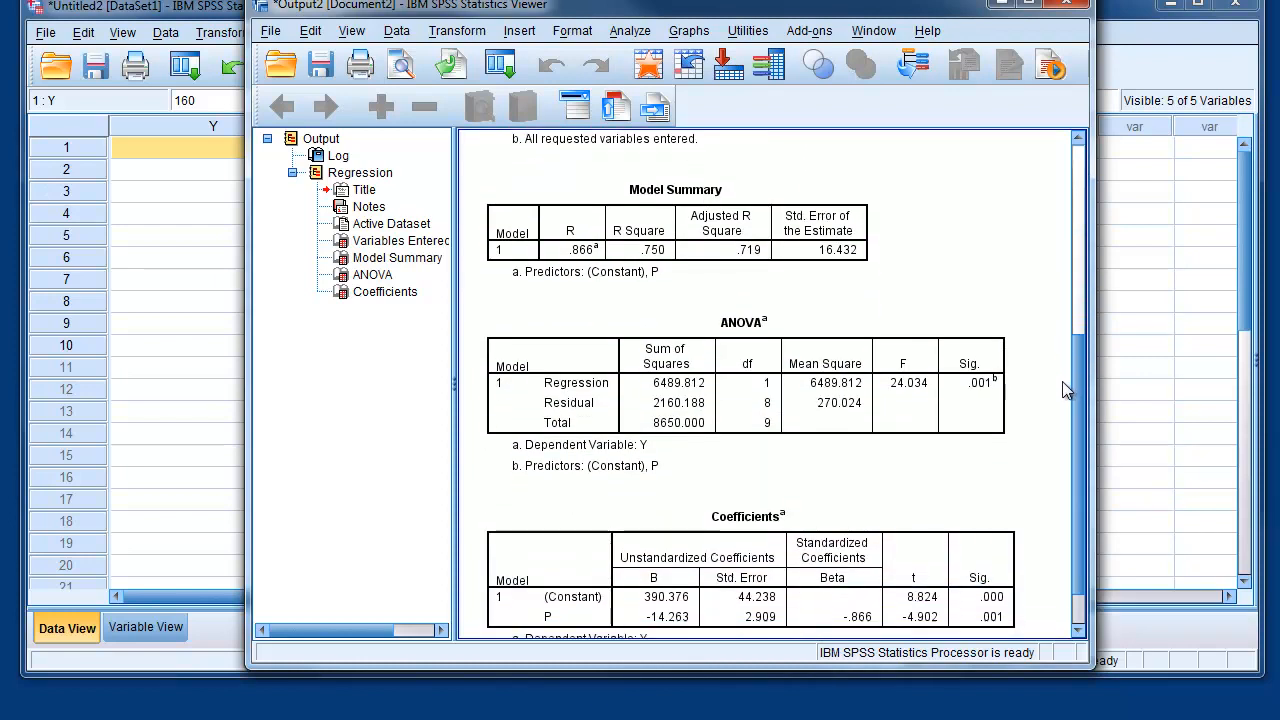
scroll("down", 3)
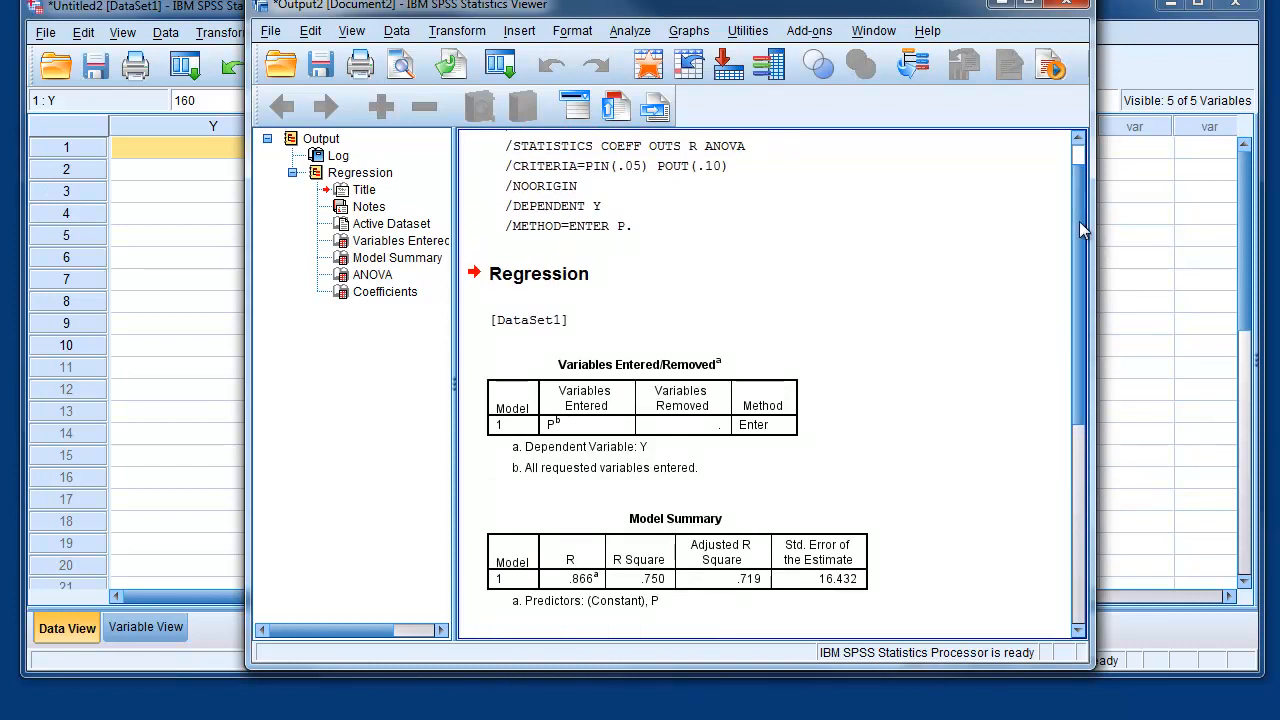
scroll("down", 3)
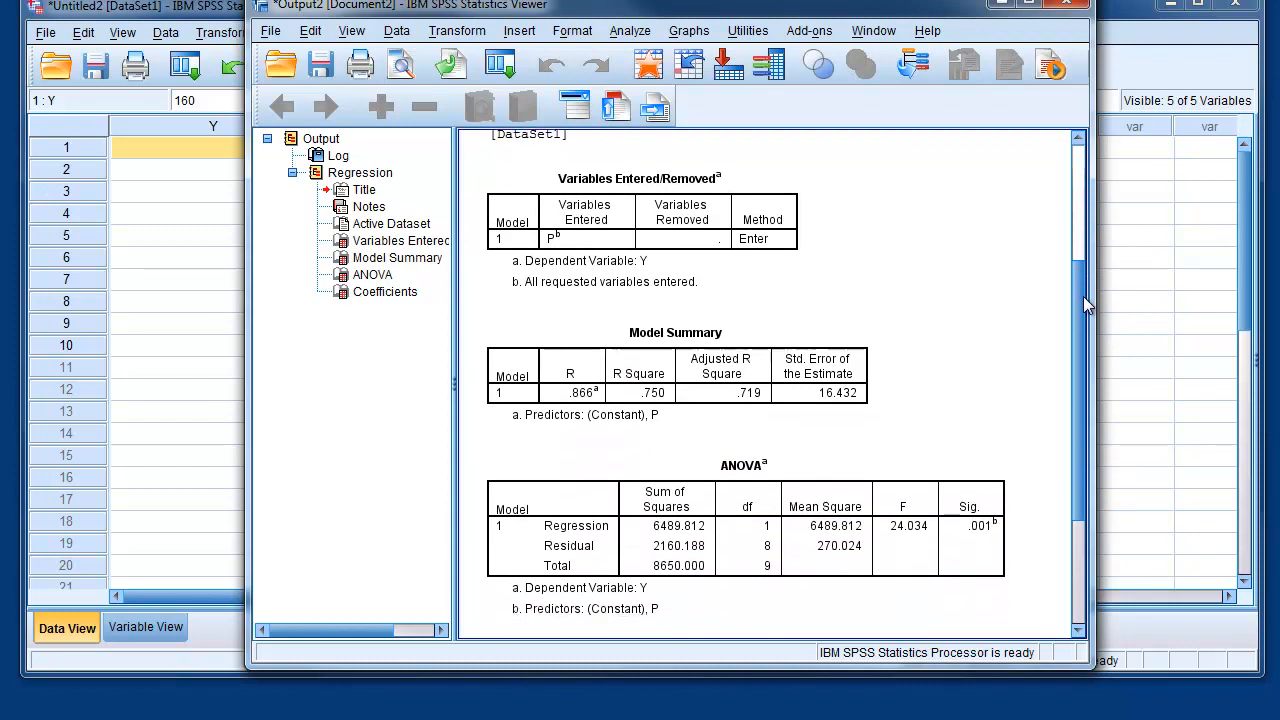
scroll("down", 3)
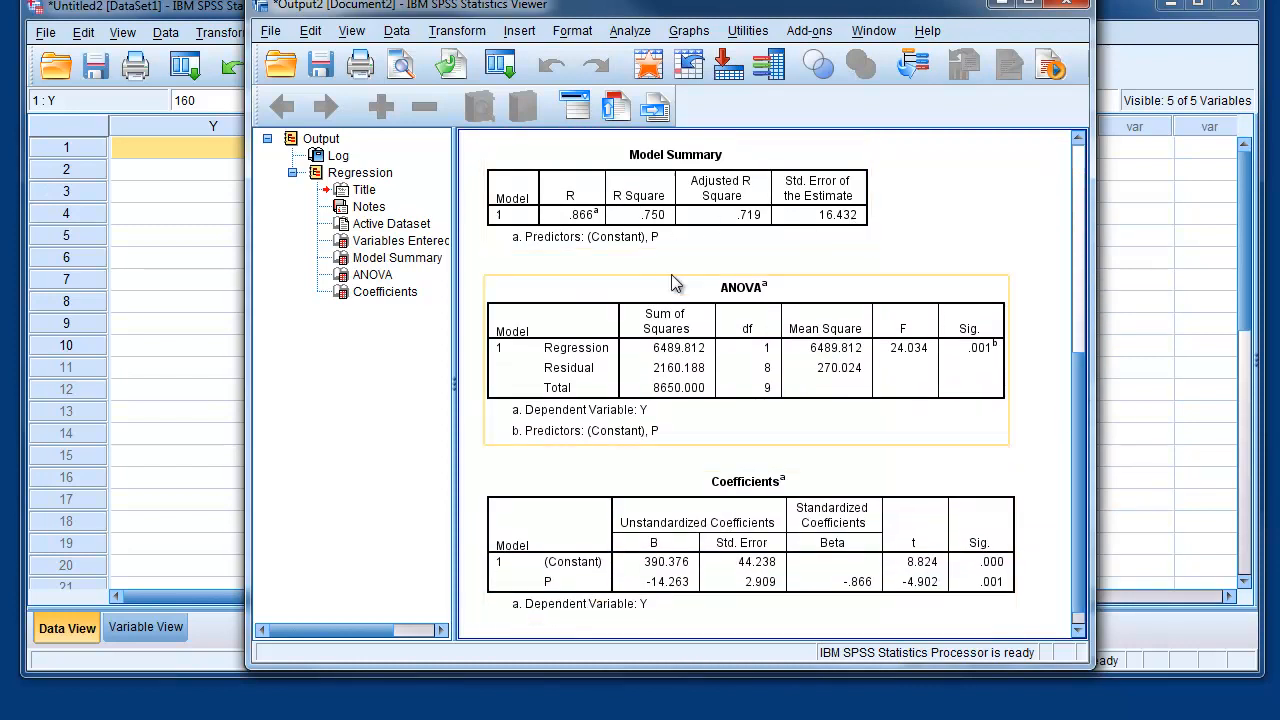
mouse_move(675, 205)
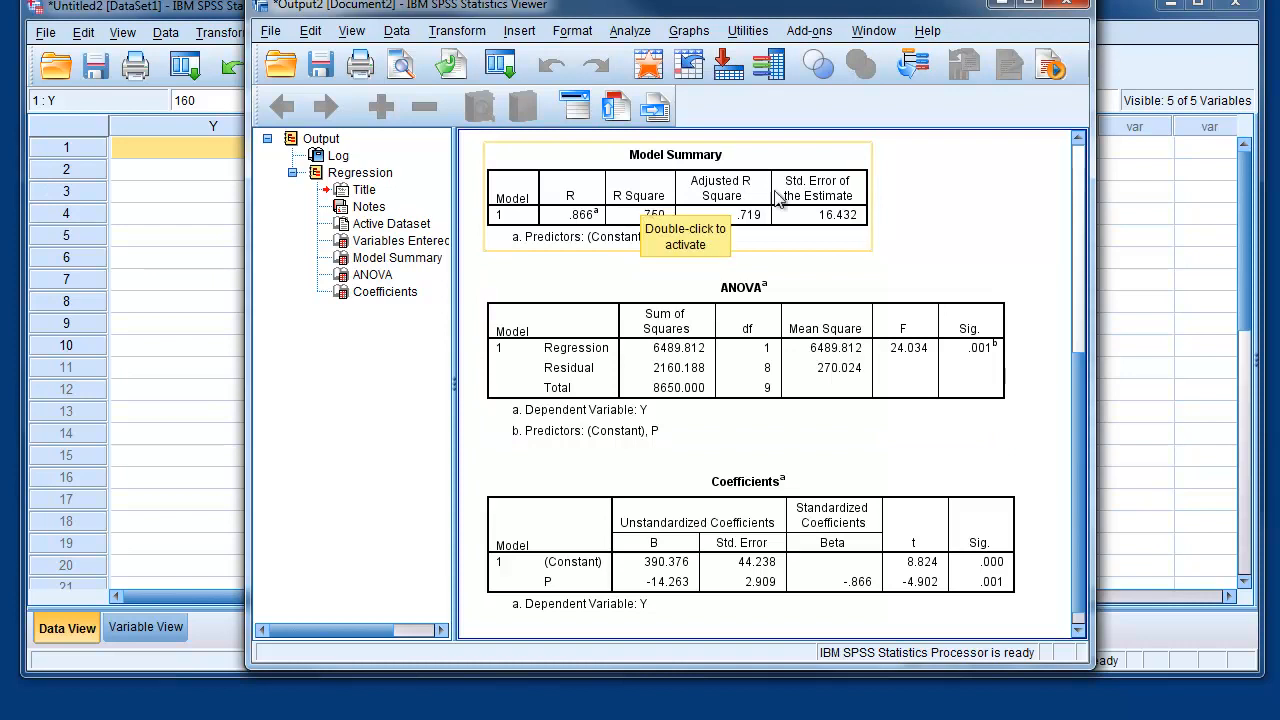
mouse_move(735, 215)
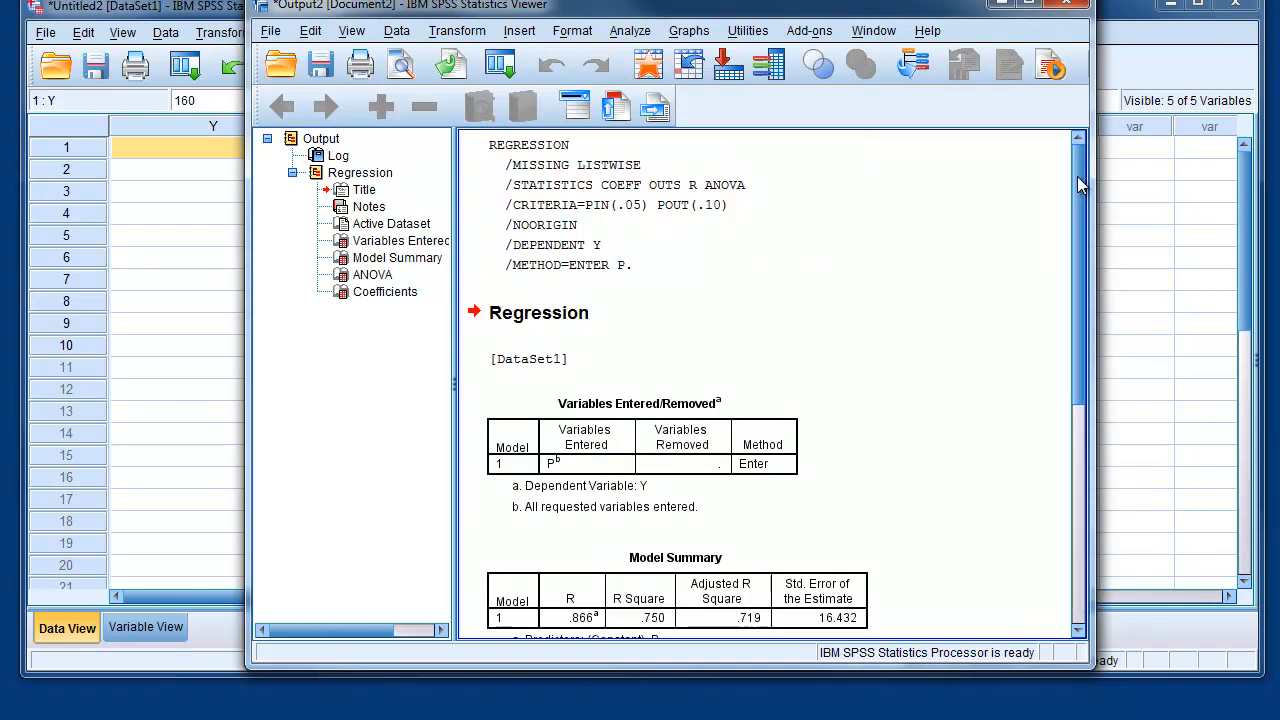
scroll("down", 3)
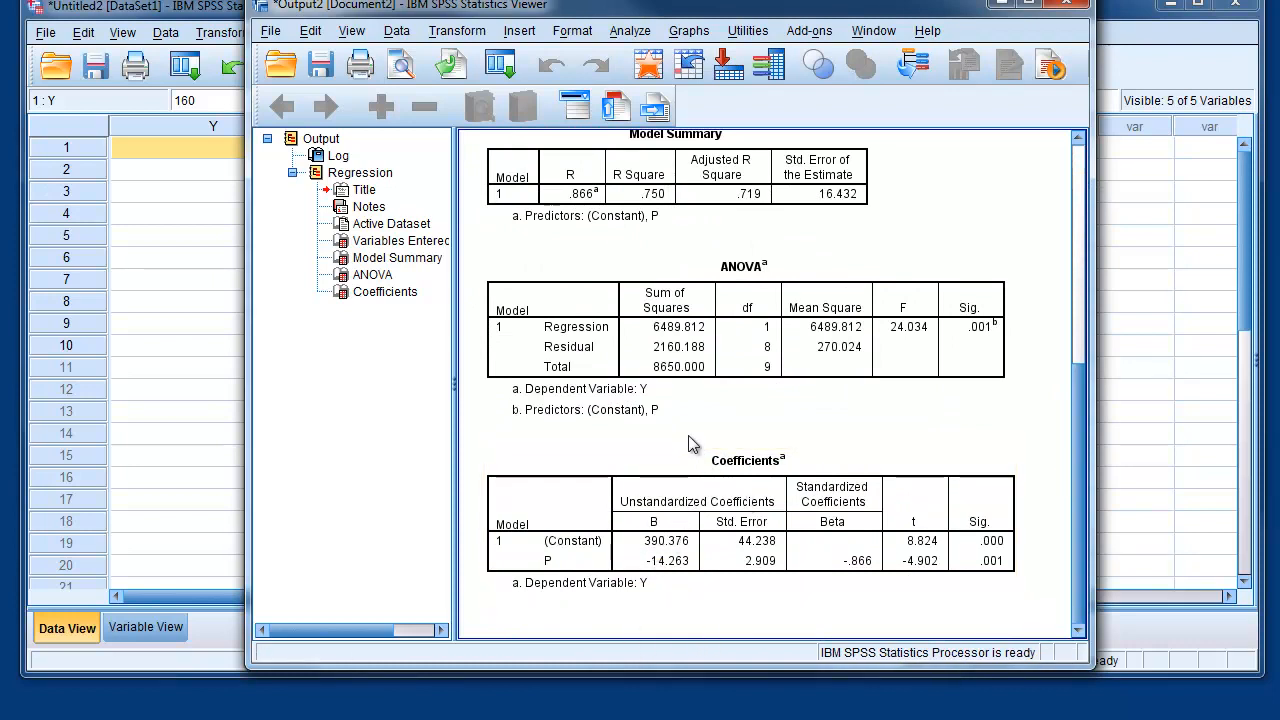
left_click(748, 530)
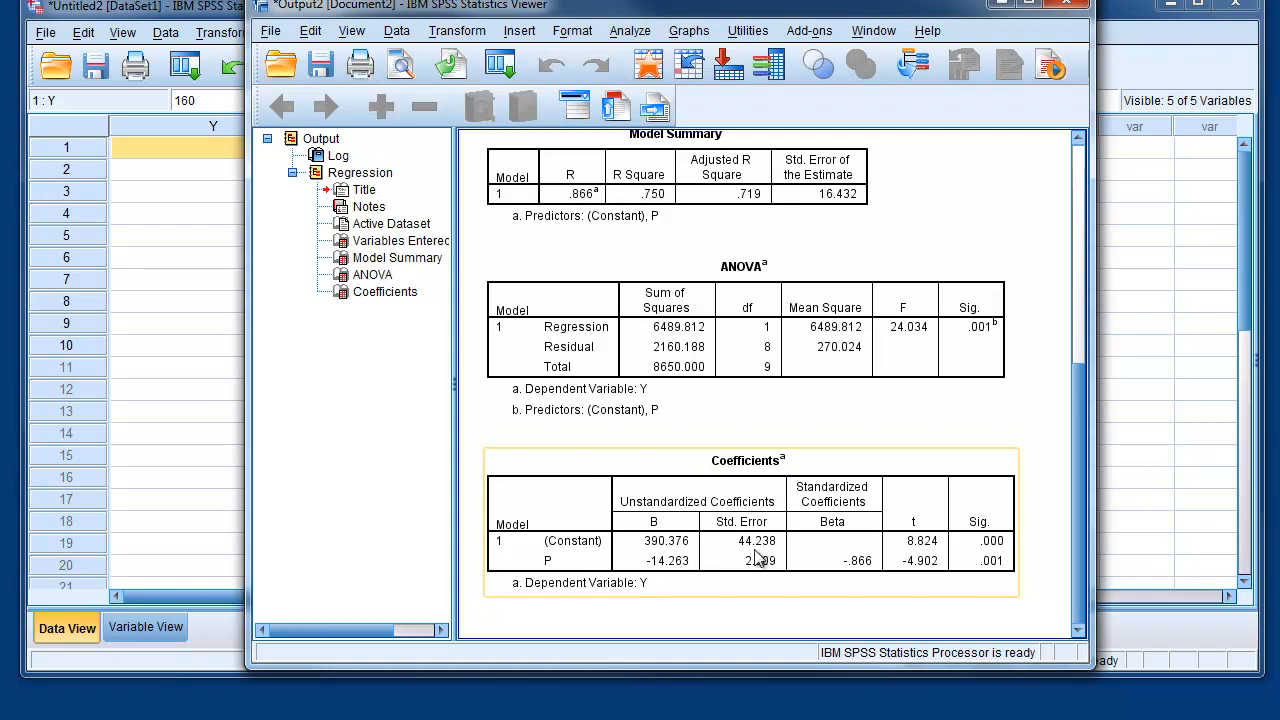